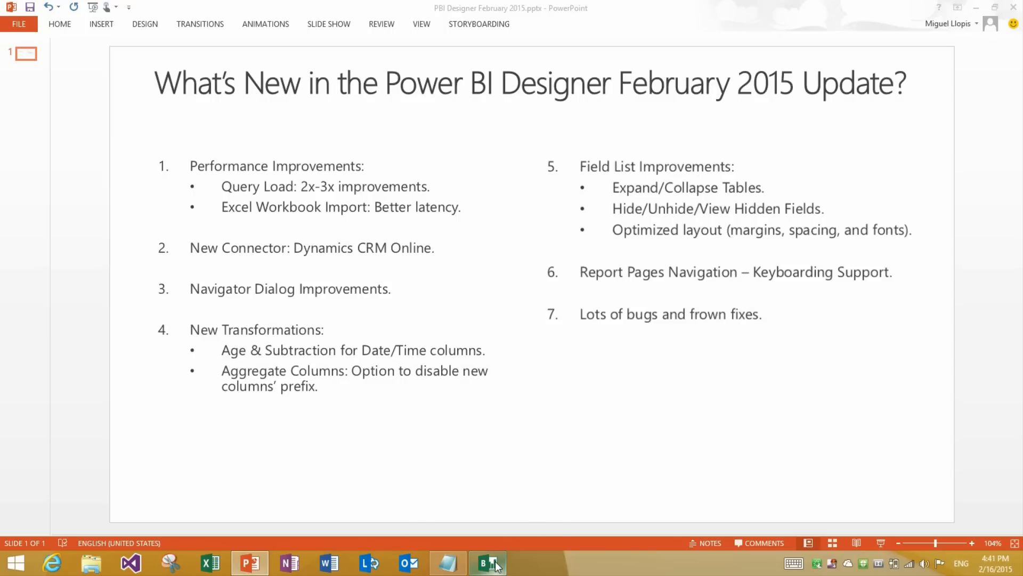
# Step: Bring Power BI Designer to the front and close its welcome screen
pyautogui.click(488, 563)
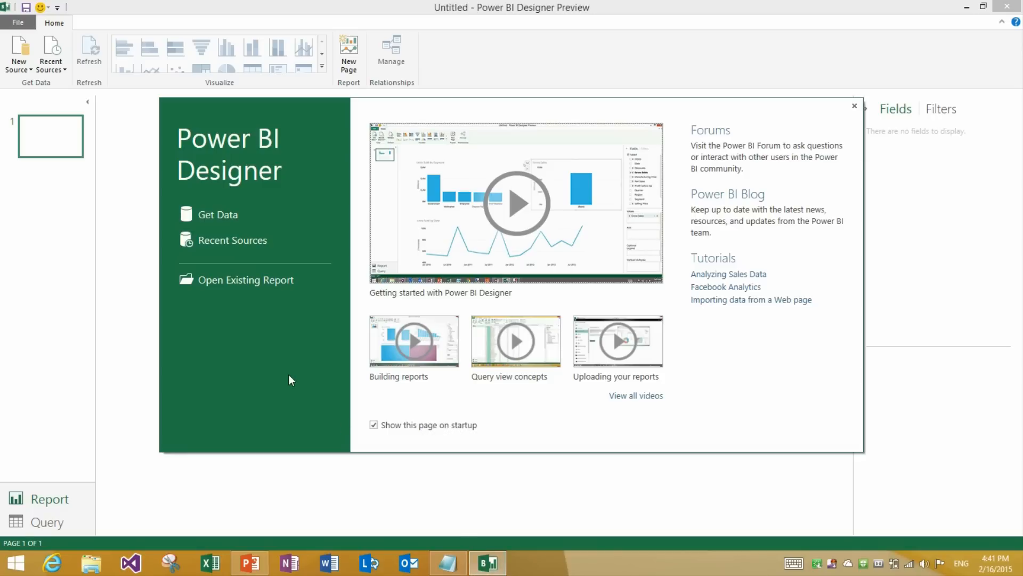
pyautogui.moveTo(248, 157)
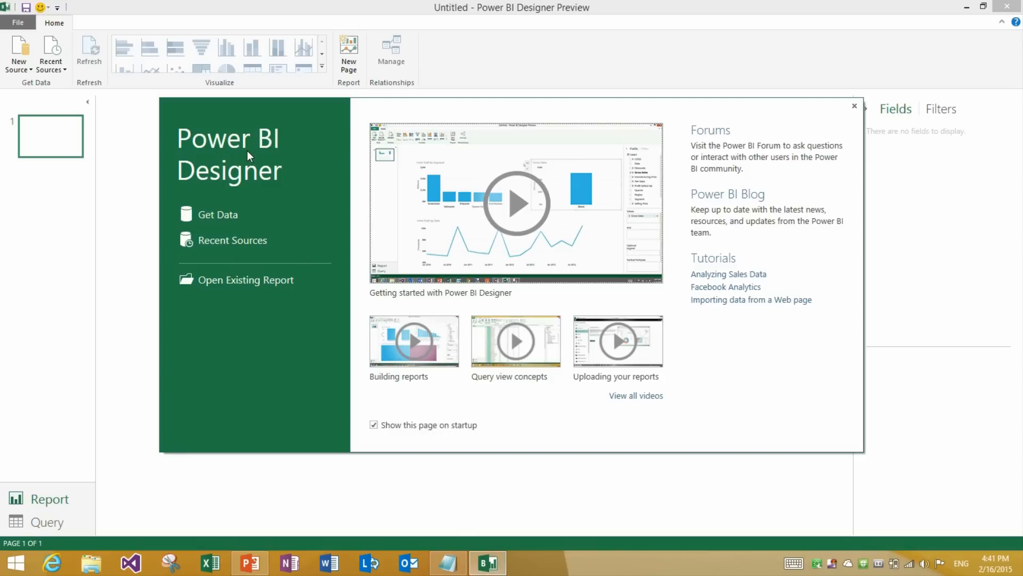
pyautogui.click(855, 105)
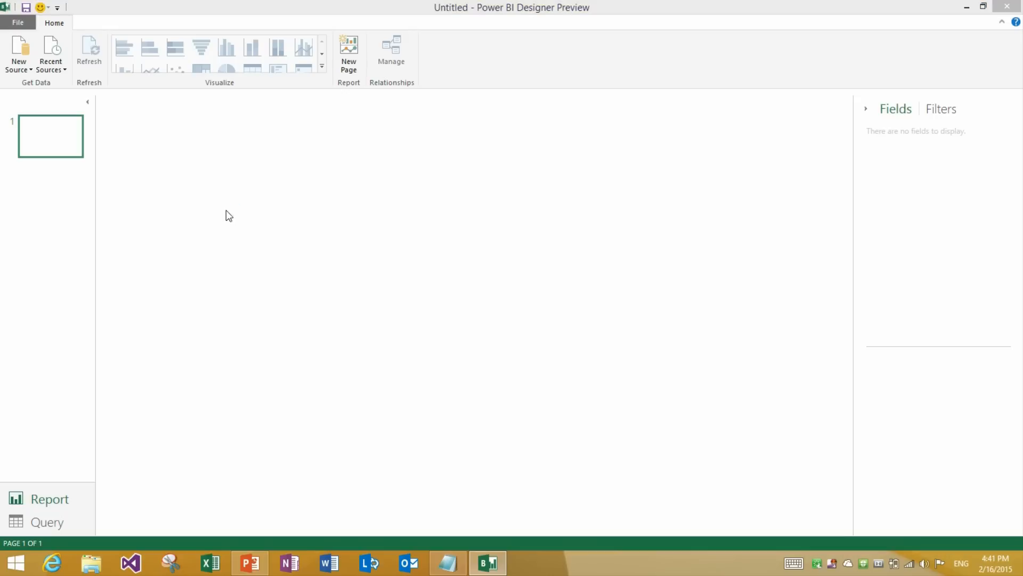
# Step: Search the Other data sources for 'crm' and connect using Dynamics CRM Online
pyautogui.click(35, 59)
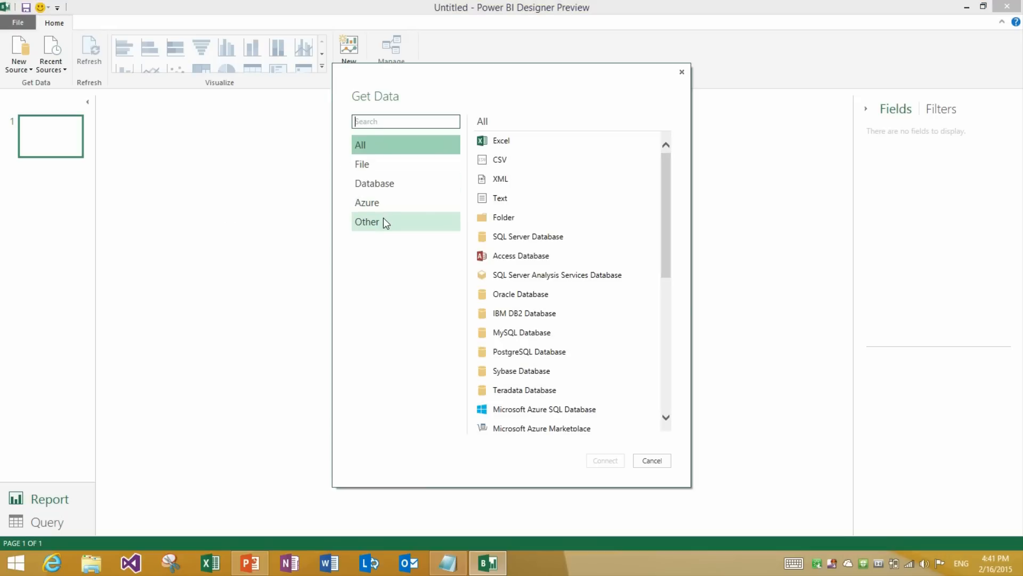
pyautogui.click(367, 221)
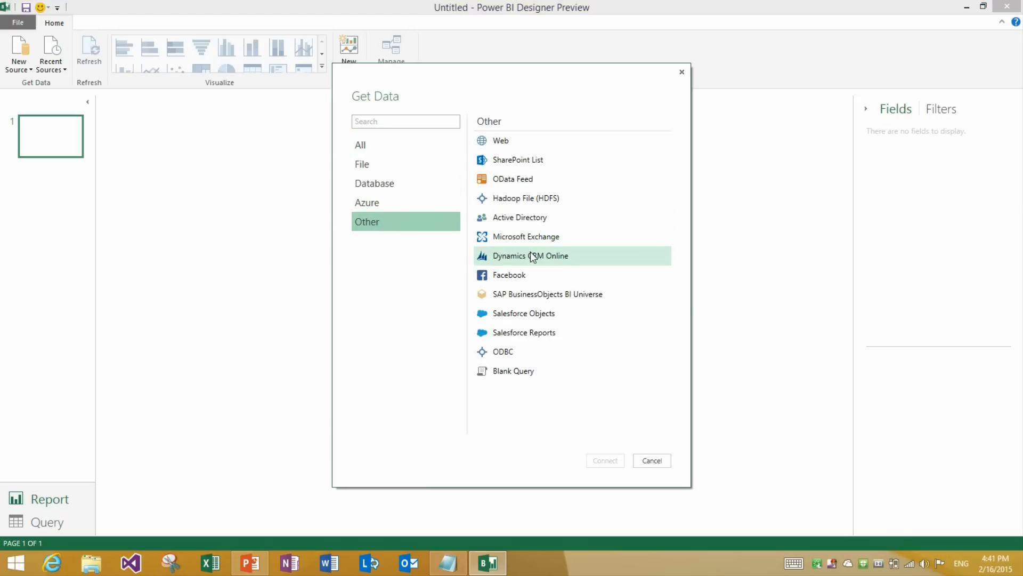
pyautogui.click(529, 255)
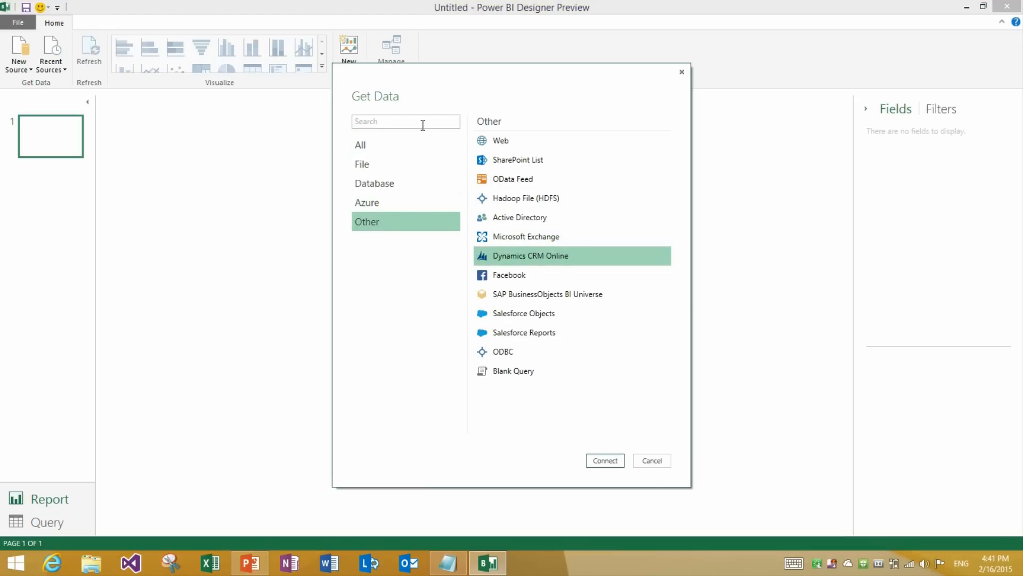
pyautogui.write('crm')
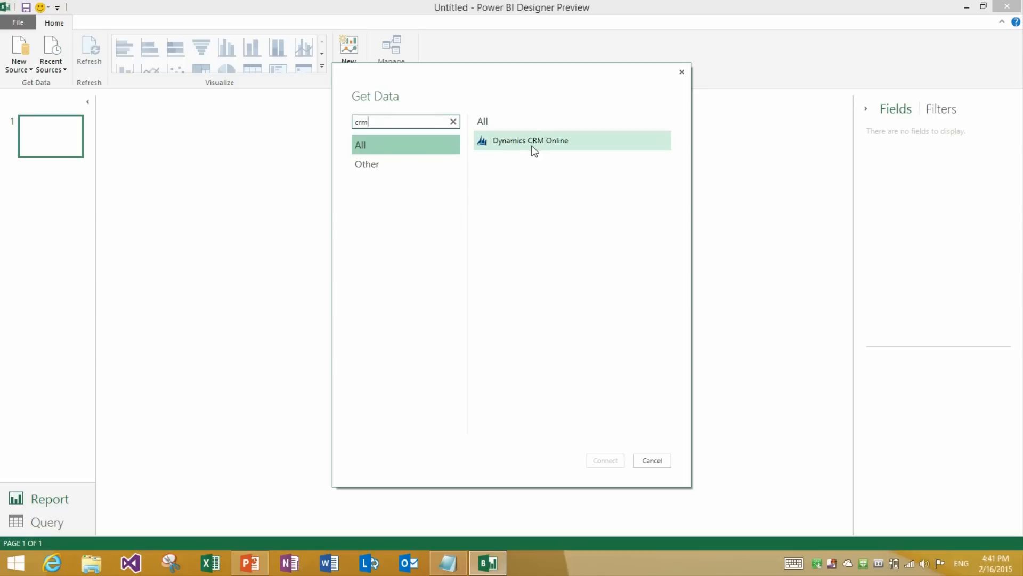
pyautogui.click(604, 460)
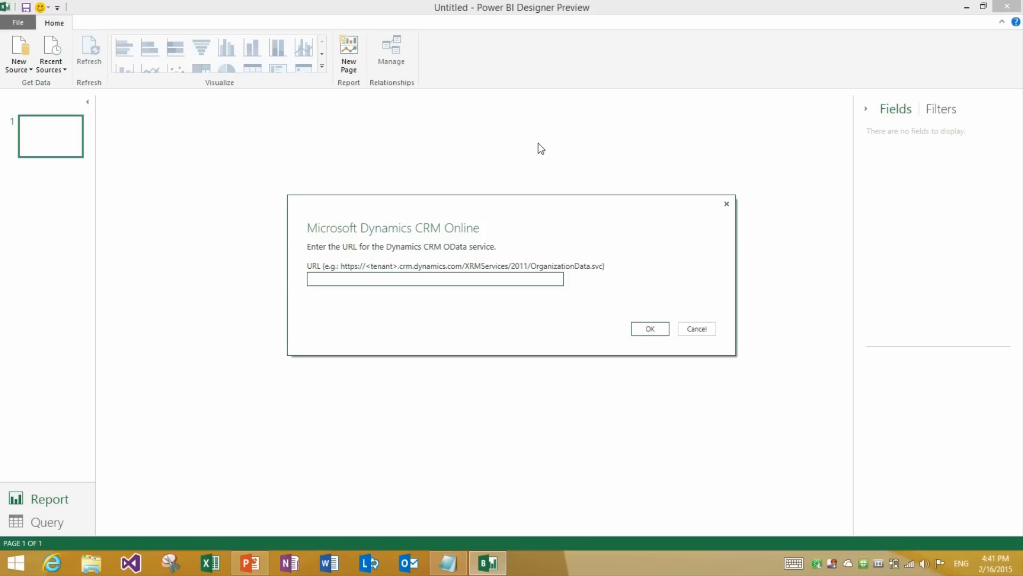
pyautogui.click(434, 279)
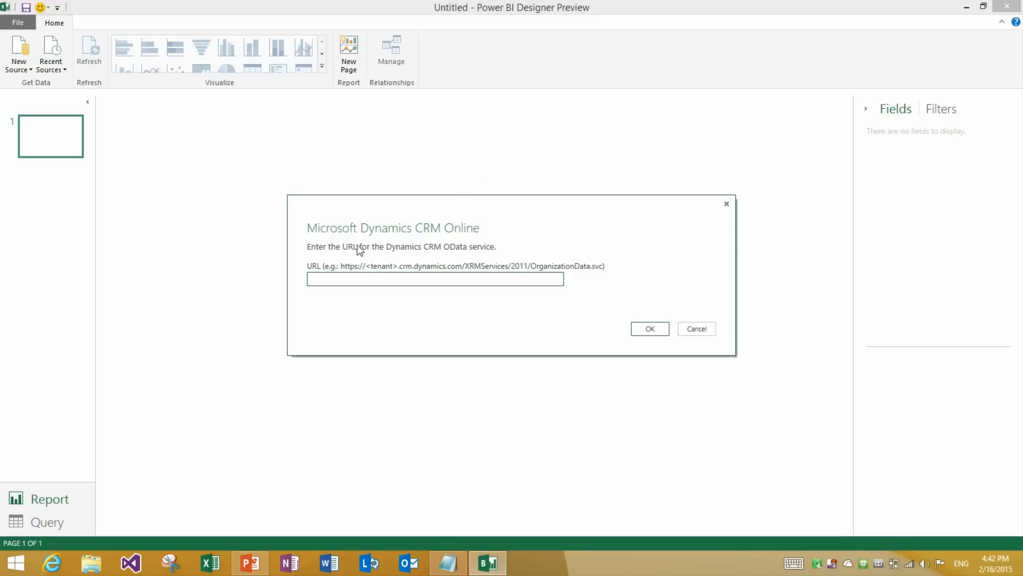
pyautogui.moveTo(364, 270)
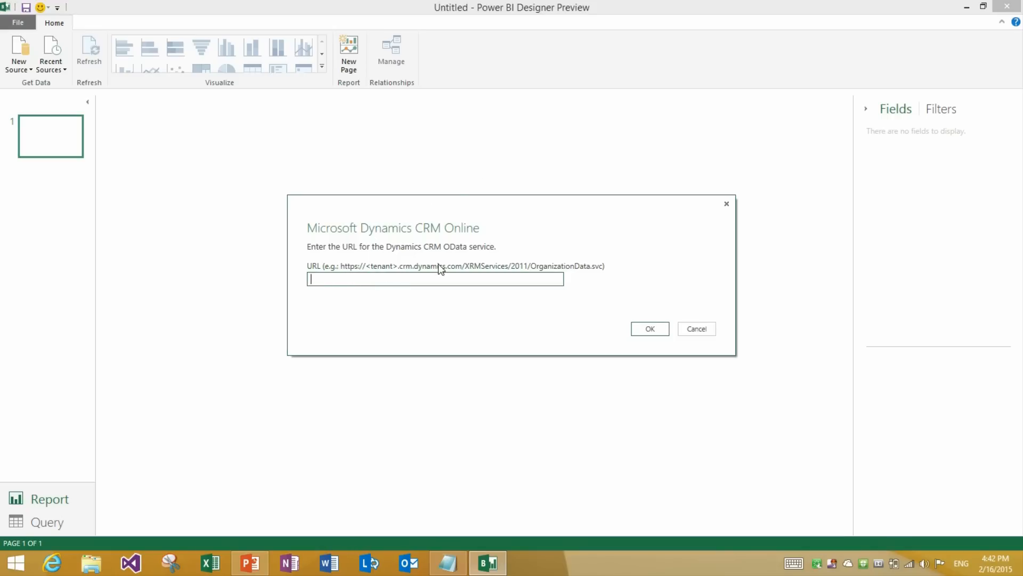
pyautogui.moveTo(547, 272)
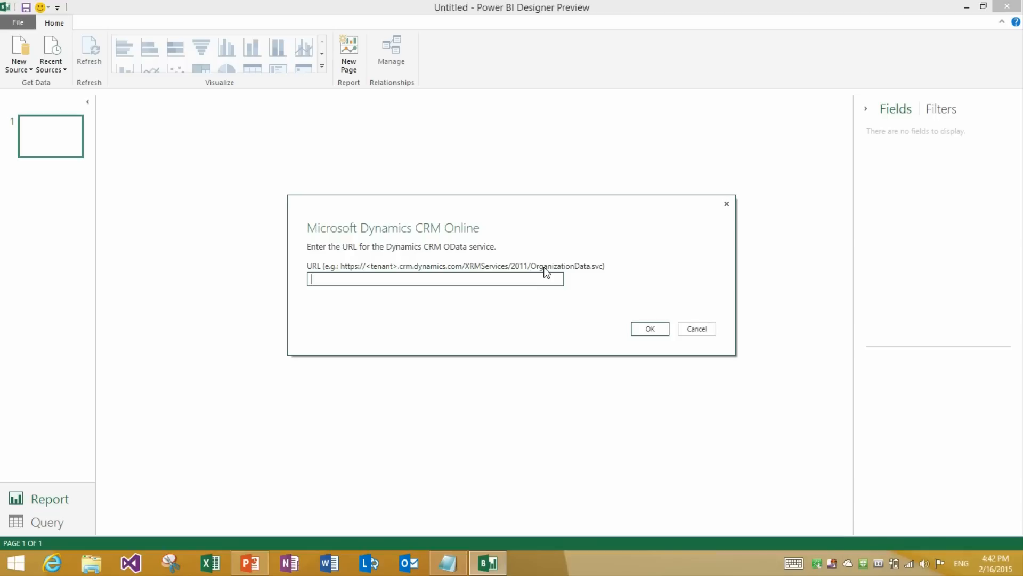
pyautogui.write('www.powerbi')
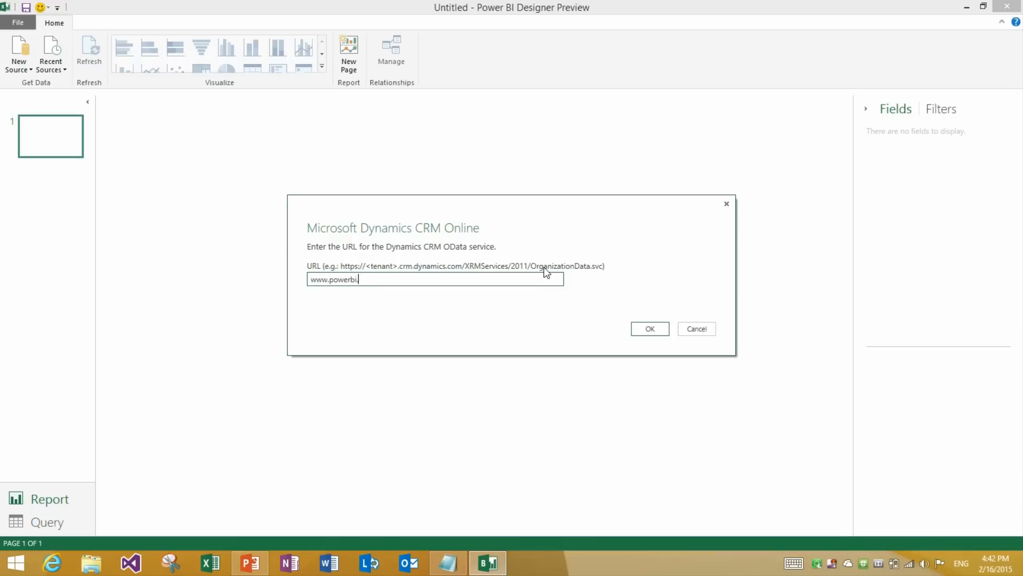
pyautogui.write('.com')
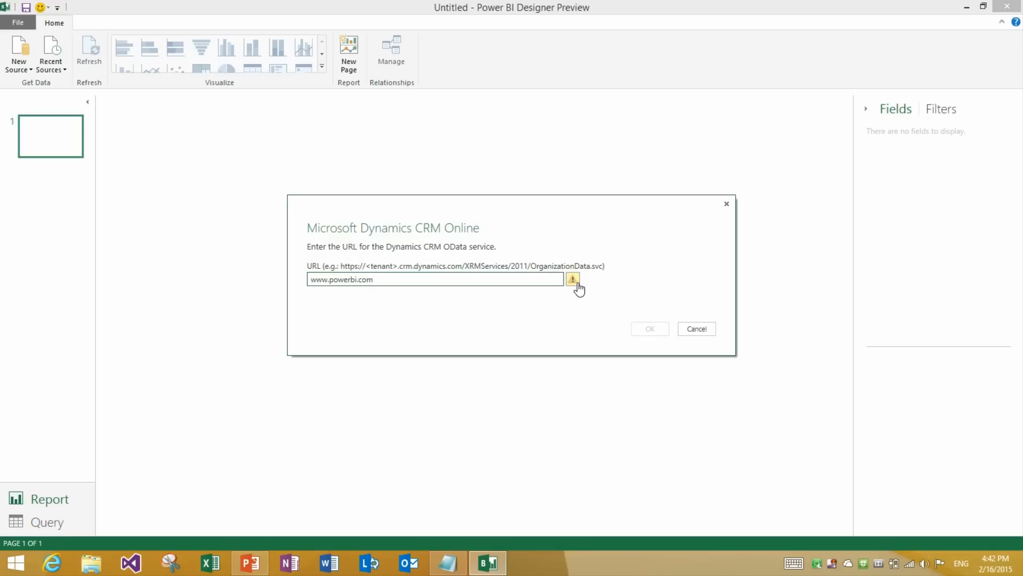
pyautogui.moveTo(573, 278)
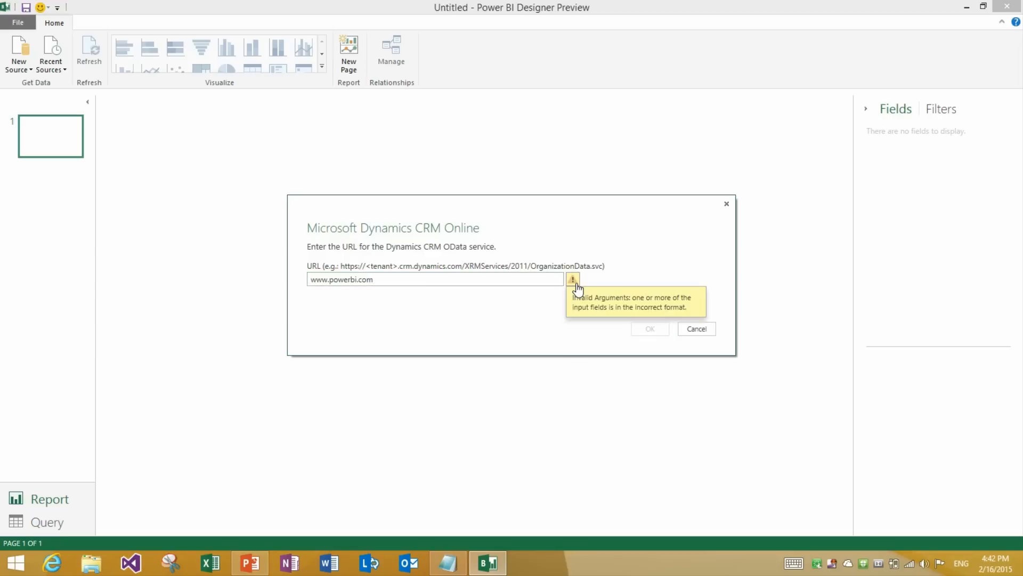
pyautogui.moveTo(649, 334)
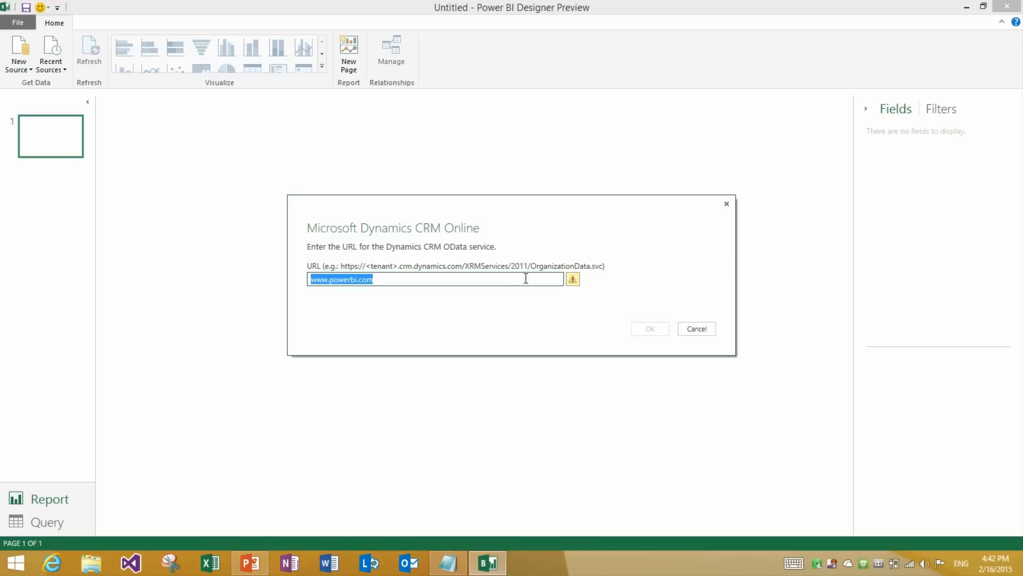
pyautogui.write('https://')
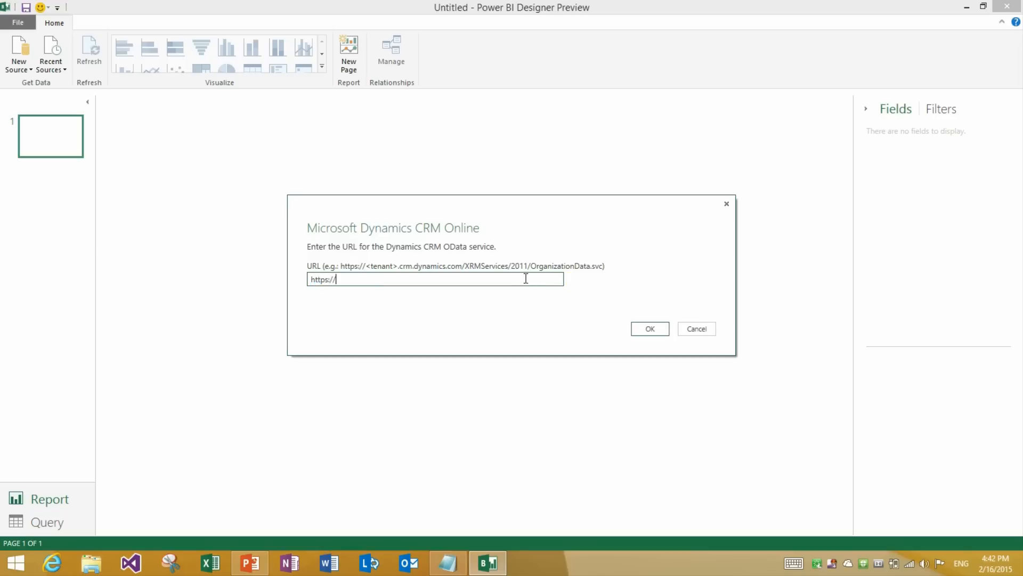
pyautogui.write('pqtest')
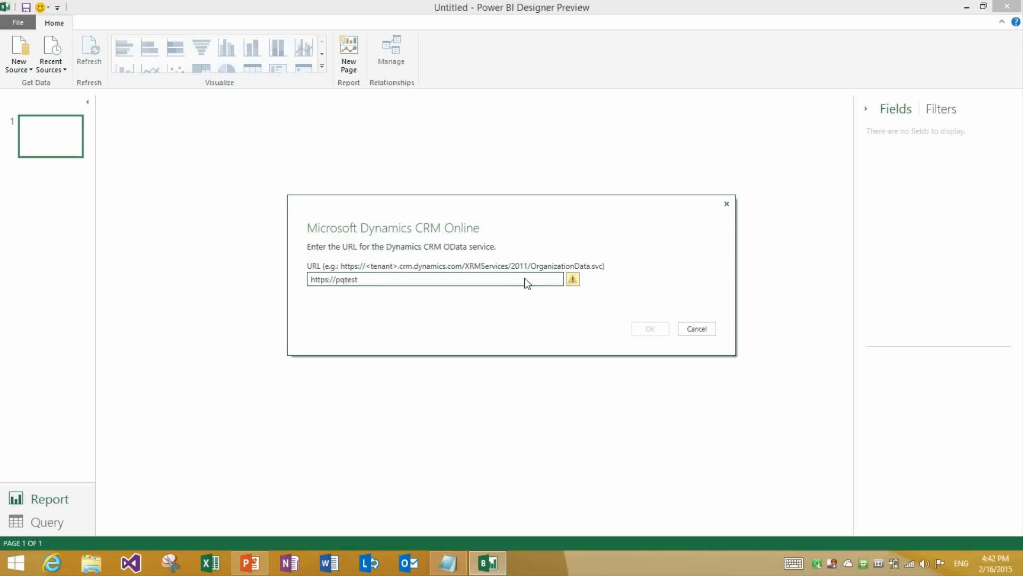
pyautogui.write('.crm.')
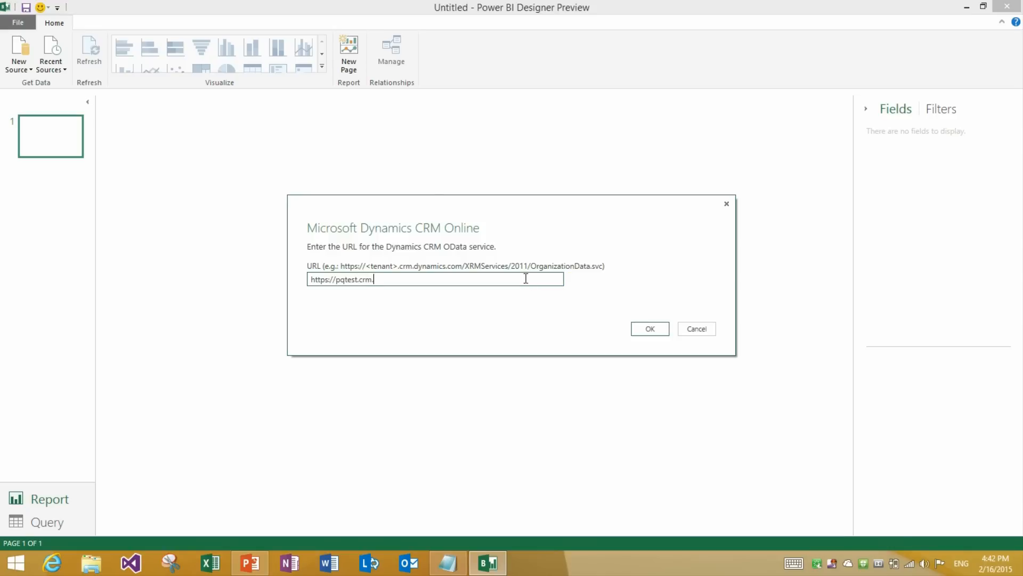
pyautogui.write('dynamics.com/')
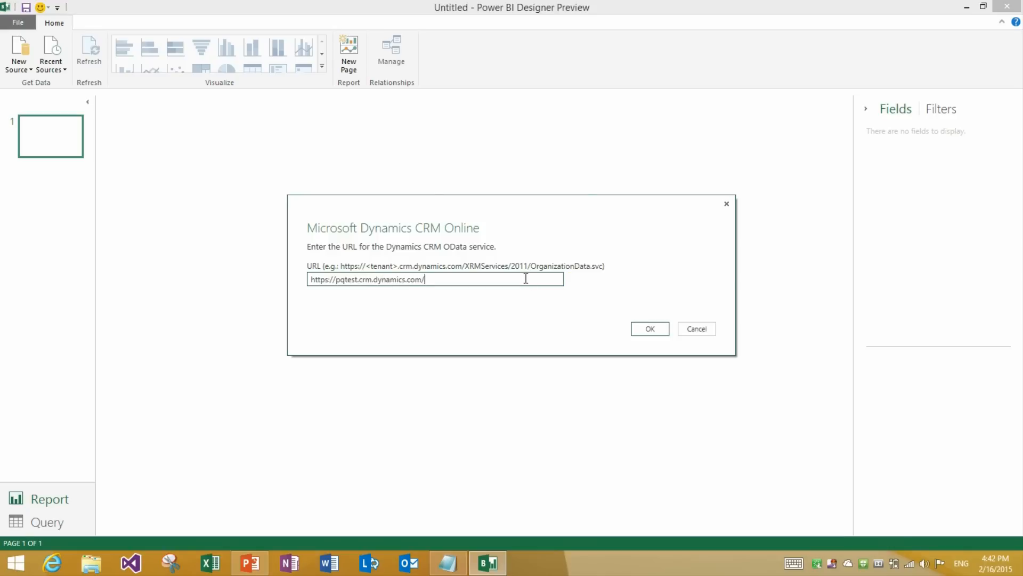
pyautogui.write('xrmservices/')
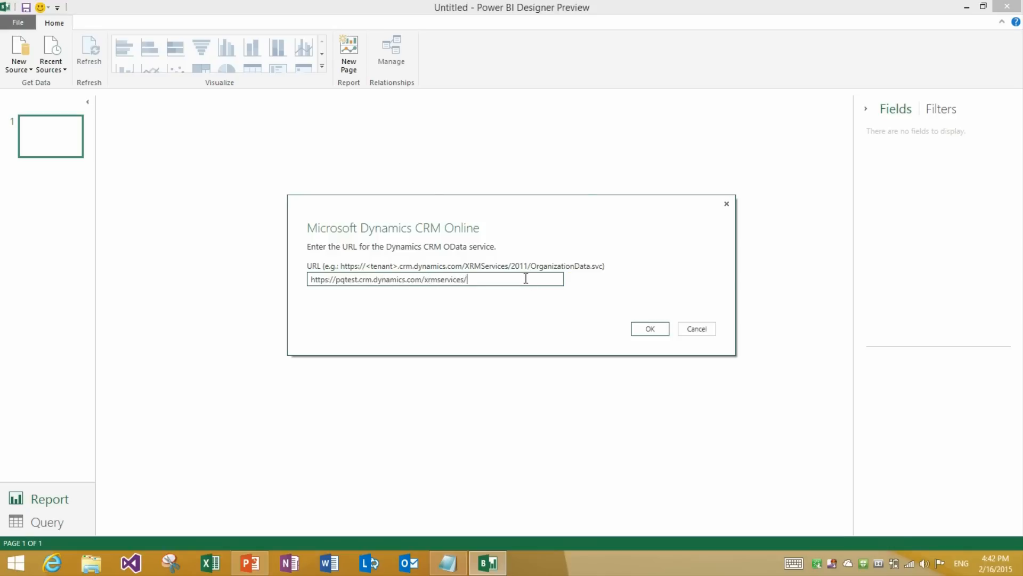
pyautogui.write('2011/')
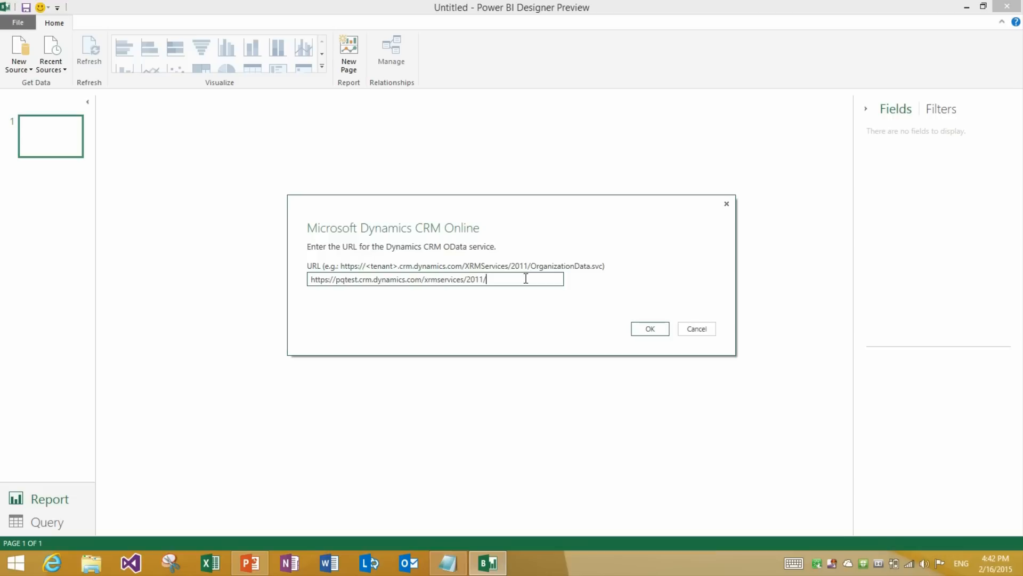
pyautogui.write('organizationdata.svc')
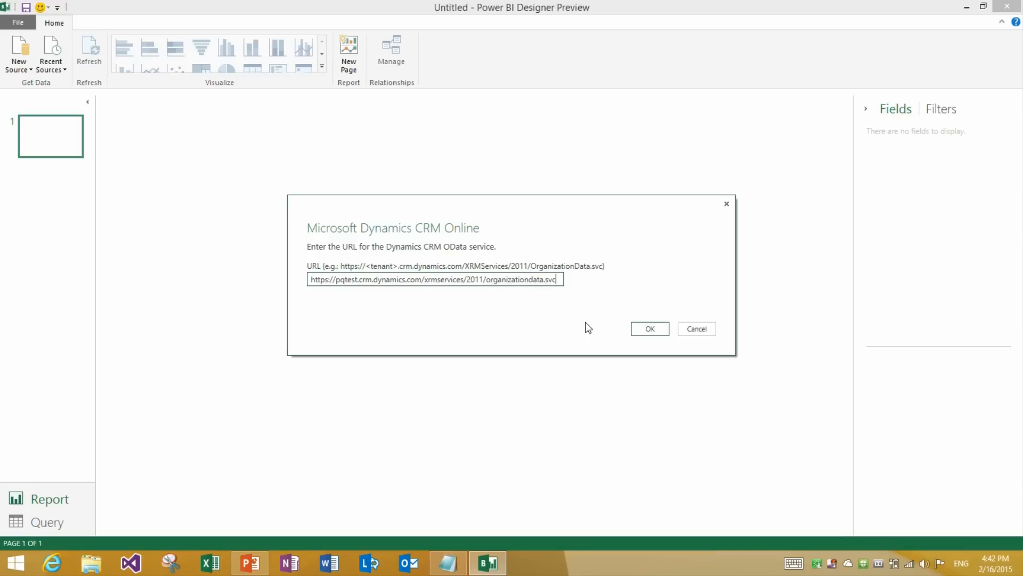
pyautogui.moveTo(581, 301)
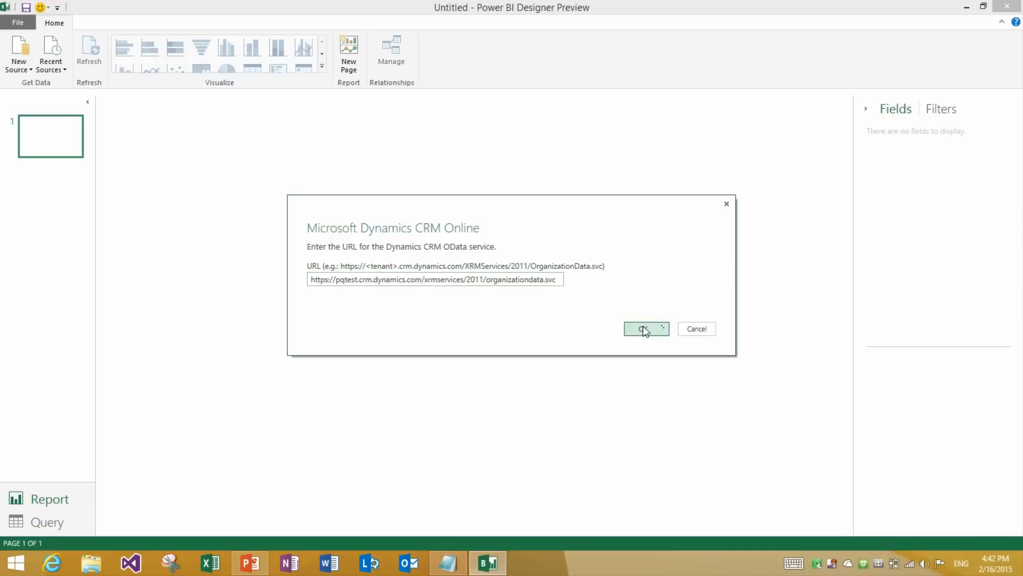
# Step: Submit the URL, sign in with an organizational account and password, and connect
pyautogui.click(646, 329)
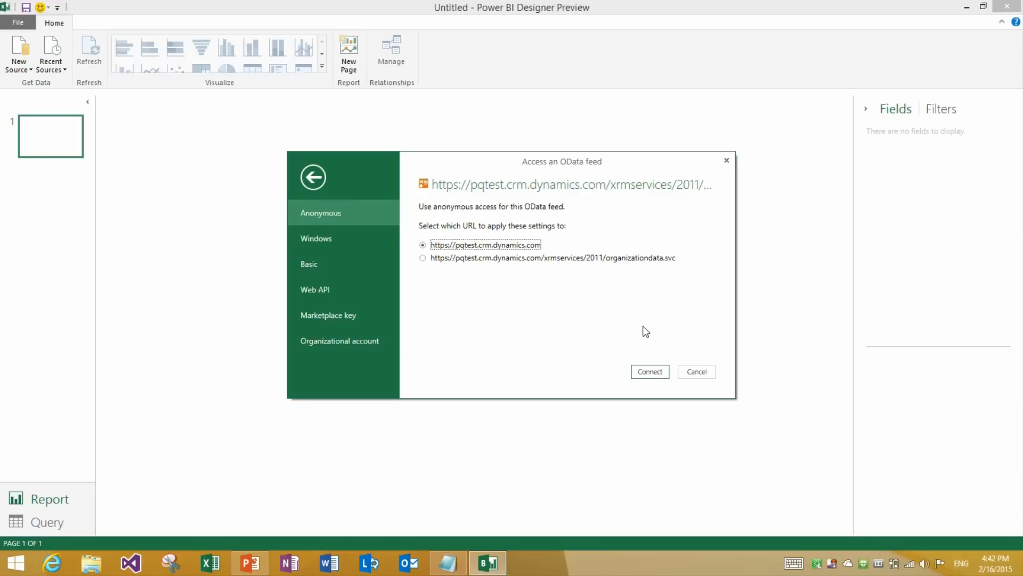
pyautogui.moveTo(361, 345)
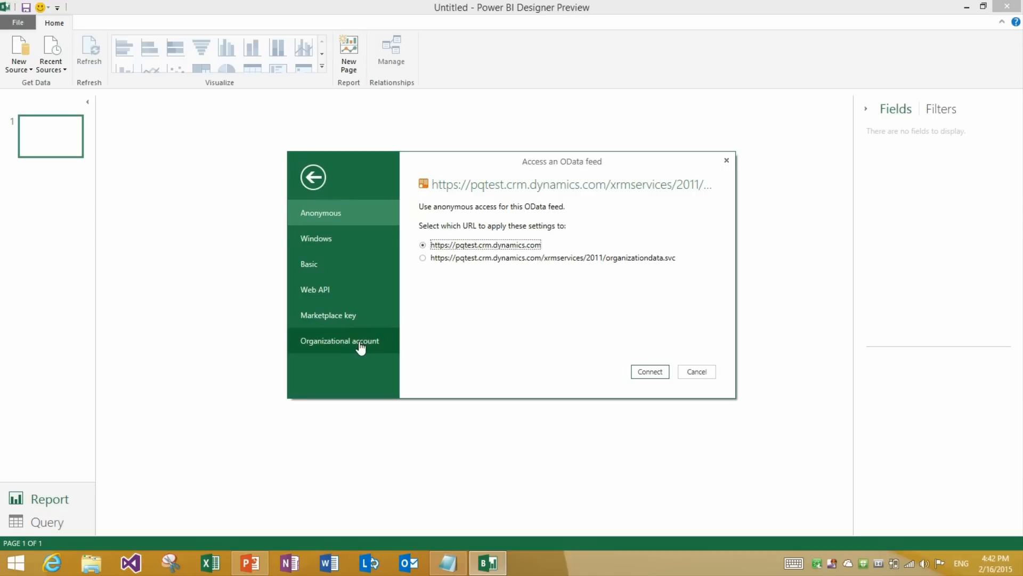
pyautogui.click(339, 340)
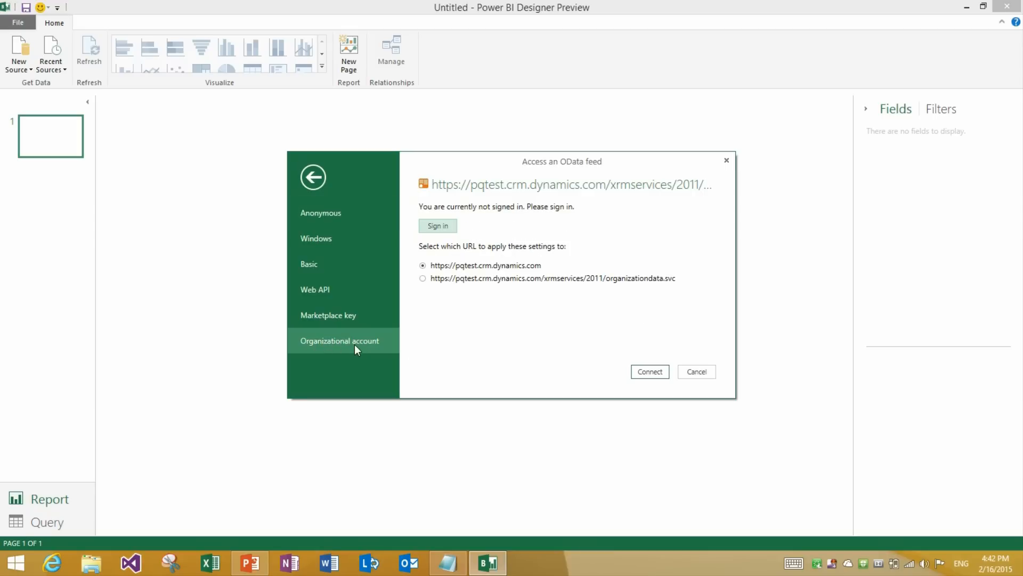
pyautogui.moveTo(580, 207)
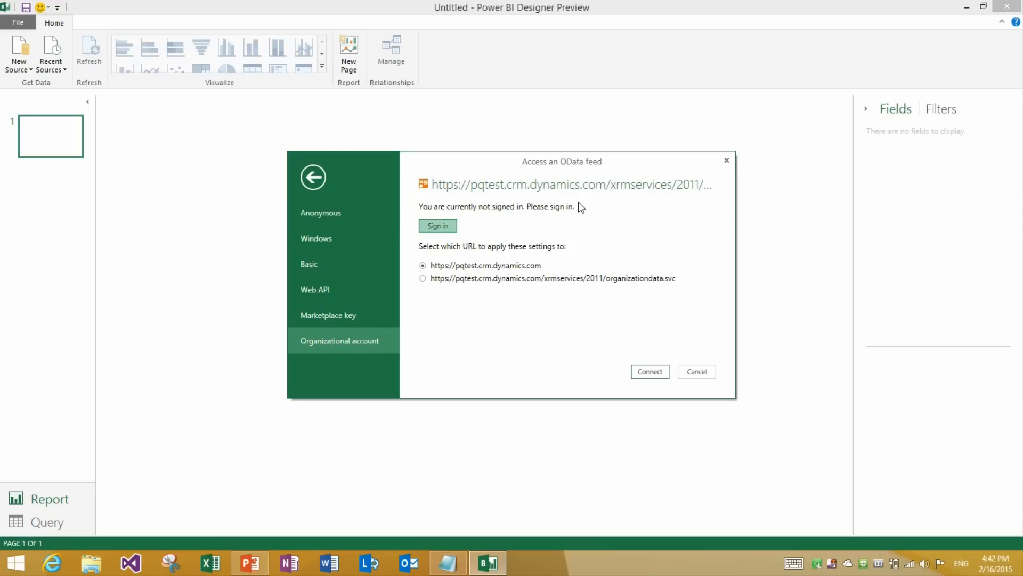
pyautogui.click(437, 225)
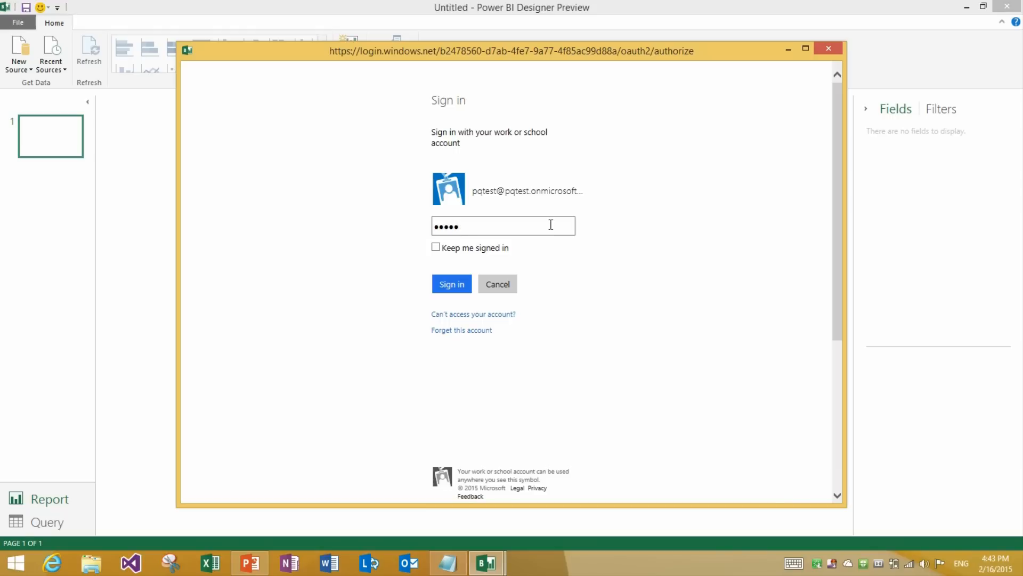
pyautogui.write('•••')
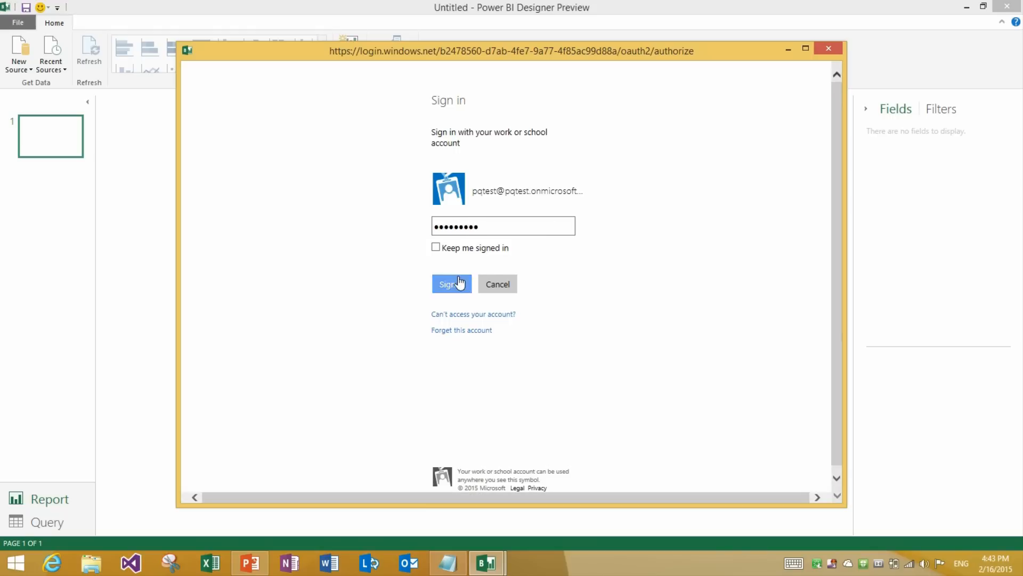
pyautogui.click(449, 284)
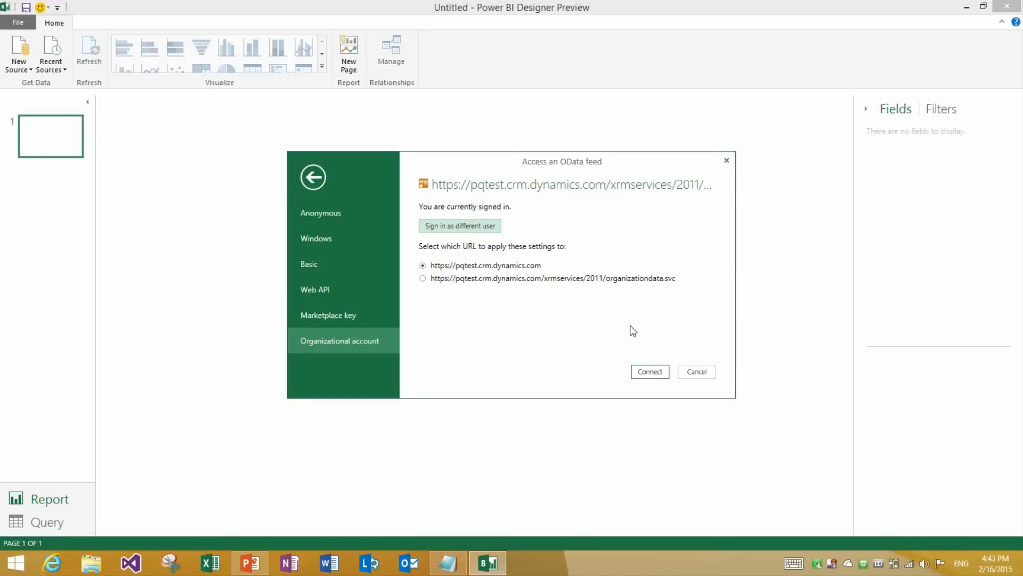
pyautogui.click(649, 371)
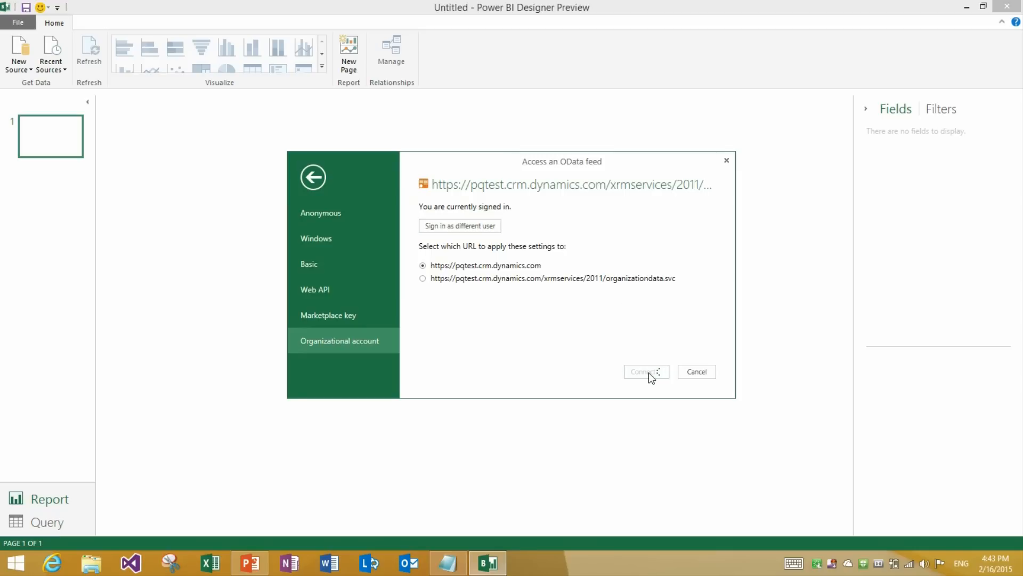
# Step: Finish connecting until the Navigator lists the pqtest CRM OData feed
pyautogui.click(645, 371)
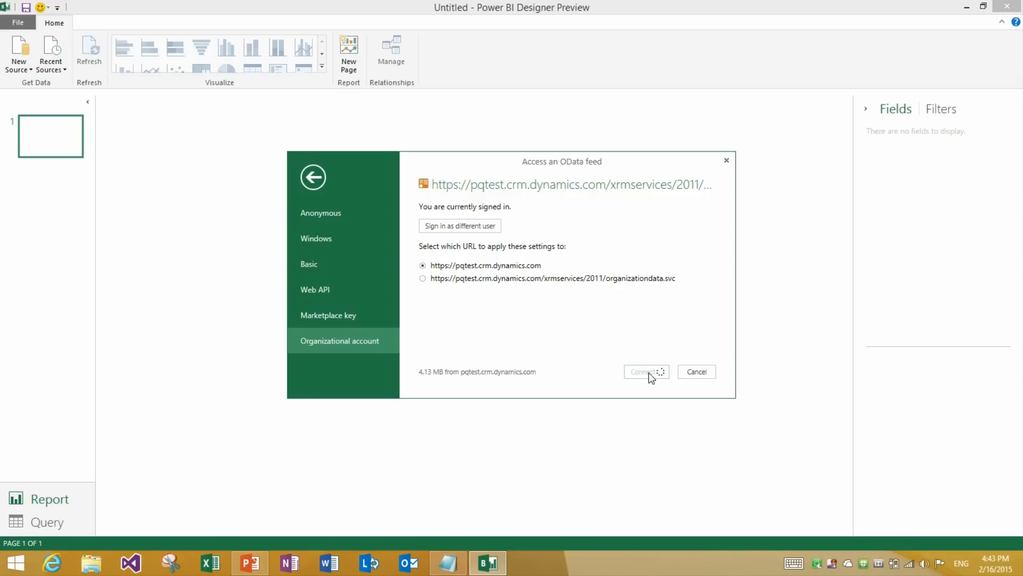
pyautogui.click(645, 372)
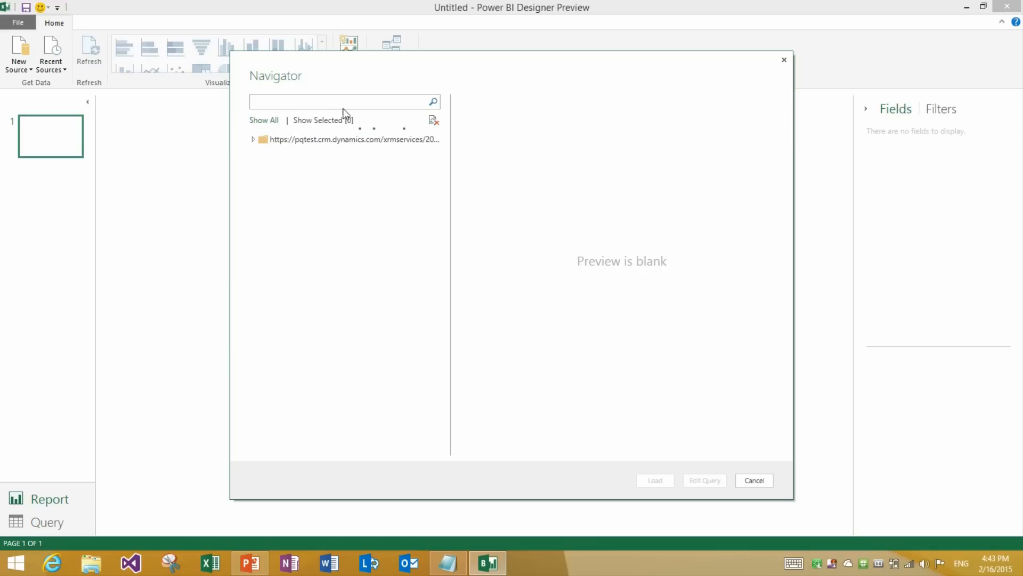
# Step: Expand the CRM feed and search its tables for 'incident' to preview IncidentResolutionSet
pyautogui.click(252, 139)
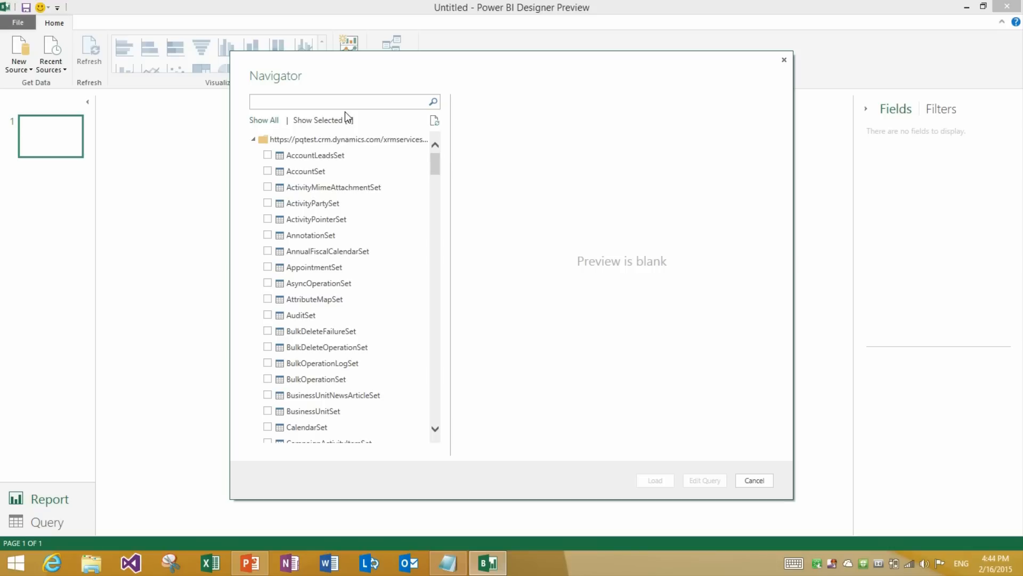
pyautogui.click(339, 102)
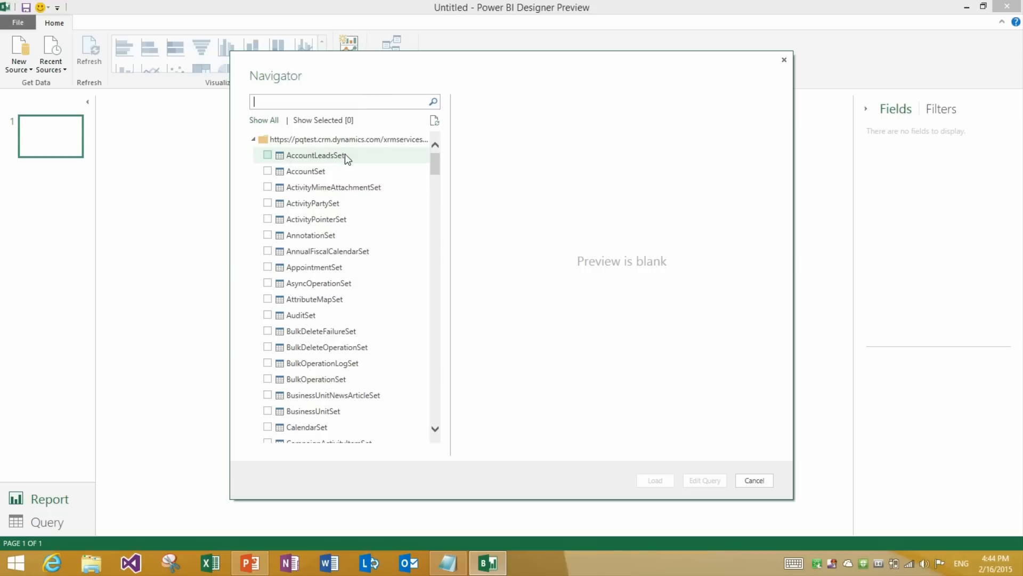
pyautogui.click(316, 154)
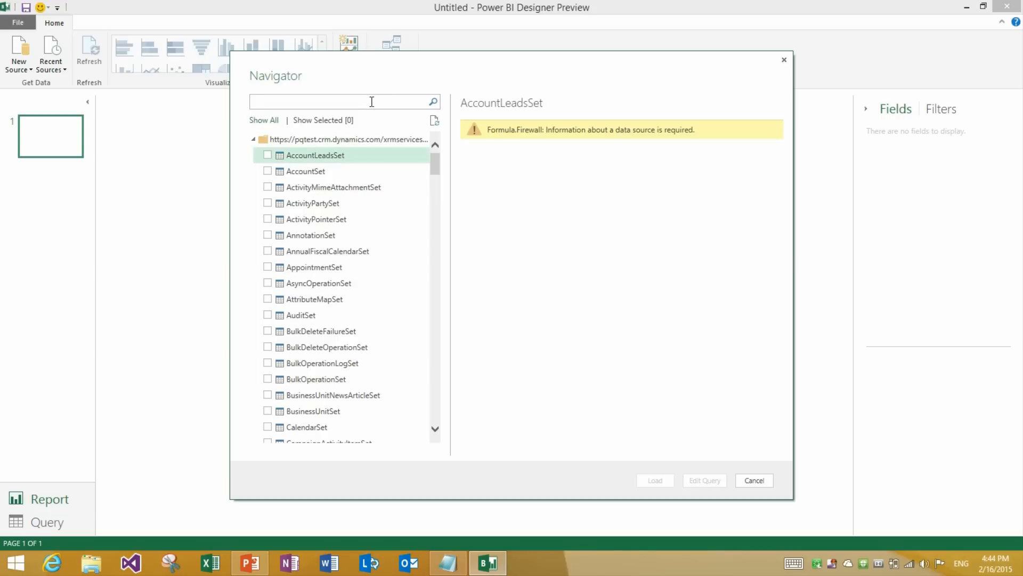
pyautogui.write('incident')
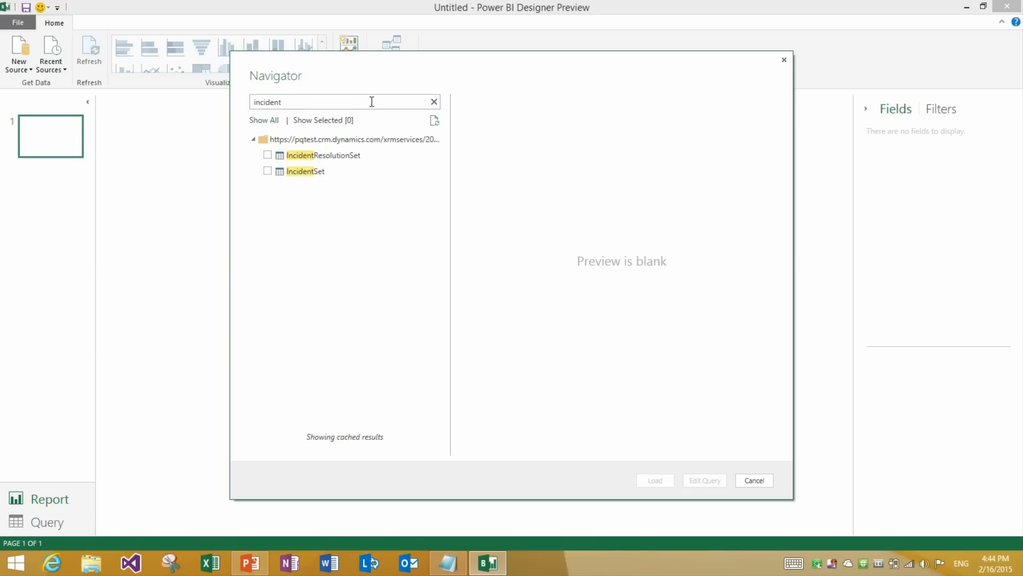
pyautogui.click(323, 154)
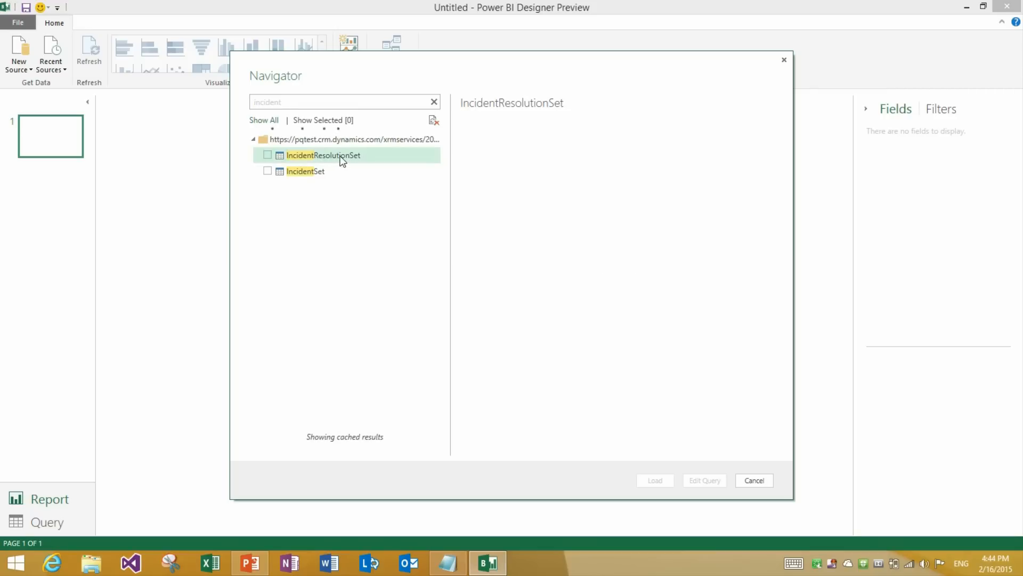
pyautogui.click(325, 155)
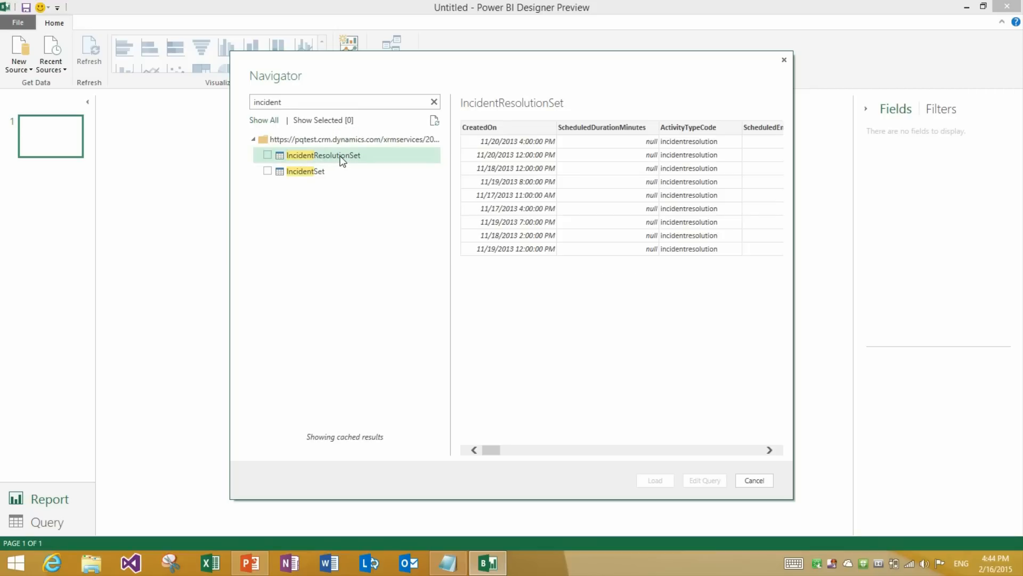
pyautogui.moveTo(392, 161)
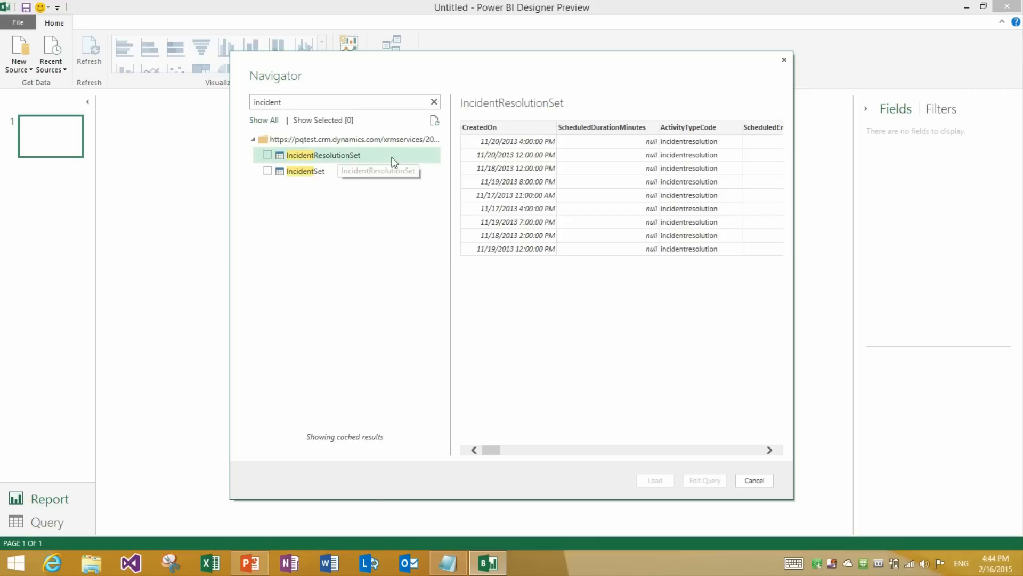
# Step: Tick IncidentResolutionSet, clear the search, and open it in the query editor
pyautogui.click(267, 155)
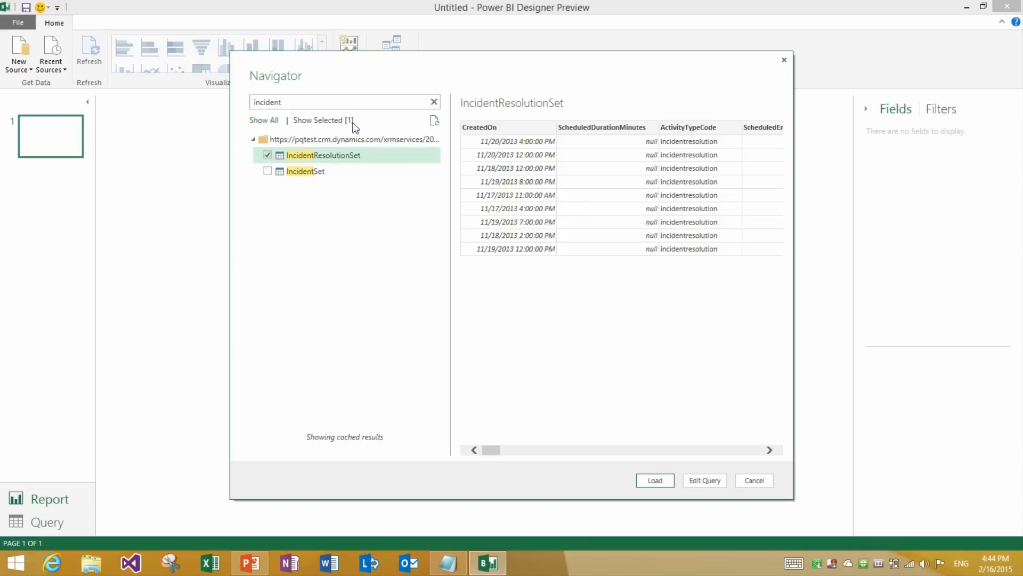
pyautogui.moveTo(434, 102)
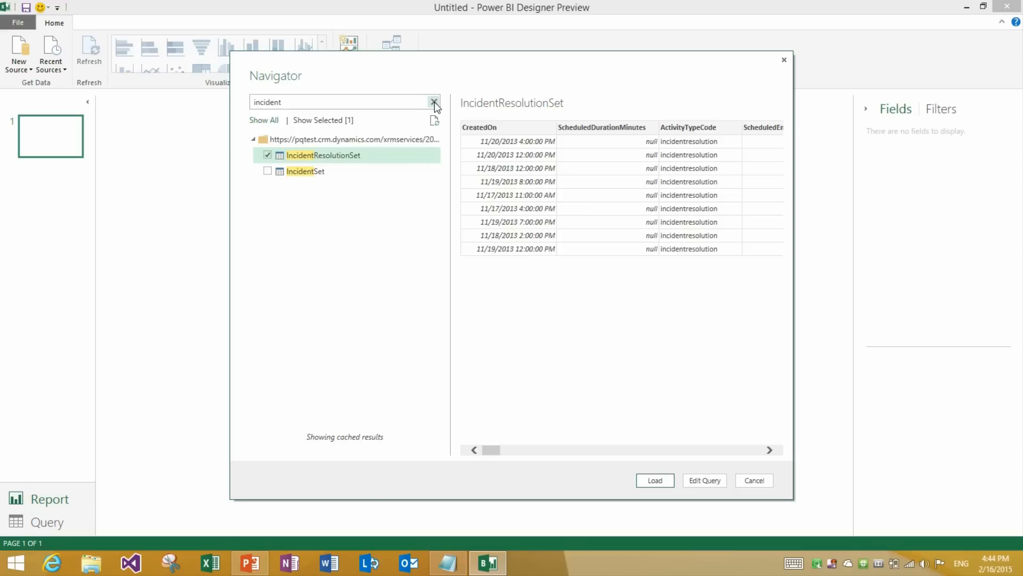
pyautogui.click(433, 102)
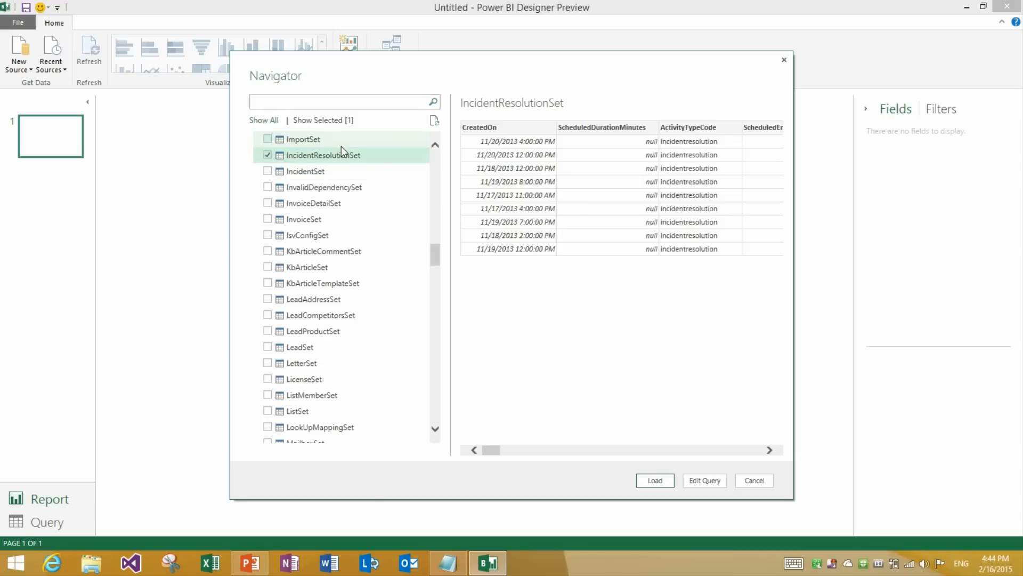
pyautogui.moveTo(324, 155)
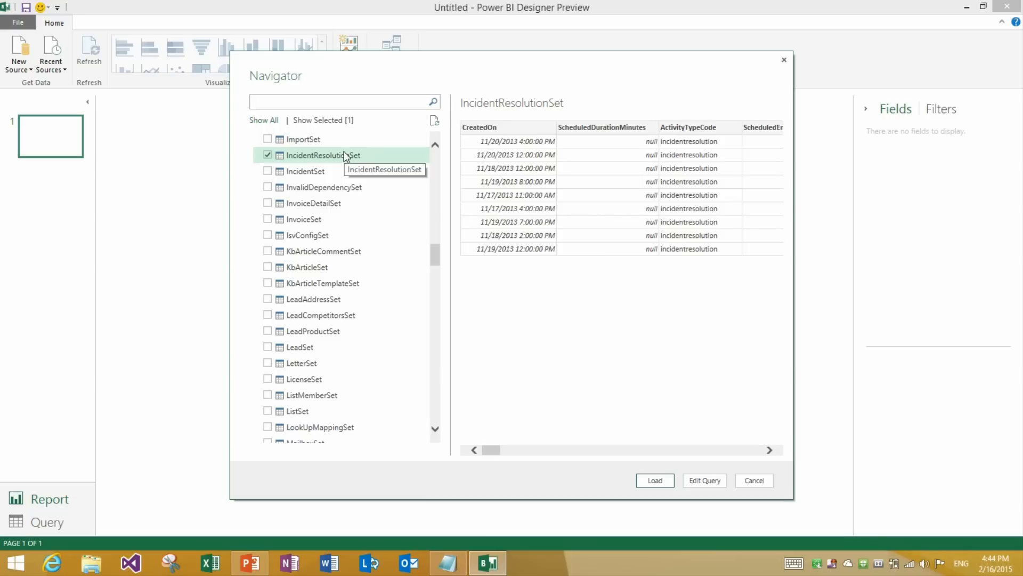
pyautogui.moveTo(353, 181)
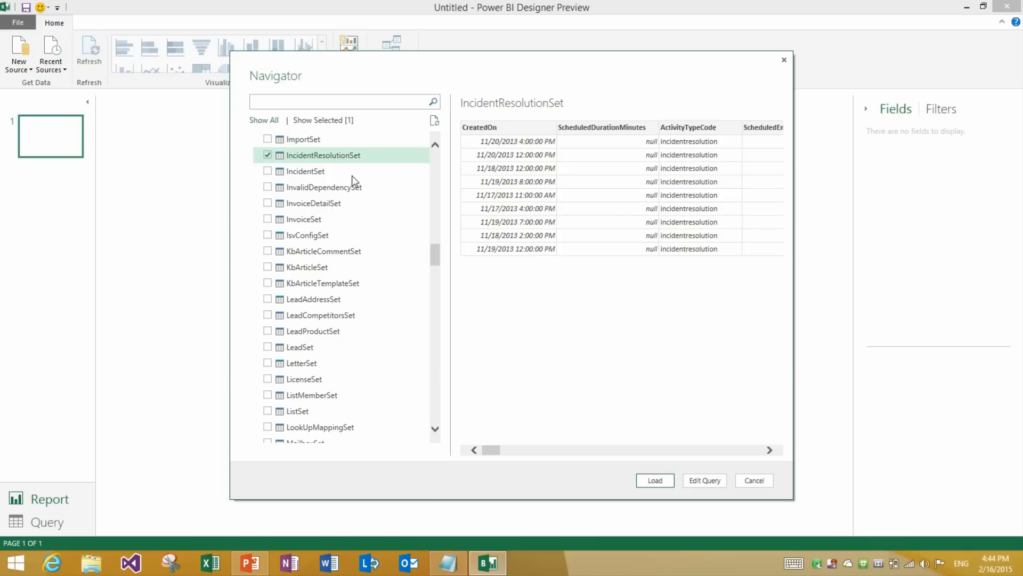
pyautogui.moveTo(357, 216)
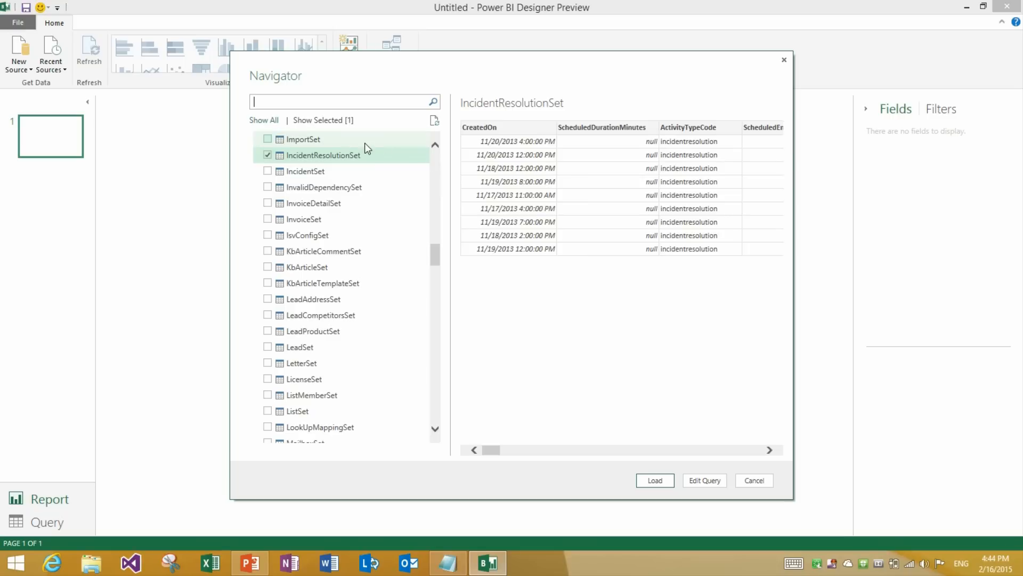
pyautogui.moveTo(303, 124)
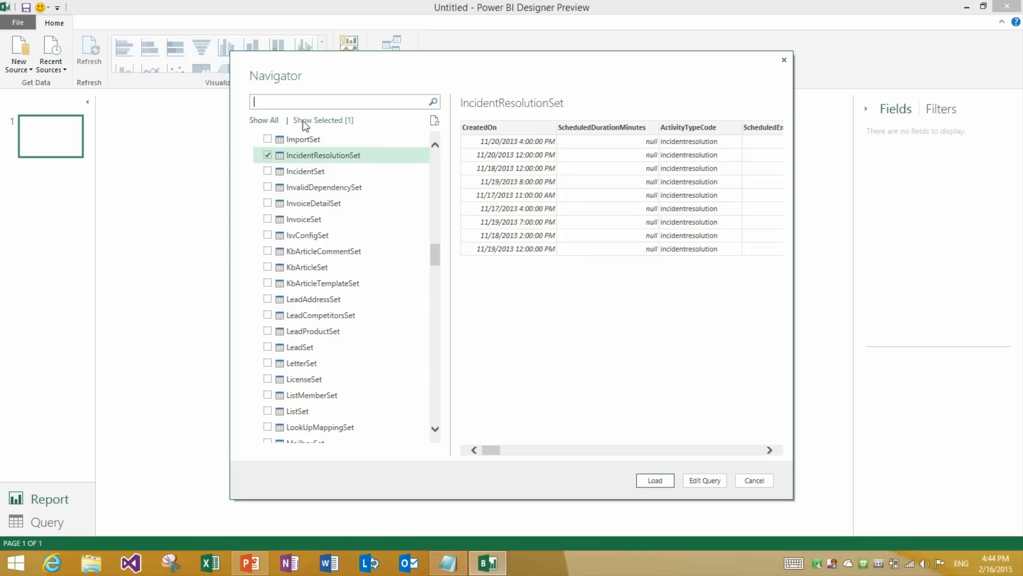
pyautogui.click(319, 120)
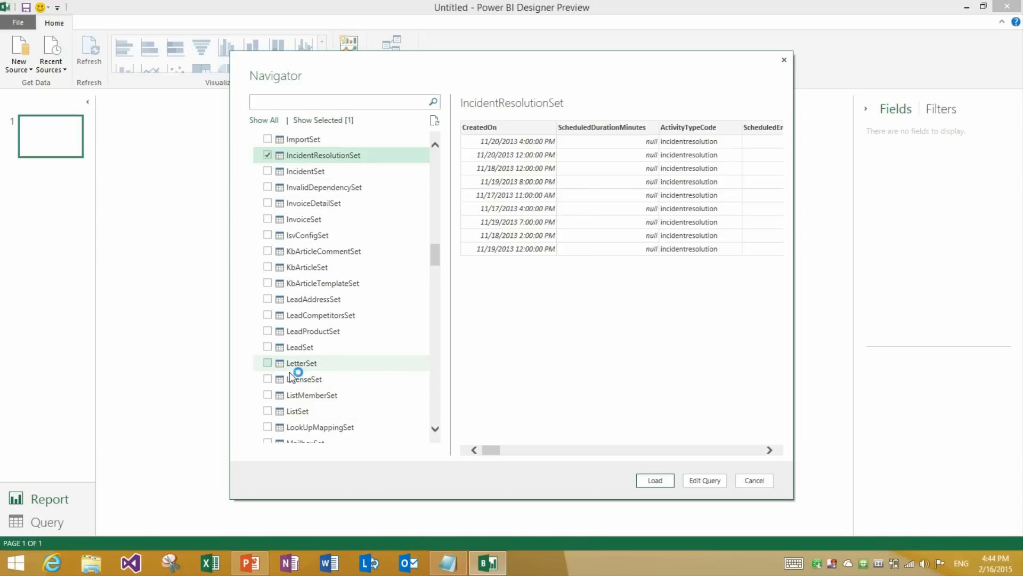
pyautogui.moveTo(339, 458)
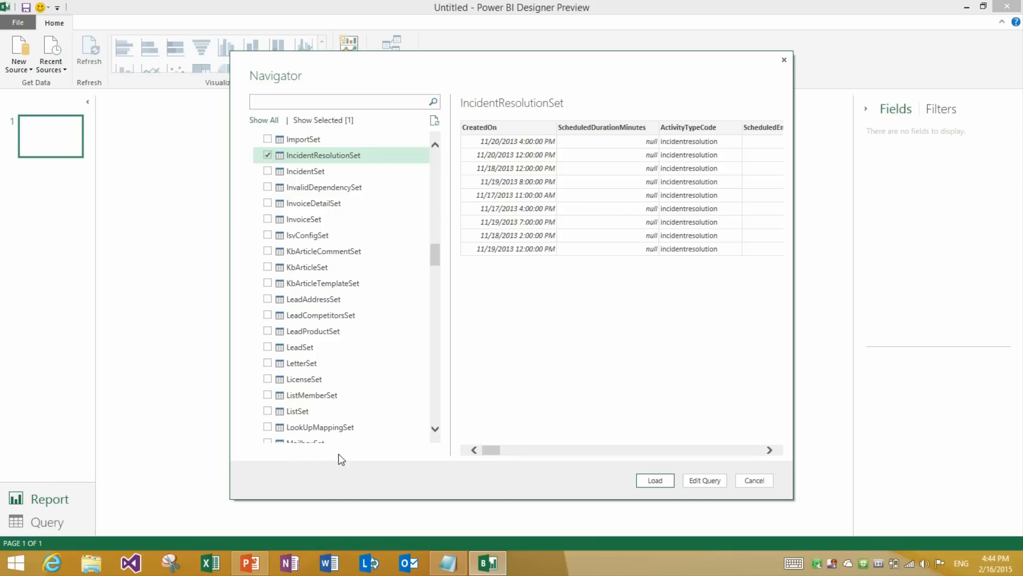
pyautogui.moveTo(319, 456)
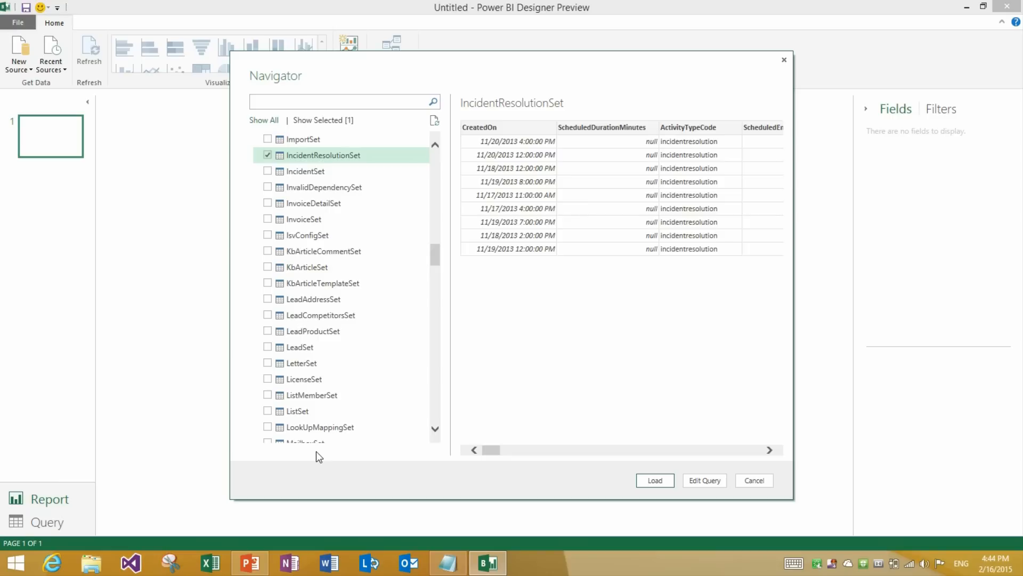
pyautogui.moveTo(297, 413)
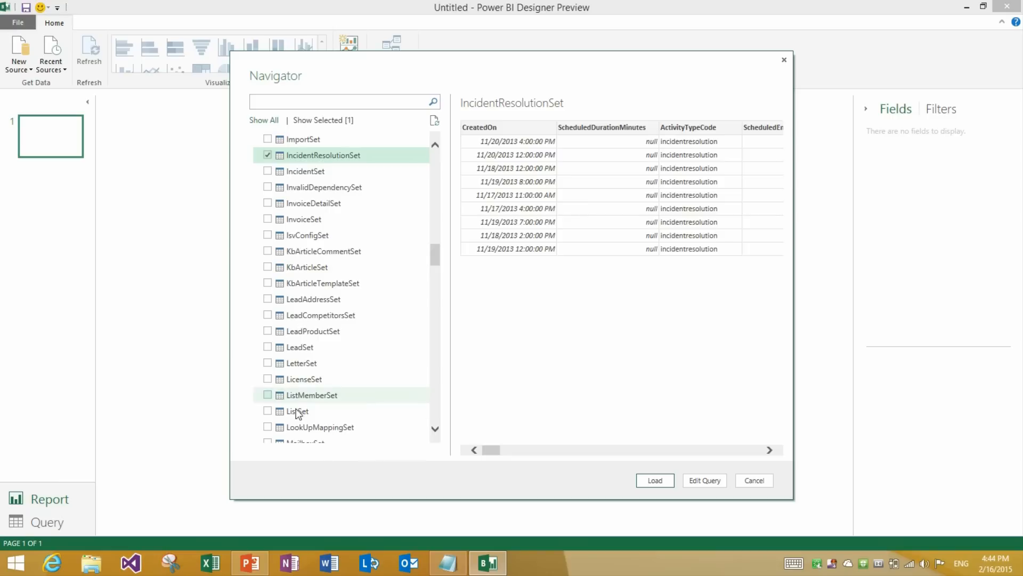
pyautogui.moveTo(325, 434)
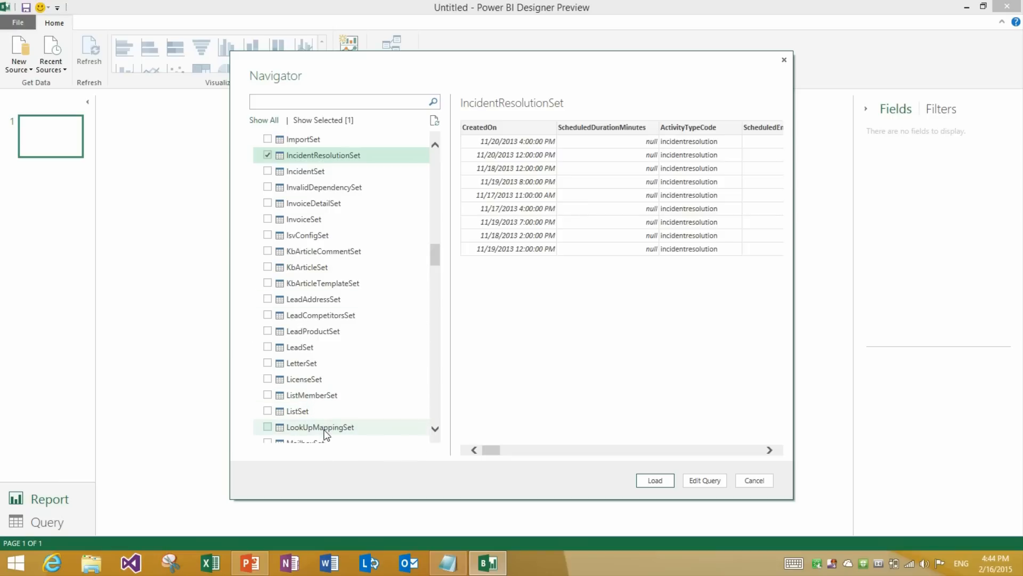
pyautogui.moveTo(337, 449)
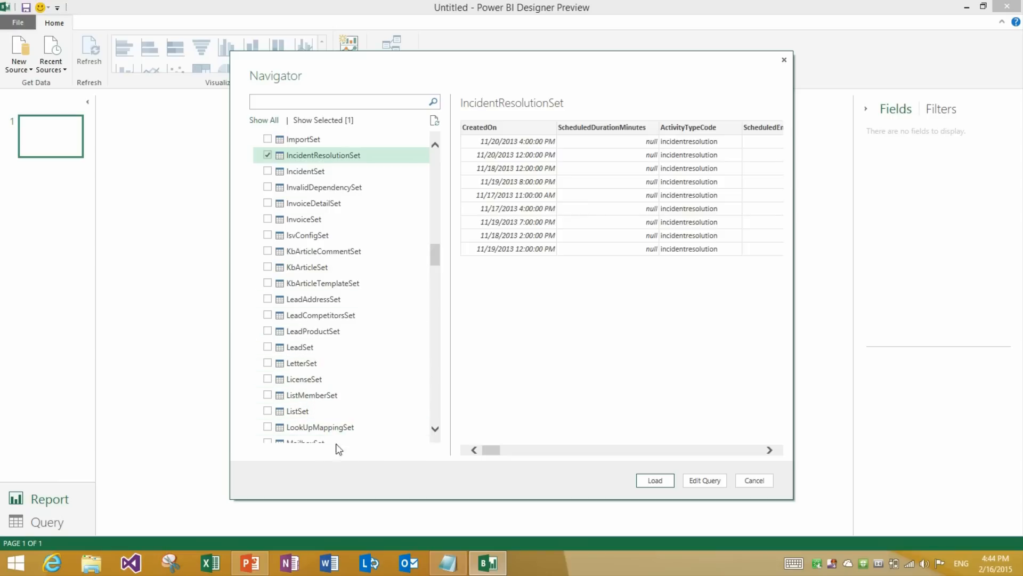
pyautogui.moveTo(517, 390)
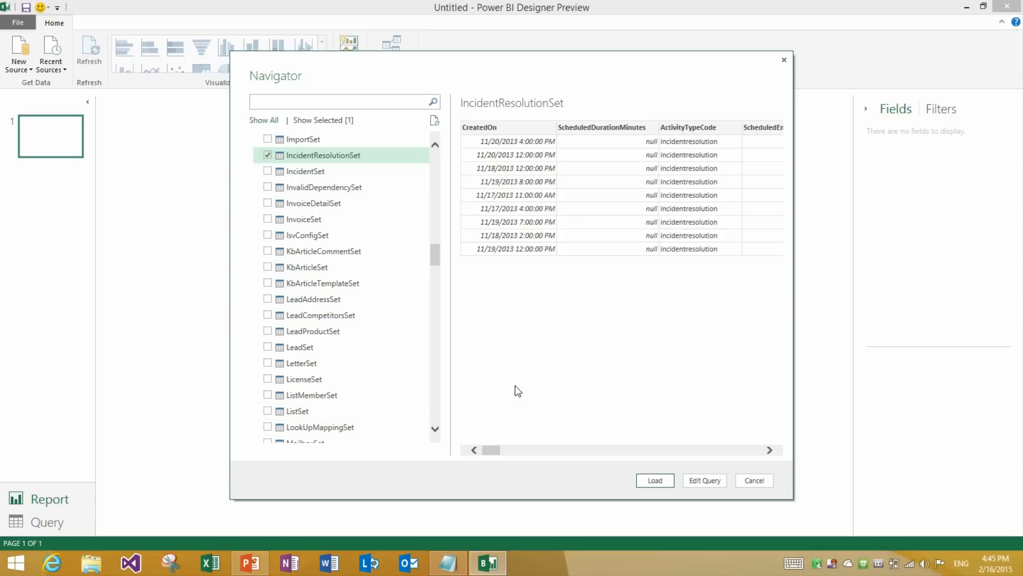
pyautogui.moveTo(645, 345)
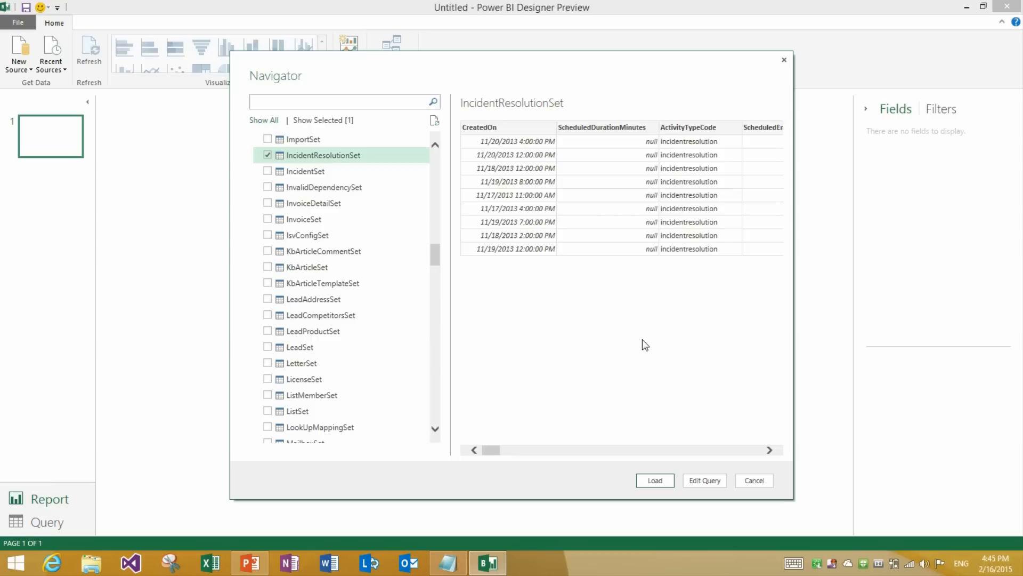
pyautogui.moveTo(620, 249)
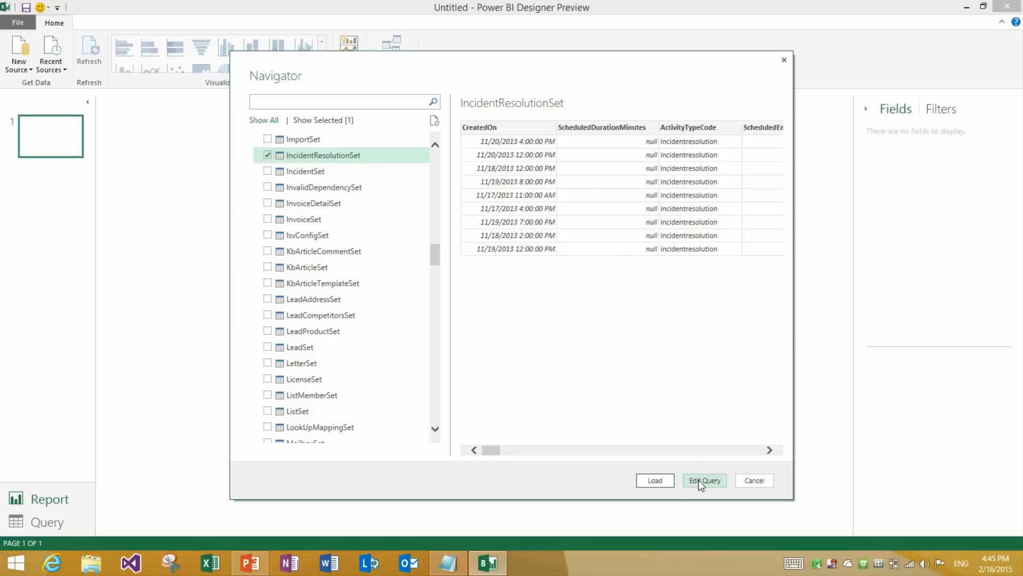
pyautogui.click(704, 479)
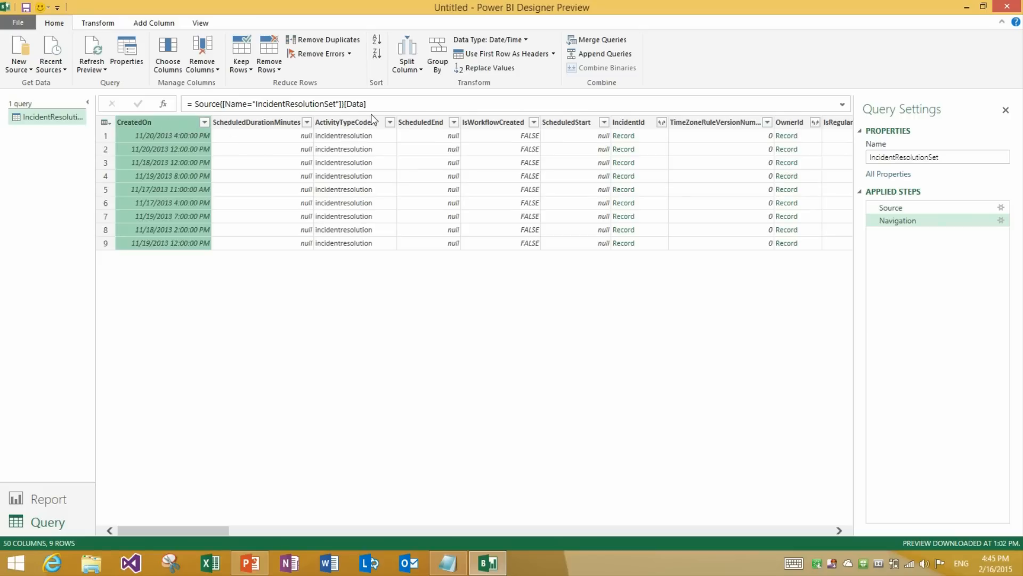
pyautogui.moveTo(259, 436)
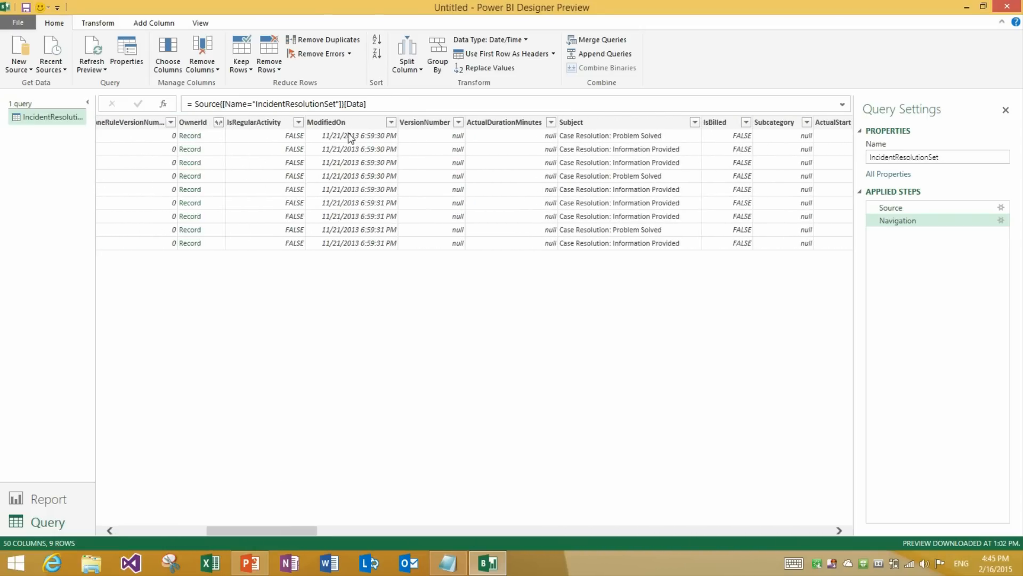
# Step: Keep only CreatedOn, ModifiedOn, Subject, Description, incidentresolution_activity_parties and ActivityId columns
pyautogui.click(570, 122)
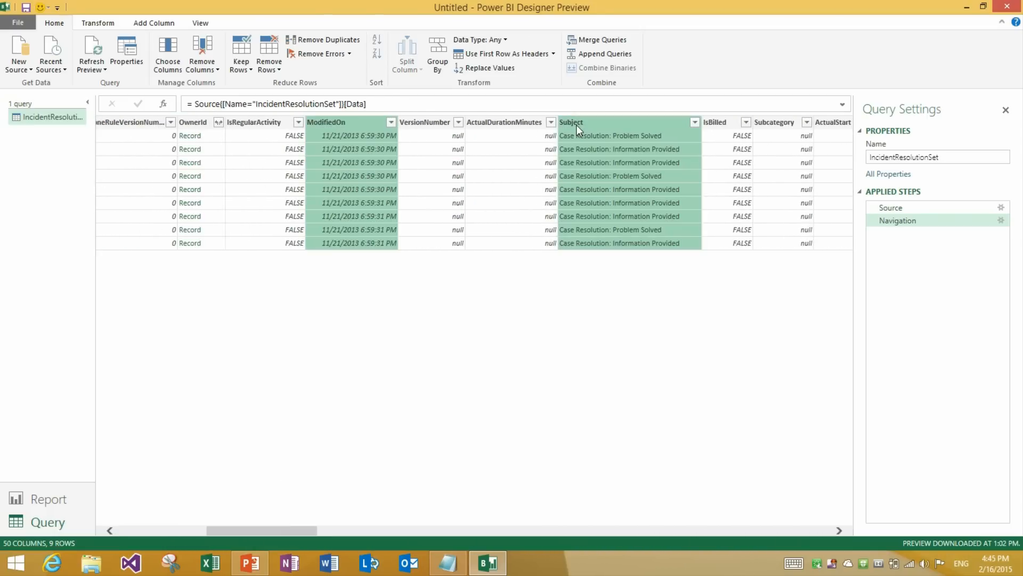
pyautogui.hscroll(3)
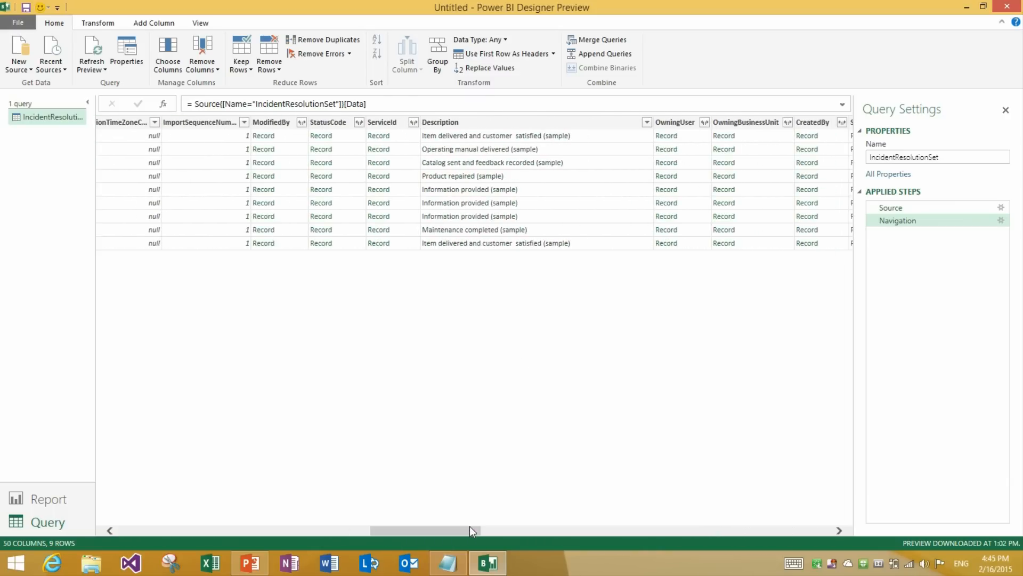
pyautogui.click(440, 122)
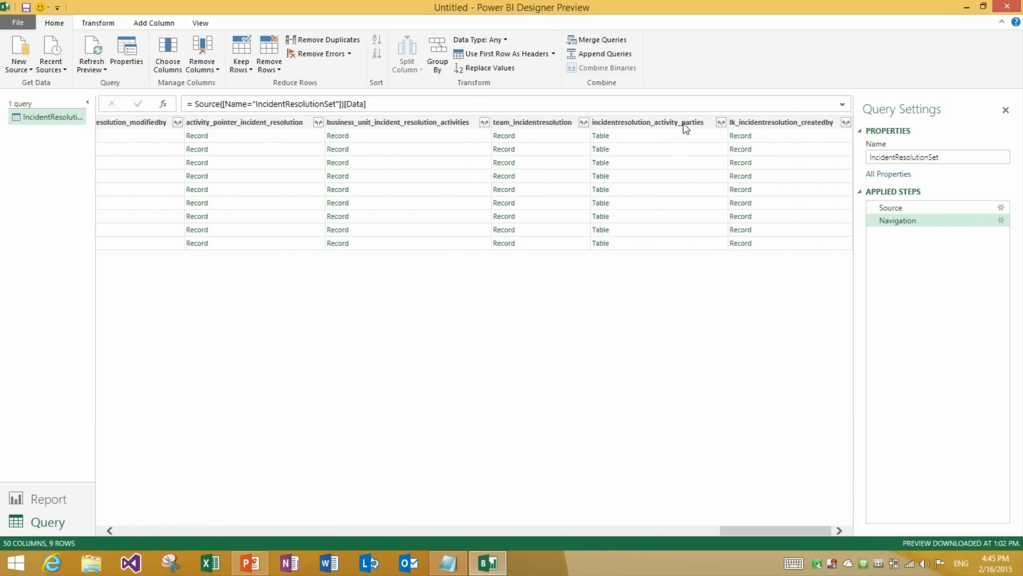
pyautogui.rightClick(648, 122)
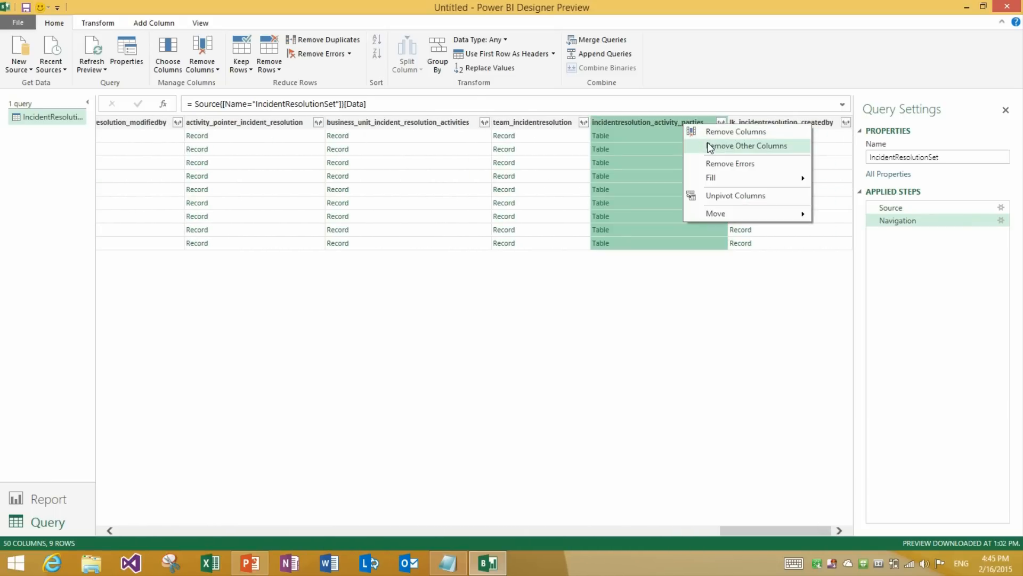
pyautogui.click(747, 145)
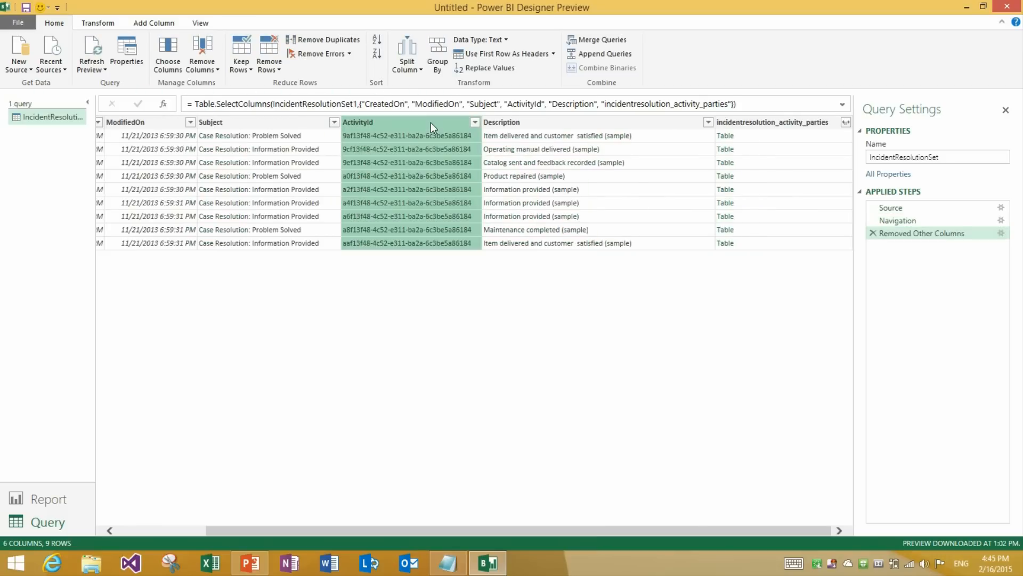
# Step: Move ActivityId to the last column and switch to the PowerPoint slide
pyautogui.rightClick(410, 122)
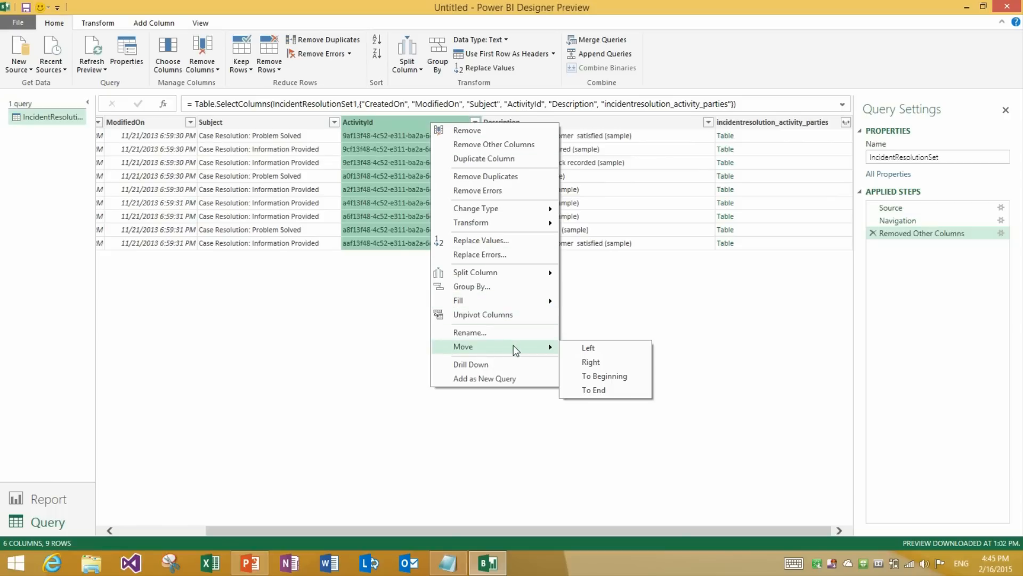
pyautogui.click(593, 390)
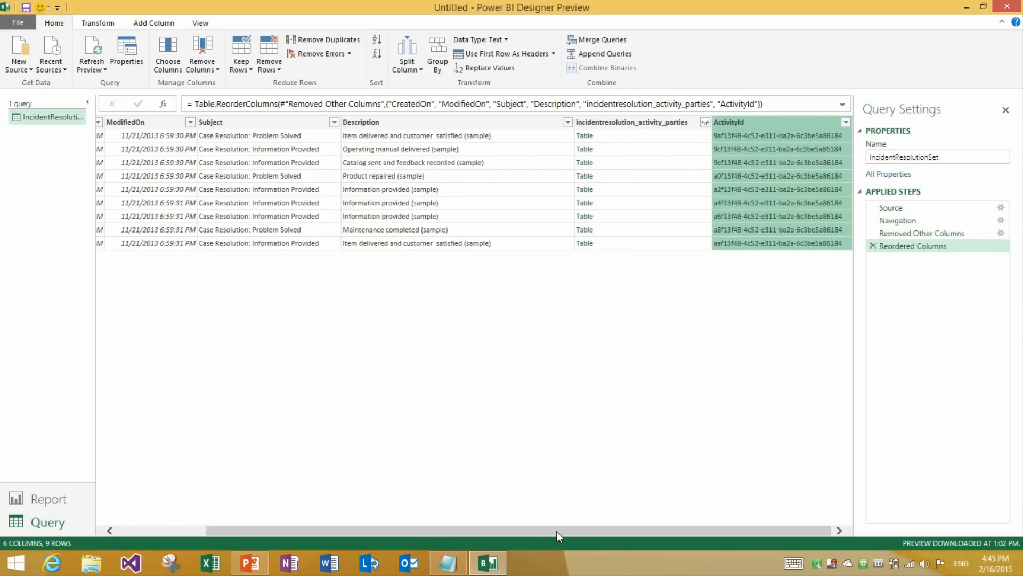
pyautogui.hscroll(-3)
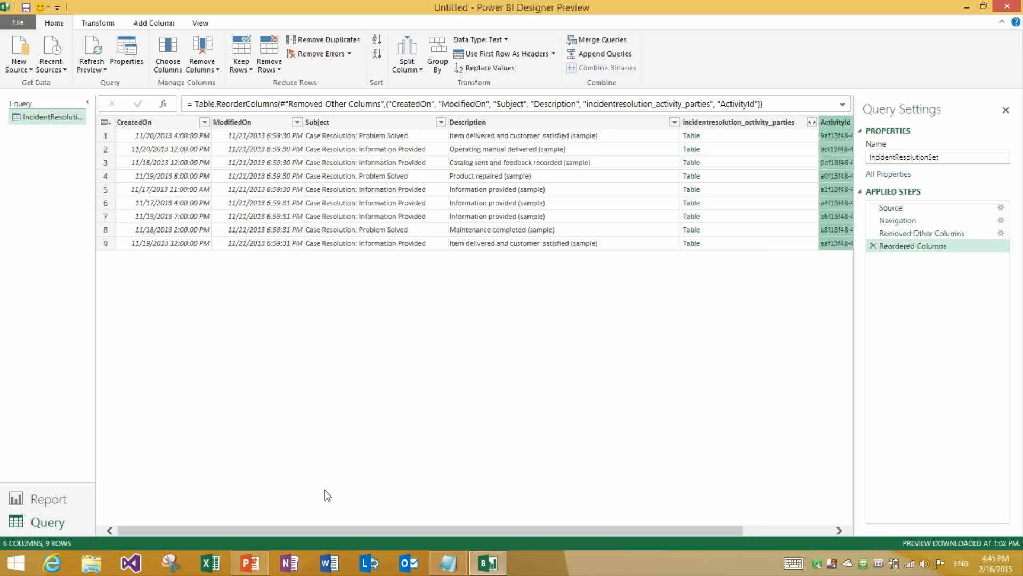
pyautogui.moveTo(250, 562)
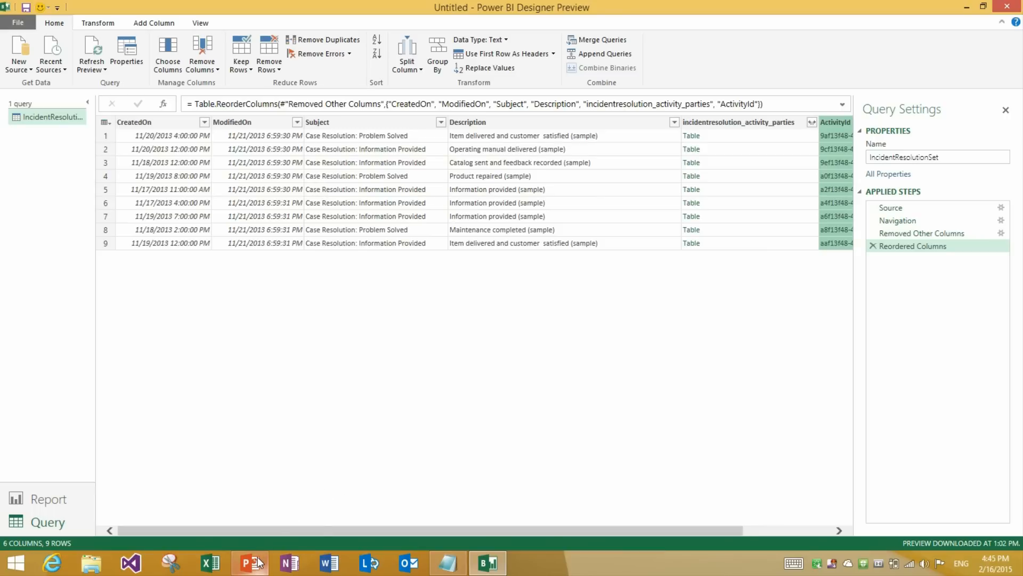
pyautogui.click(249, 562)
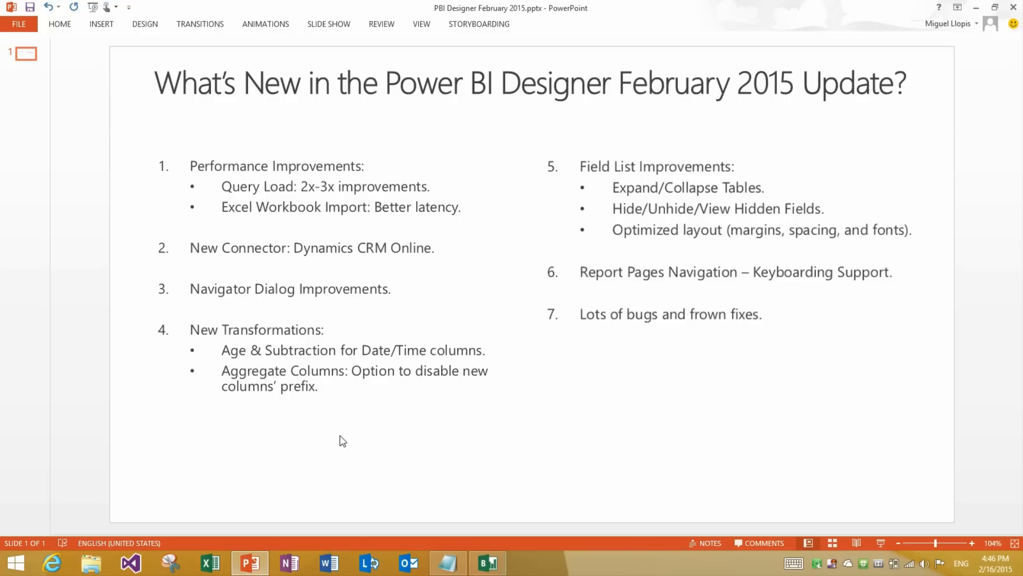
# Step: Return from the February 2015 slide to the Power BI query editor
pyautogui.click(486, 562)
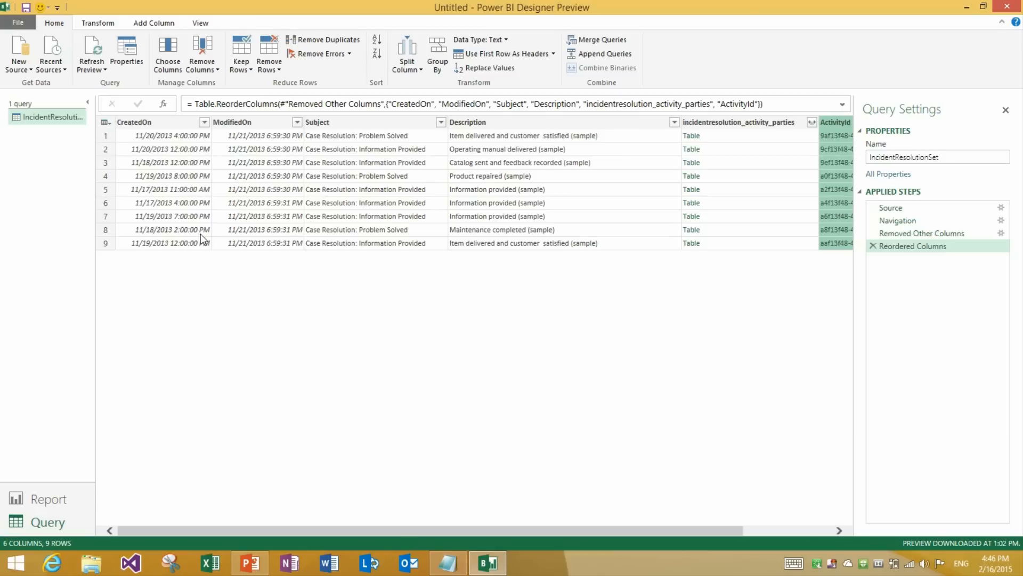
# Step: Add an AgeFromDateTime column from CreatedOn and its DurationTotalDays conversion
pyautogui.click(134, 122)
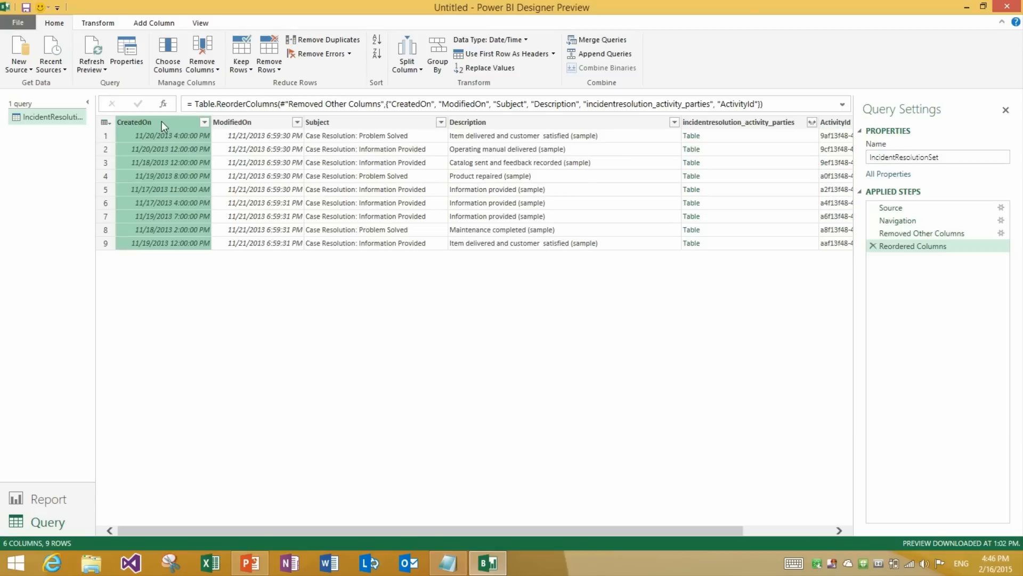
pyautogui.moveTo(473, 281)
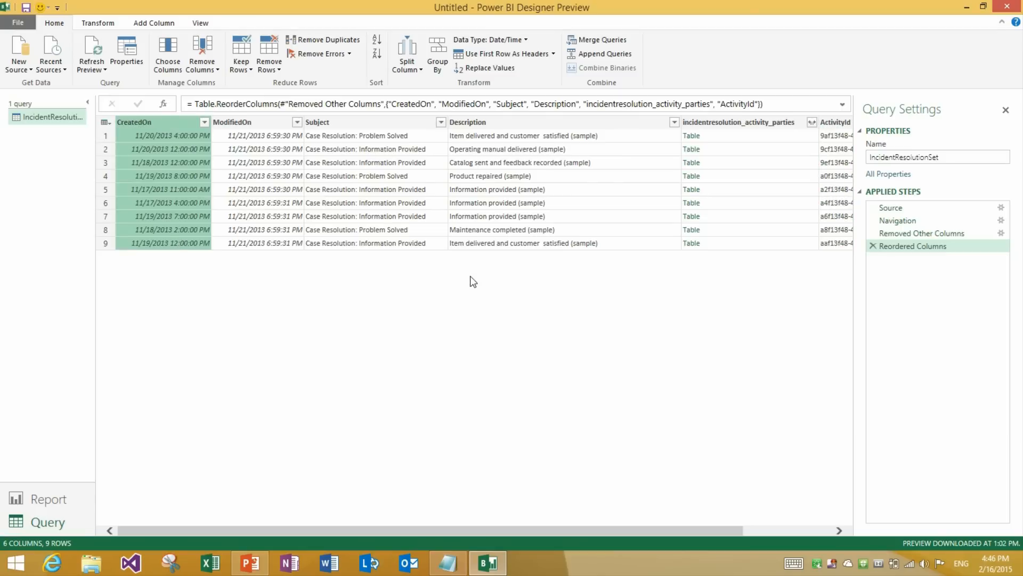
pyautogui.moveTo(154, 23)
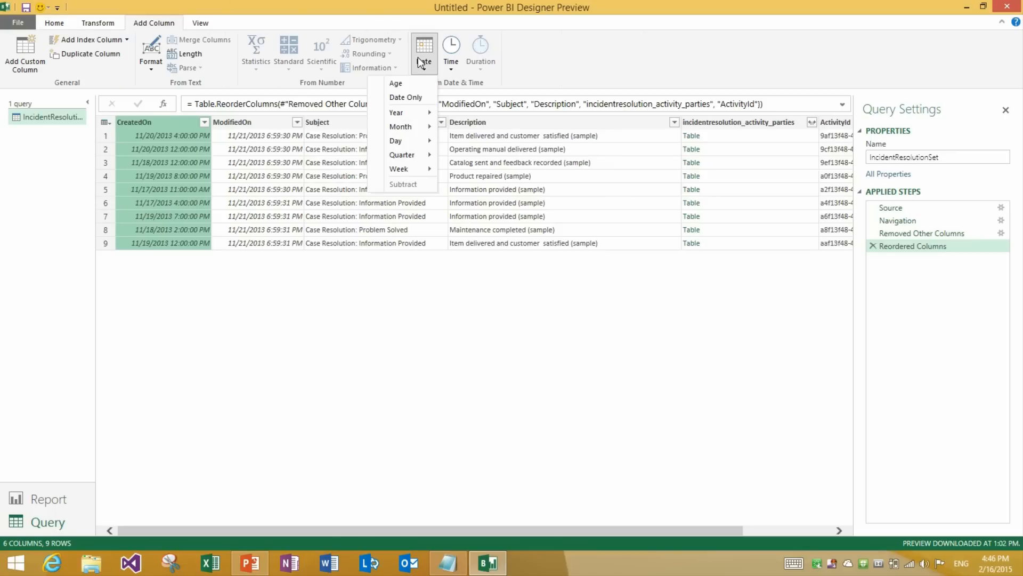
pyautogui.moveTo(413, 90)
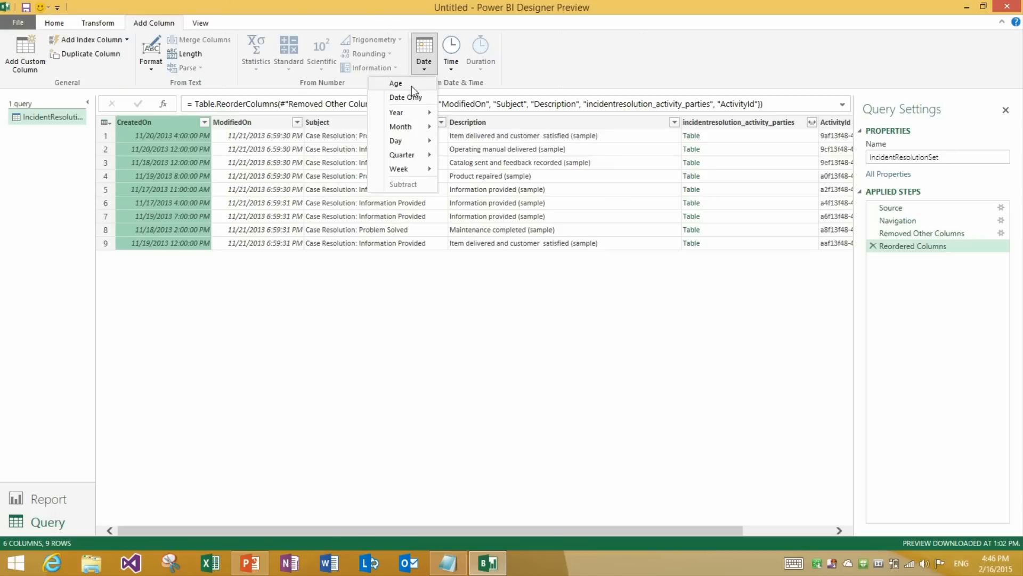
pyautogui.moveTo(395, 83)
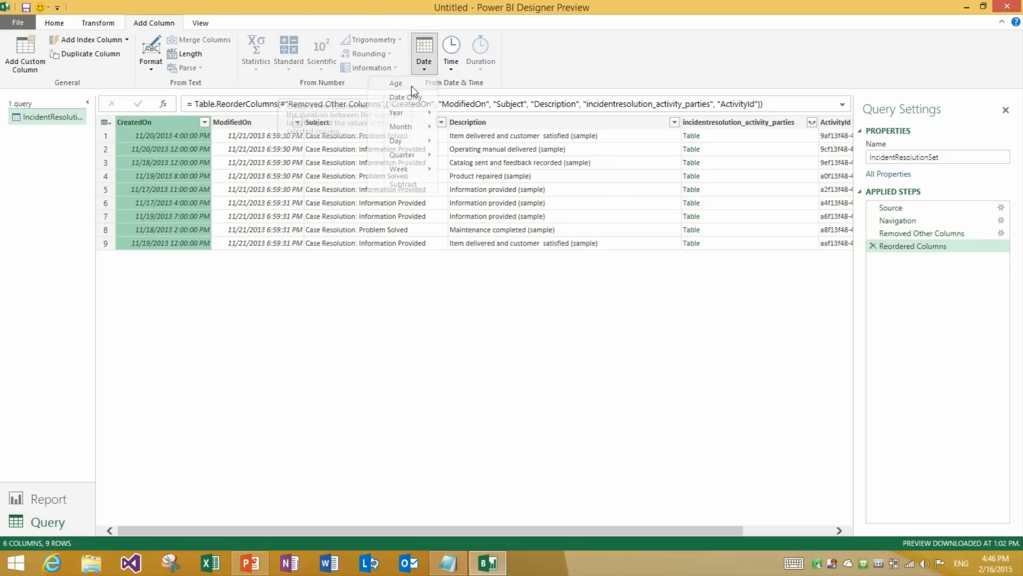
pyautogui.click(395, 83)
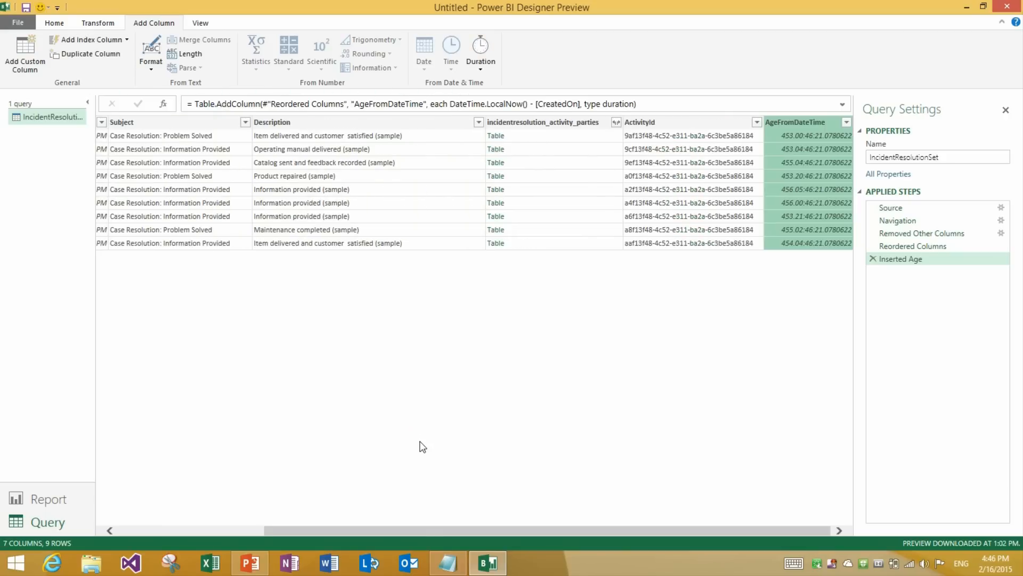
pyautogui.moveTo(804, 129)
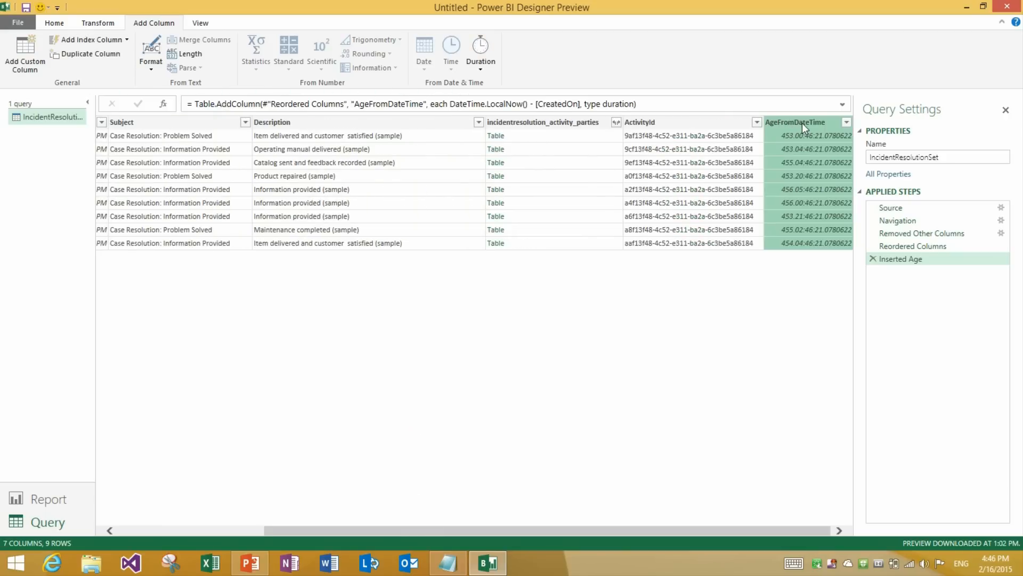
pyautogui.moveTo(809, 207)
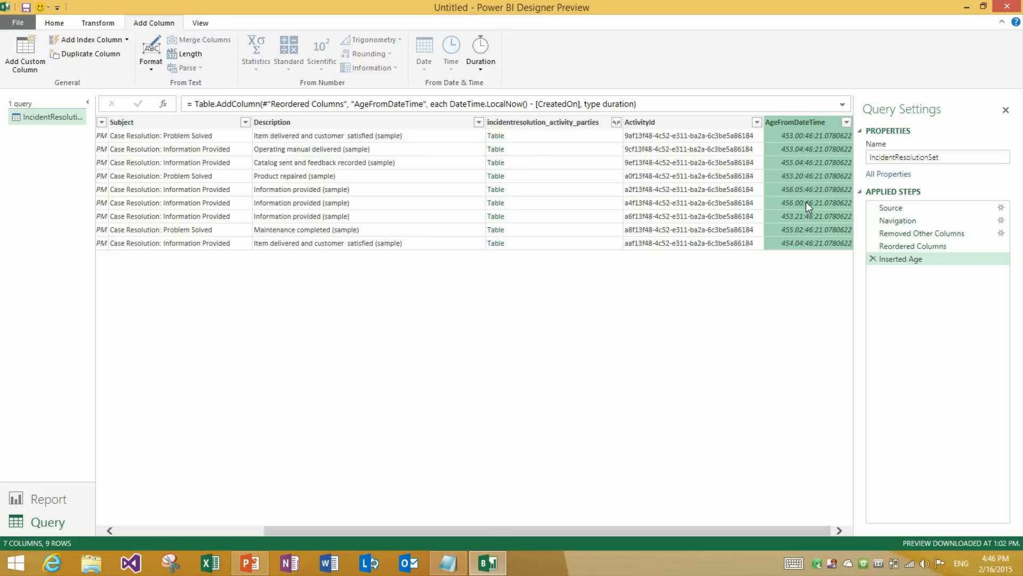
pyautogui.click(480, 49)
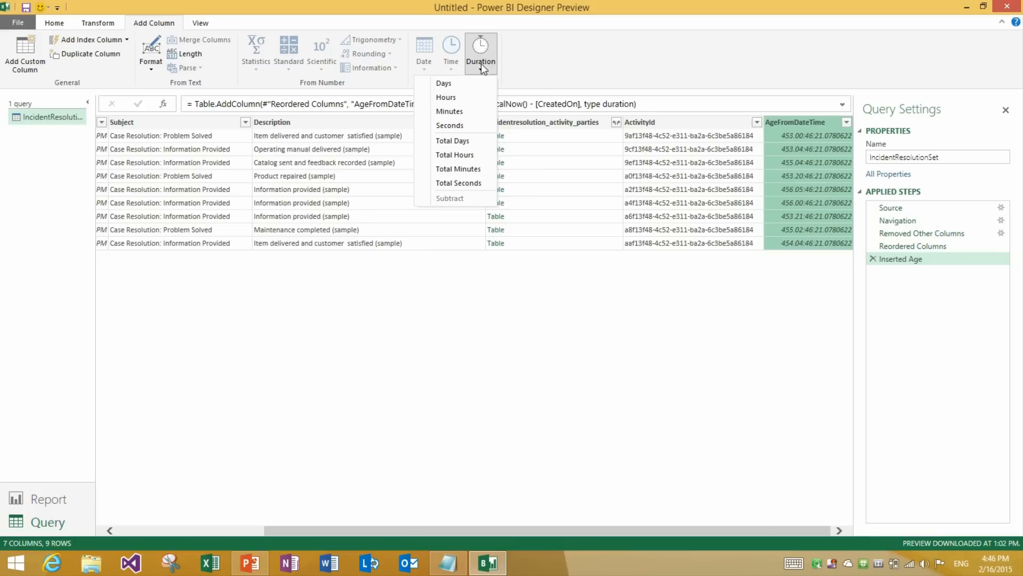
pyautogui.moveTo(473, 83)
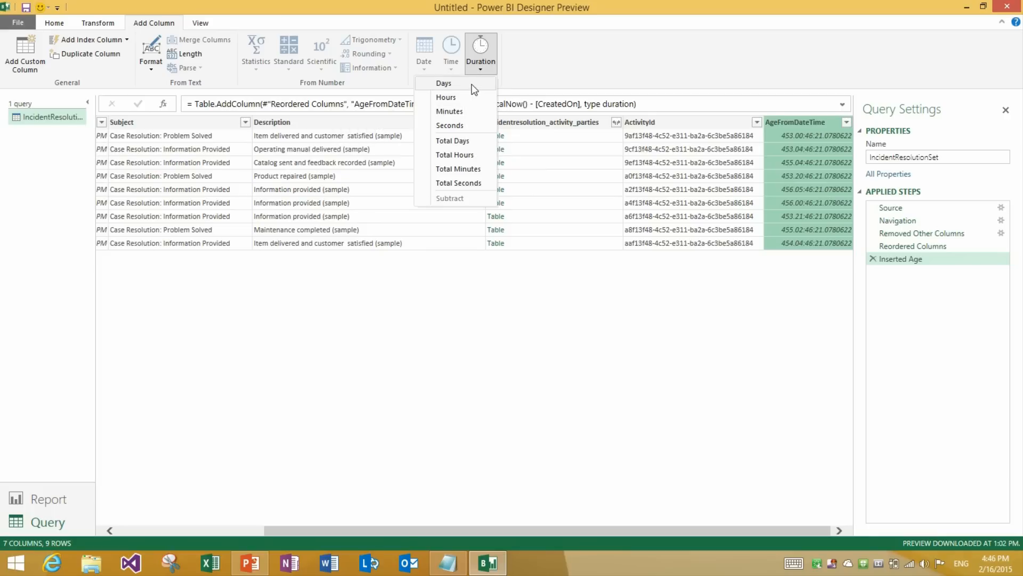
pyautogui.moveTo(473, 142)
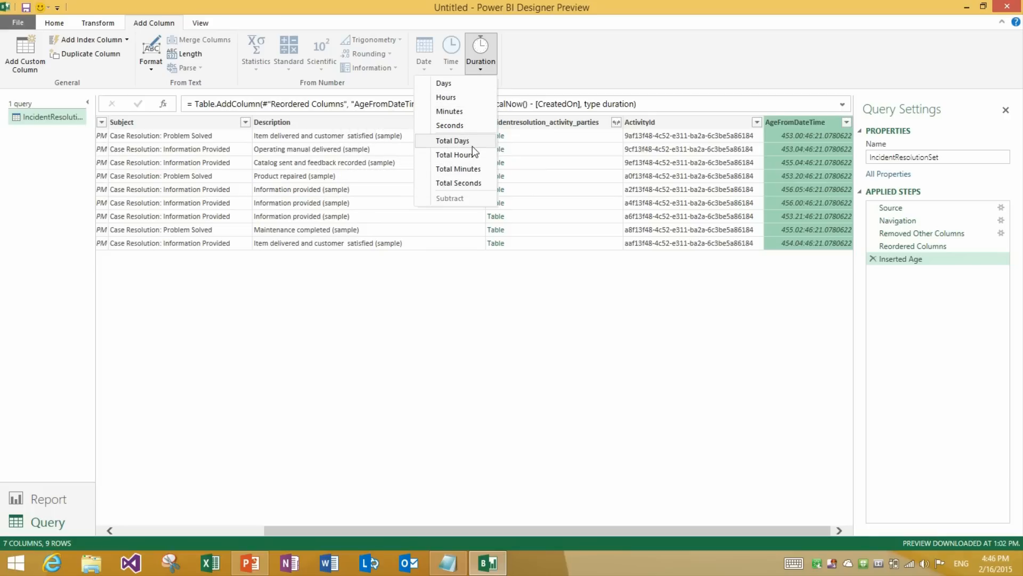
pyautogui.click(451, 140)
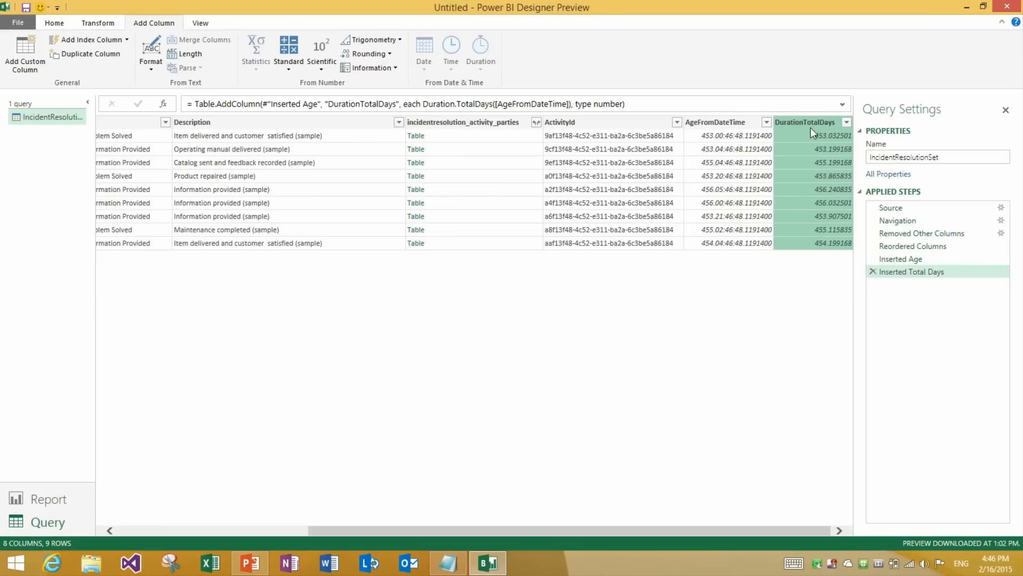
pyautogui.moveTo(838, 143)
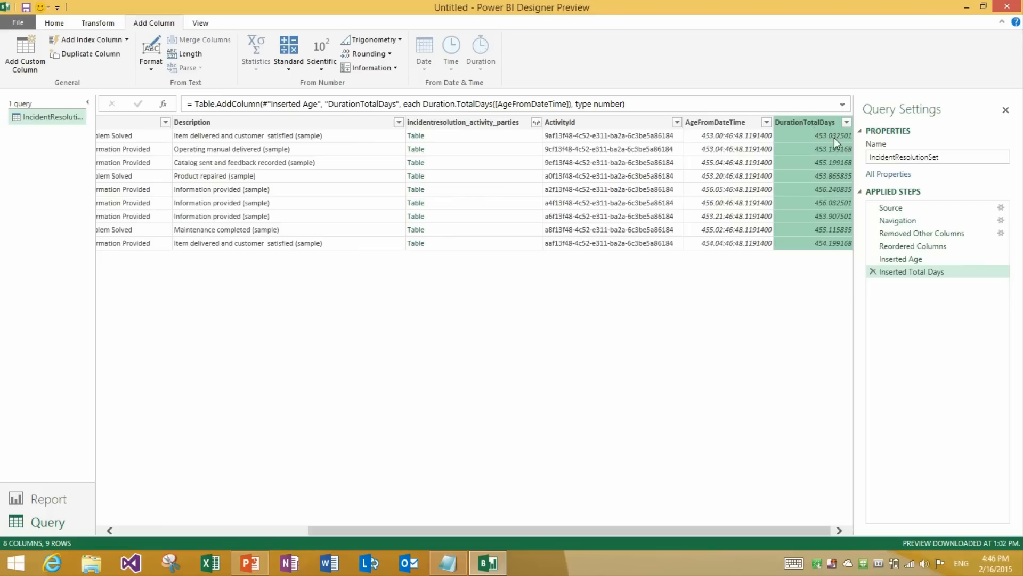
pyautogui.moveTo(345, 381)
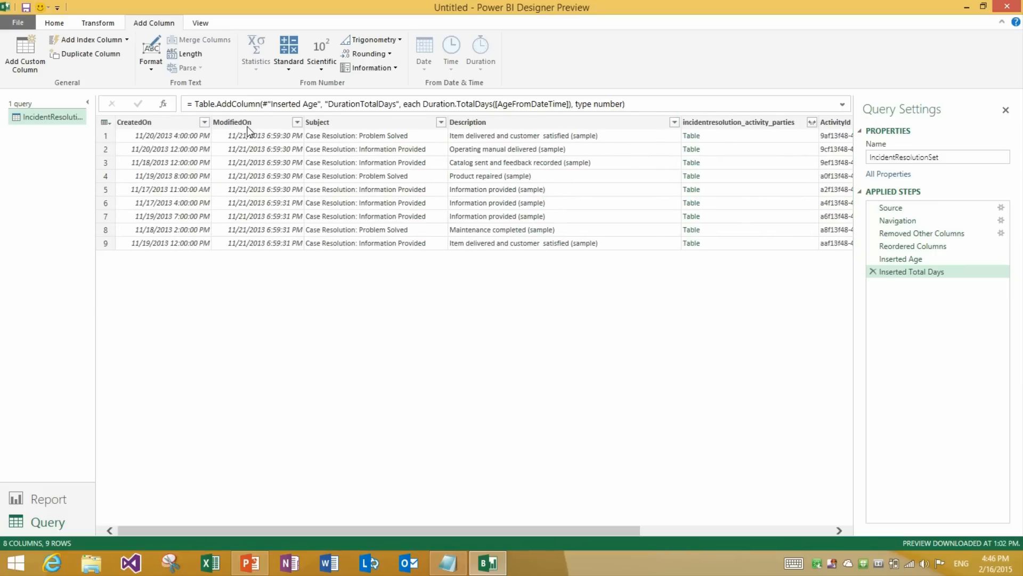
pyautogui.click(232, 122)
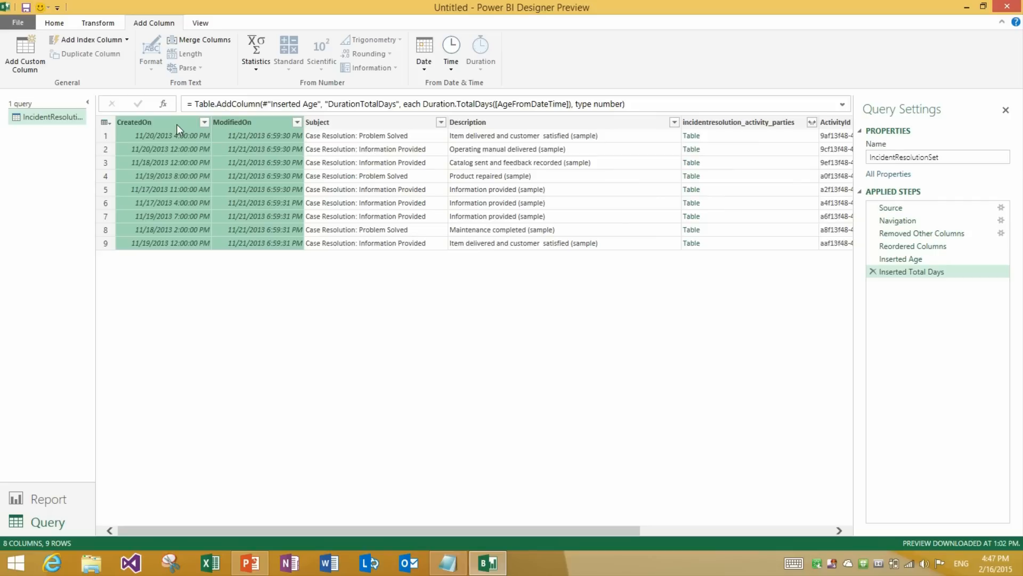
pyautogui.moveTo(282, 13)
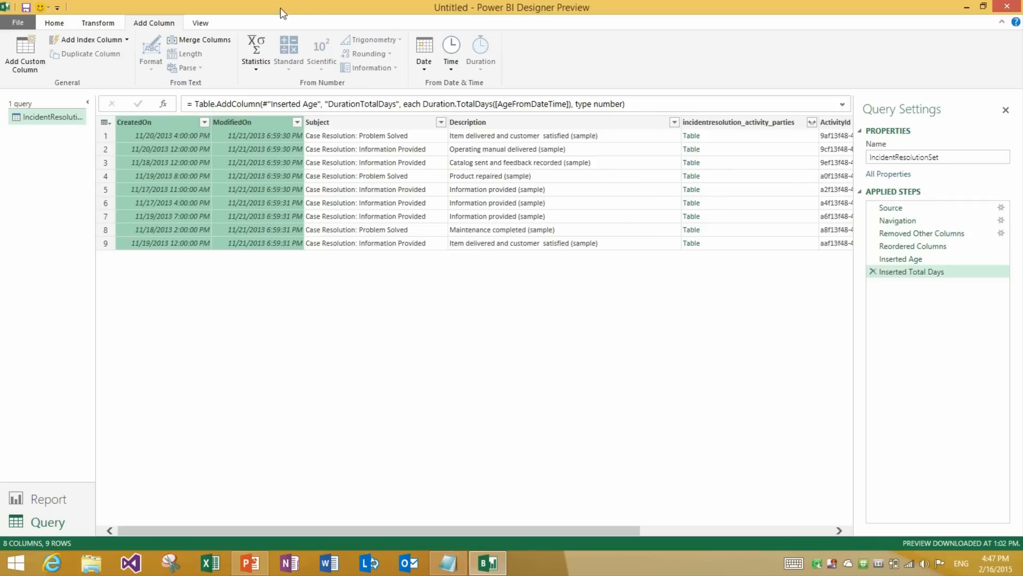
# Step: Add DateDifference (ModifiedOn minus CreatedOn) and its DurationTotalHours column
pyautogui.click(422, 51)
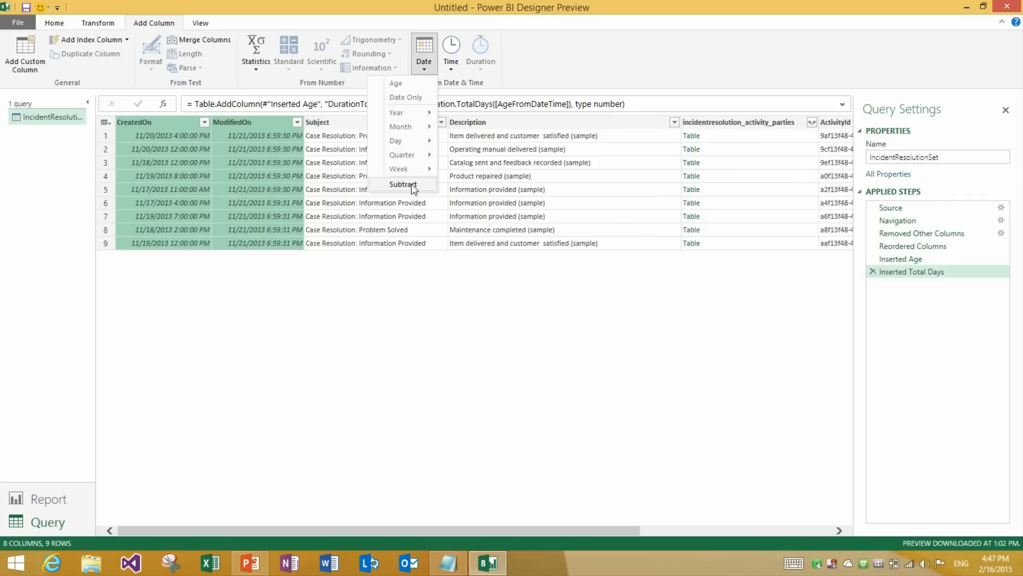
pyautogui.click(402, 184)
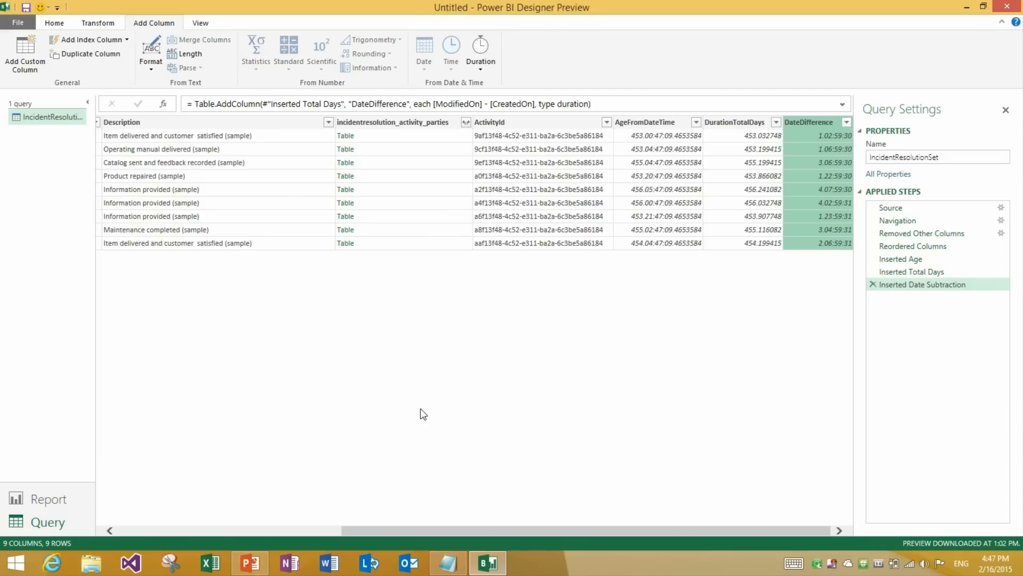
pyautogui.moveTo(483, 14)
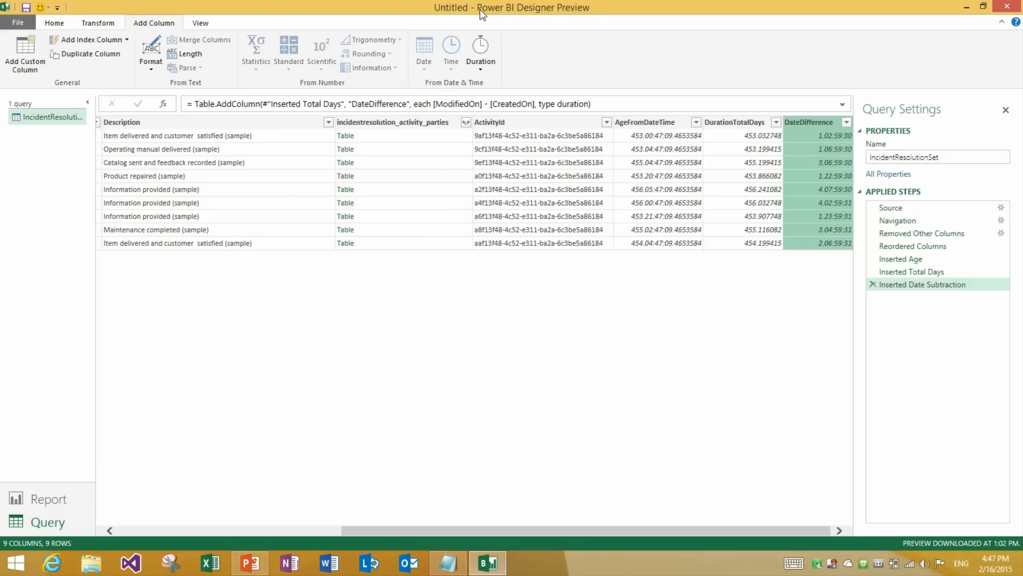
pyautogui.click(480, 50)
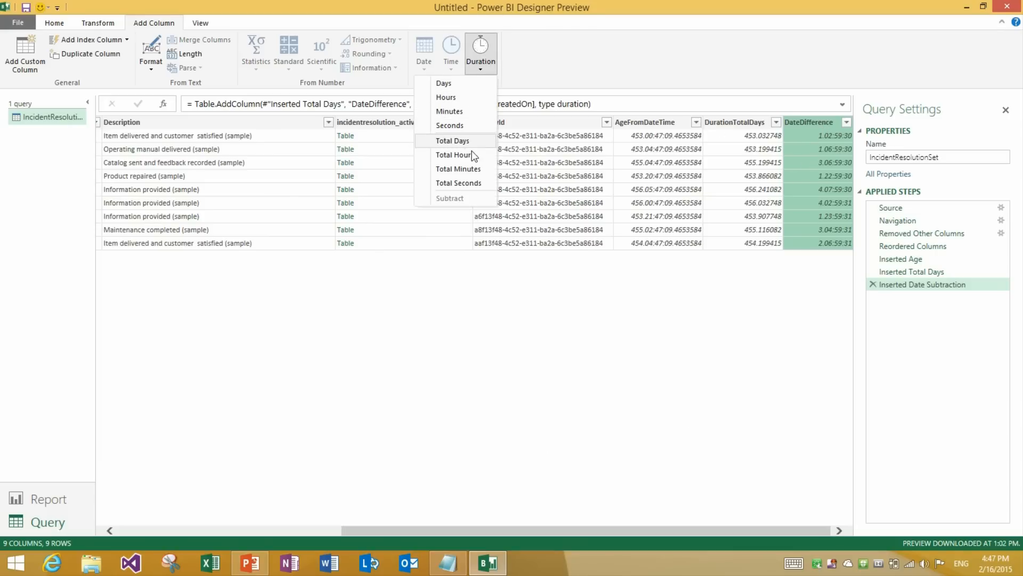
pyautogui.click(453, 155)
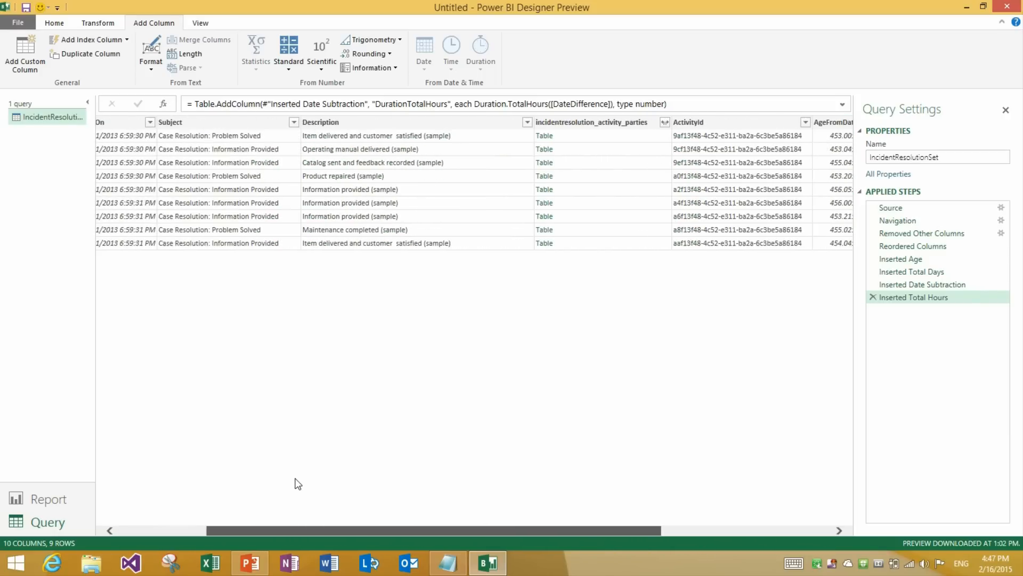
# Step: Scroll the preview and select the incidentresolution_activity_parties nested-table column
pyautogui.hscroll(3)
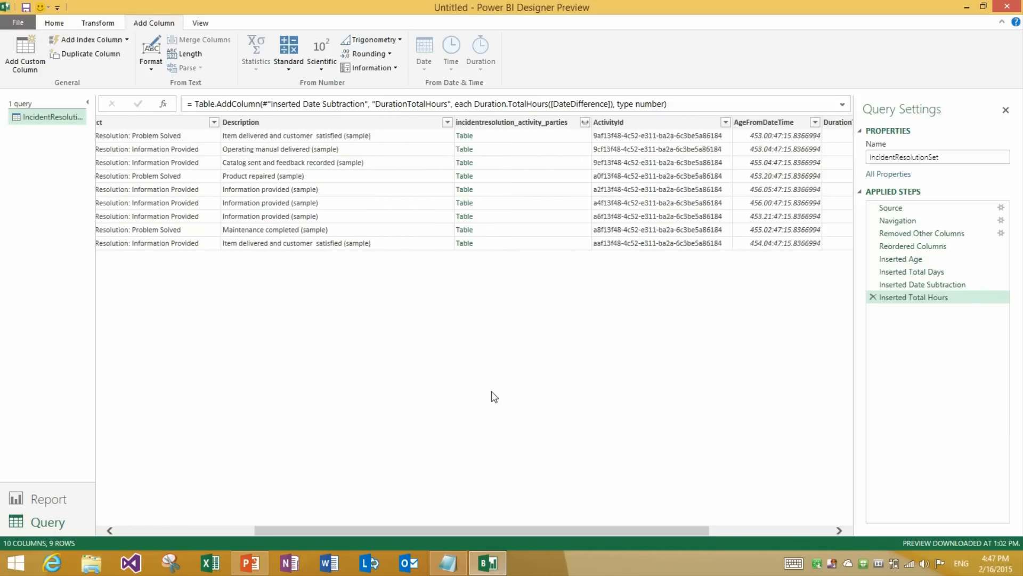
pyautogui.click(512, 122)
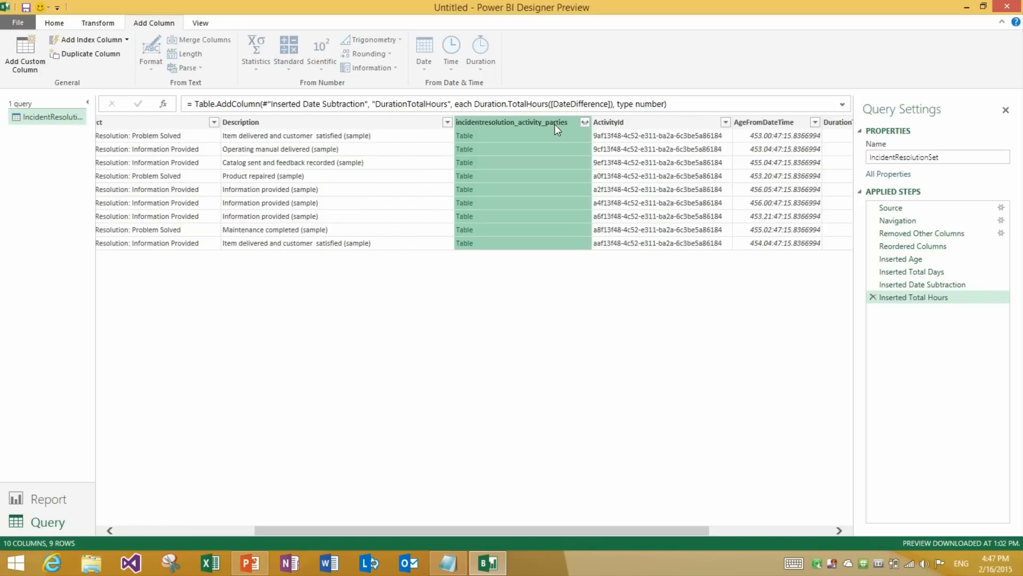
pyautogui.moveTo(606, 327)
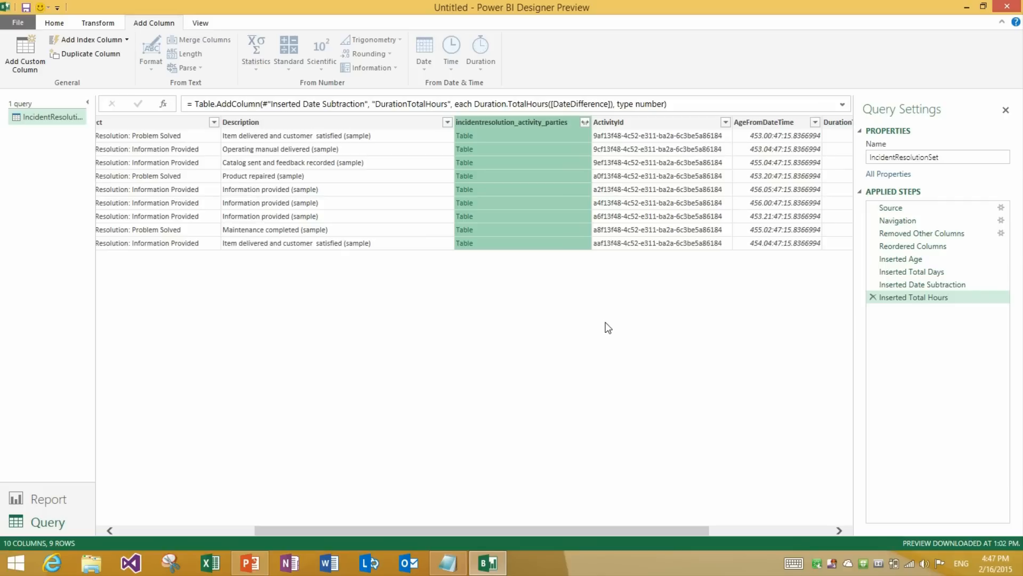
pyautogui.moveTo(599, 159)
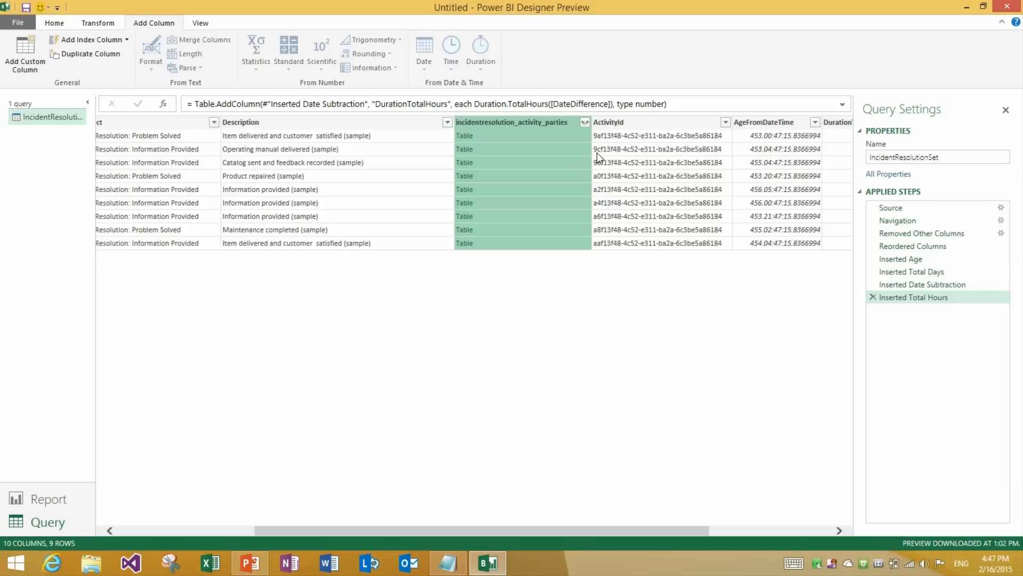
# Step: Aggregate the nested activity parties tables into a Count of PartyId column
pyautogui.click(584, 122)
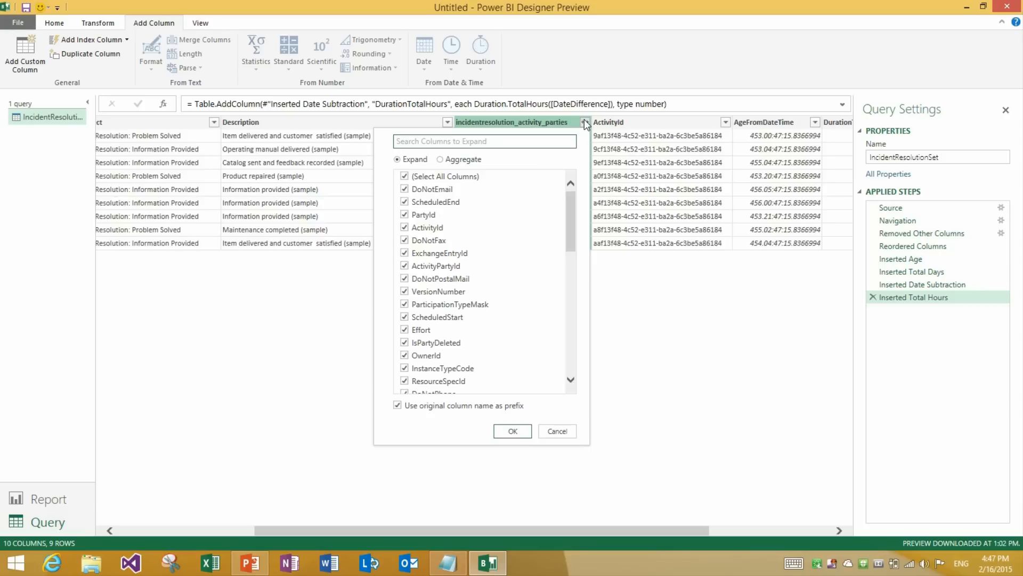
pyautogui.moveTo(413, 161)
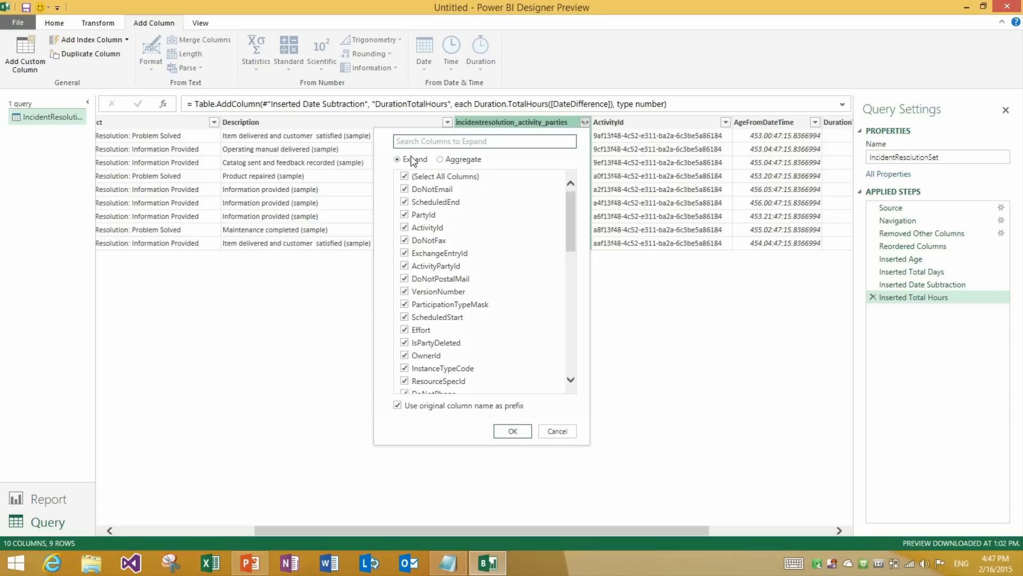
pyautogui.click(397, 405)
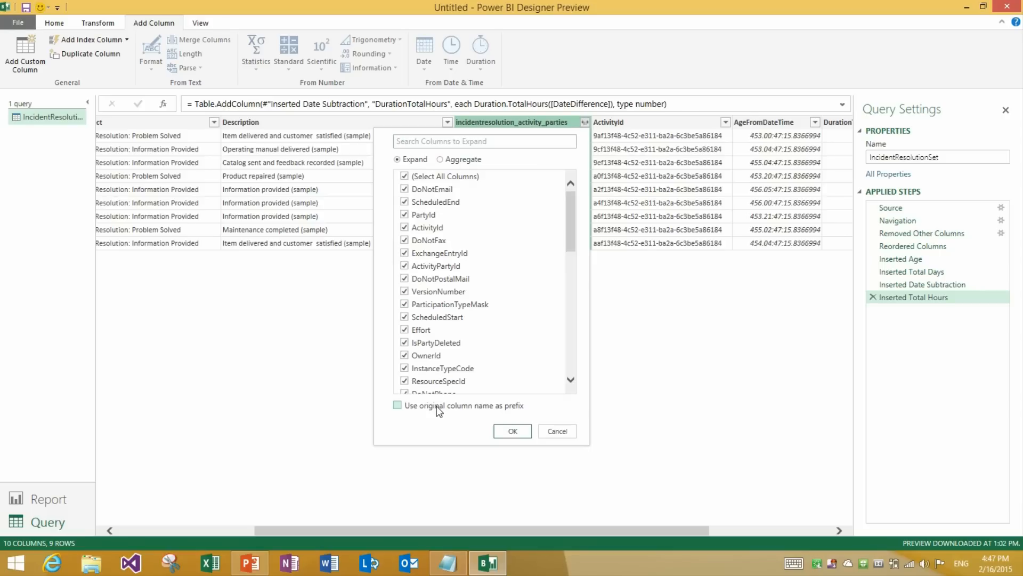
pyautogui.click(396, 405)
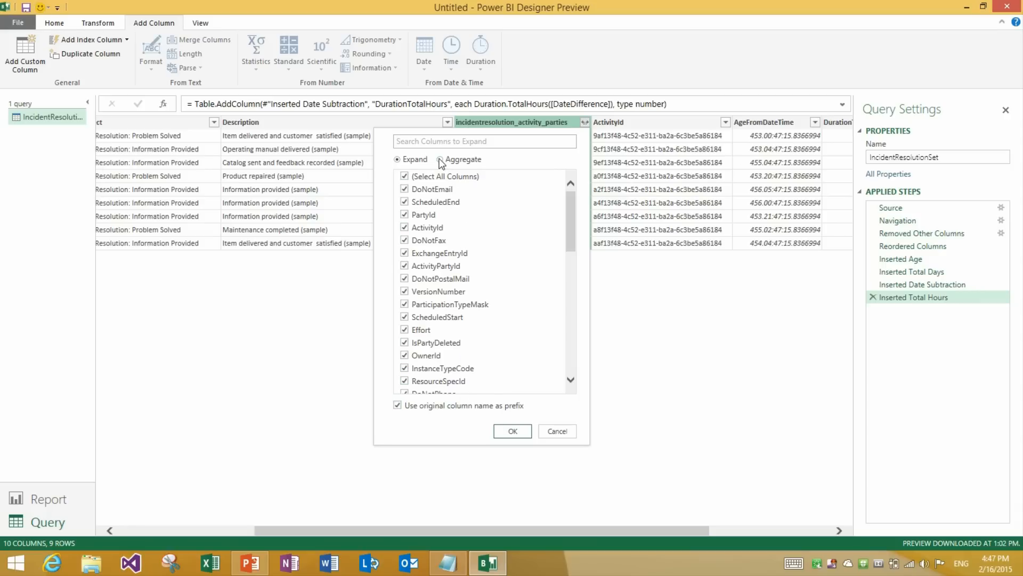
pyautogui.click(441, 159)
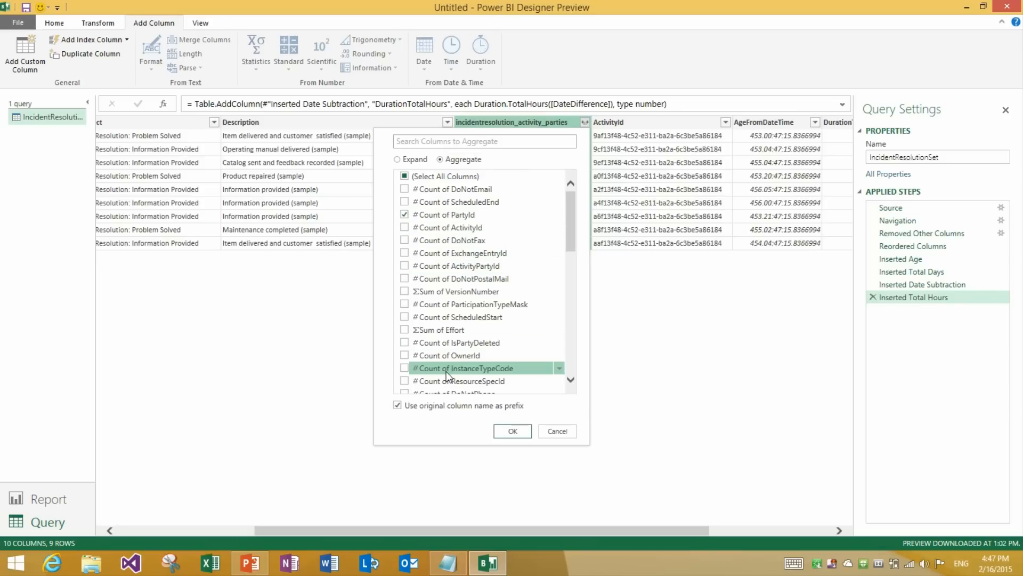
pyautogui.moveTo(511, 411)
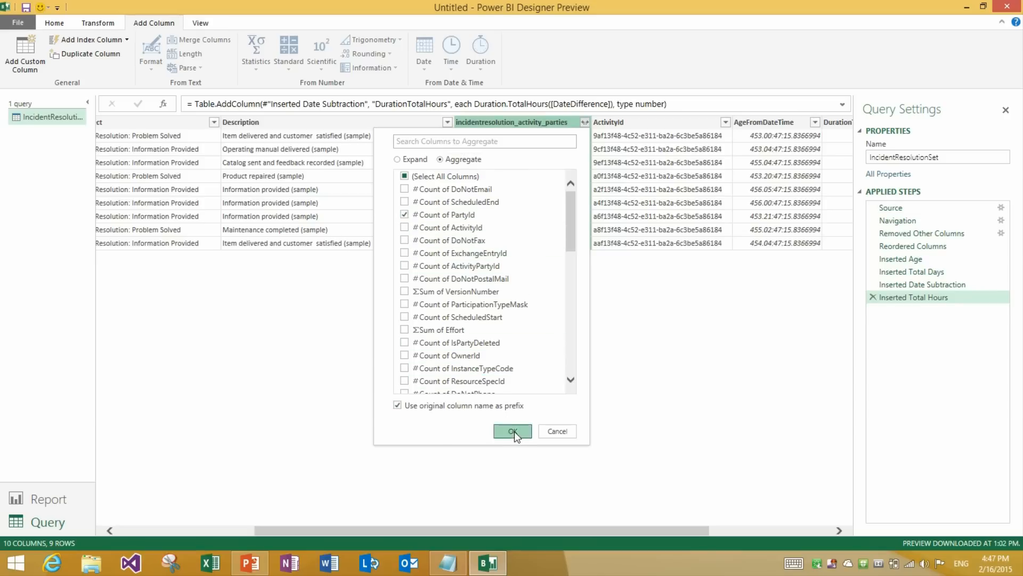
pyautogui.click(512, 430)
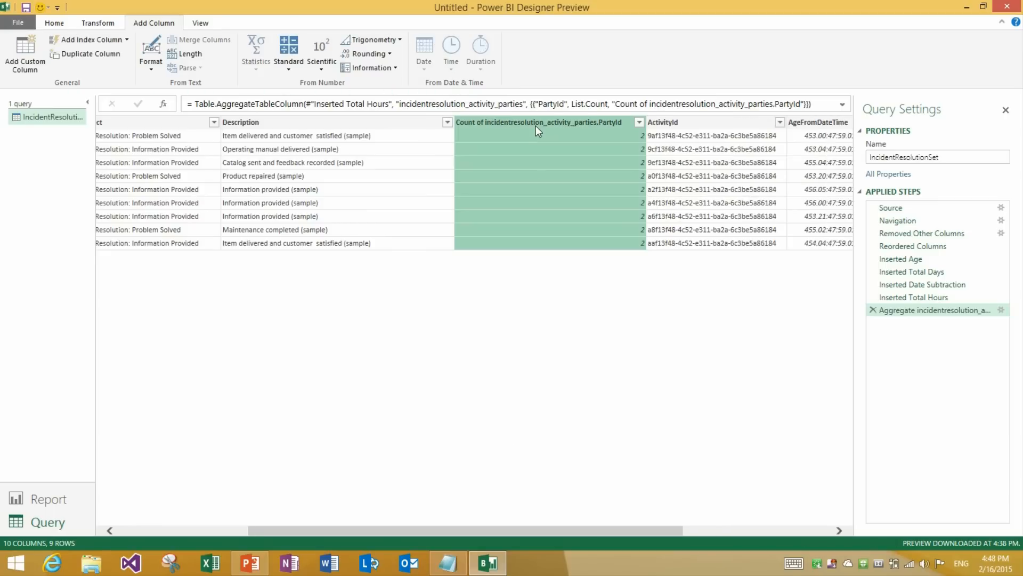
pyautogui.moveTo(537, 300)
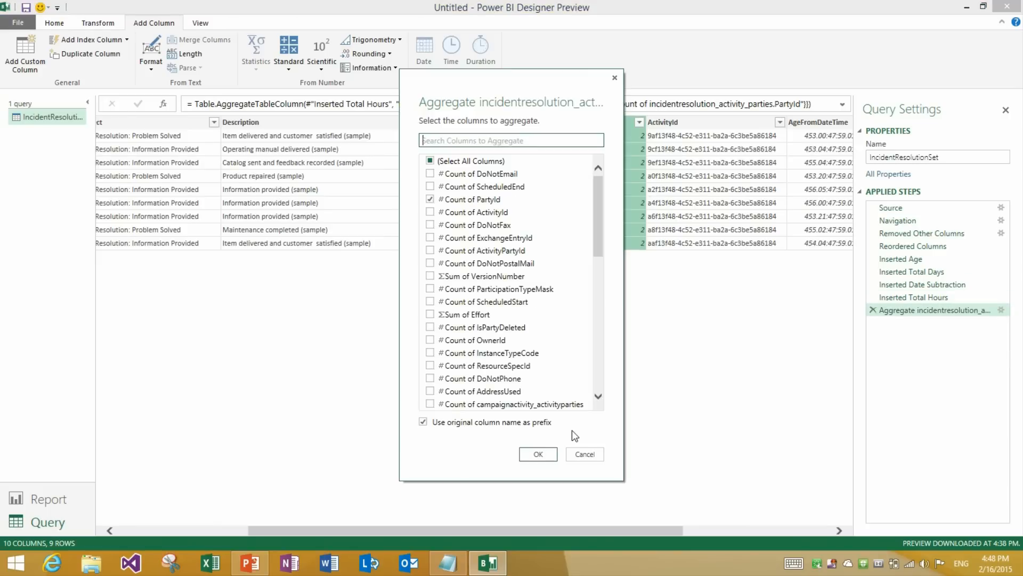
# Step: Drop the original-name prefix so the column is Count of PartyId, then load into Report view
pyautogui.click(423, 421)
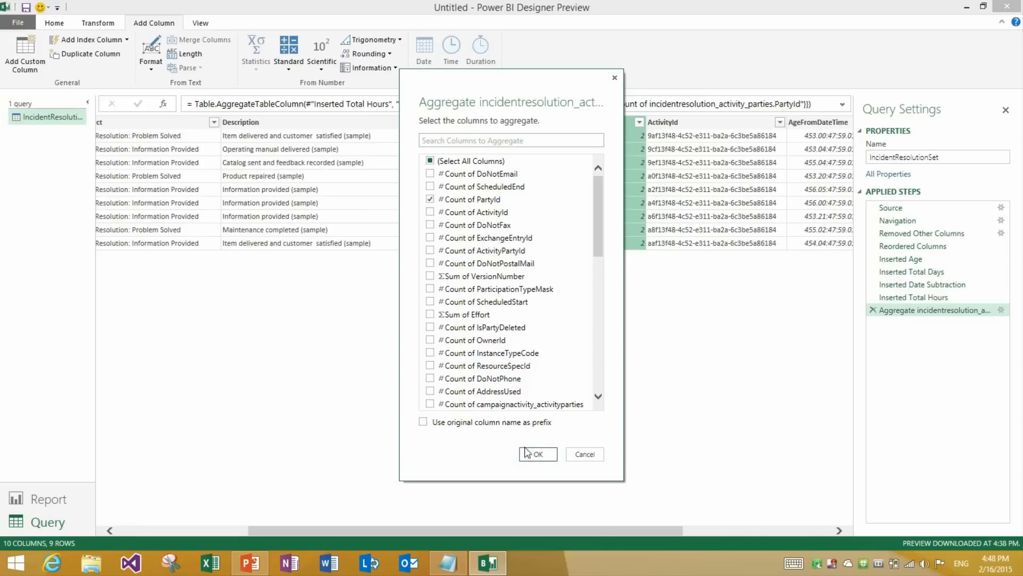
pyautogui.click(538, 454)
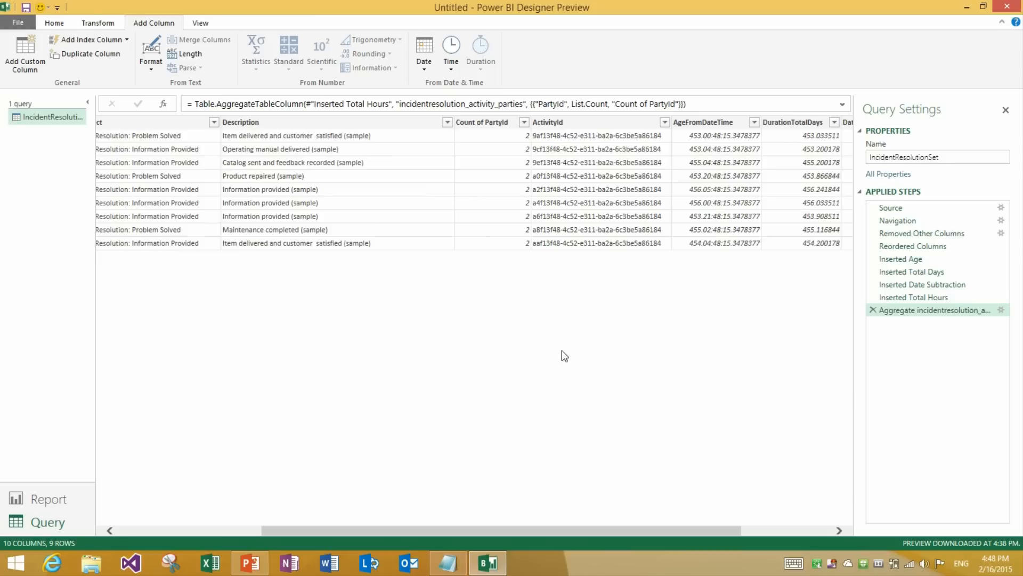
pyautogui.click(483, 122)
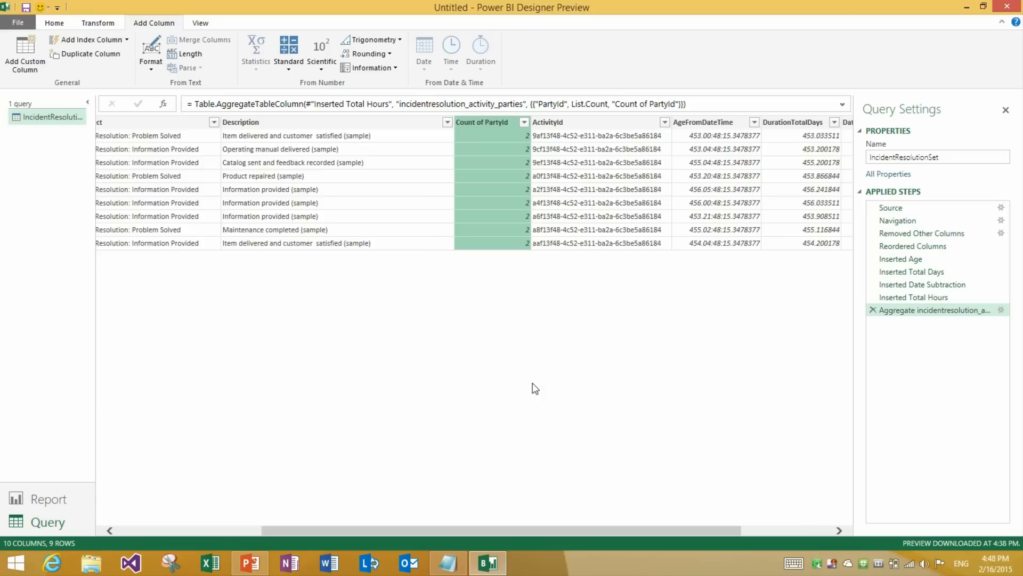
pyautogui.moveTo(364, 330)
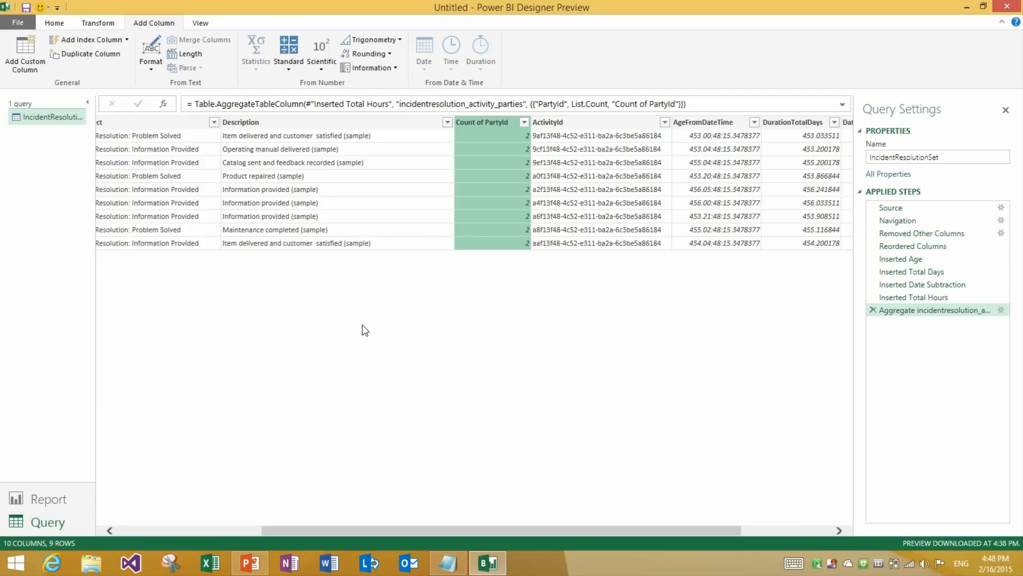
pyautogui.moveTo(47, 499)
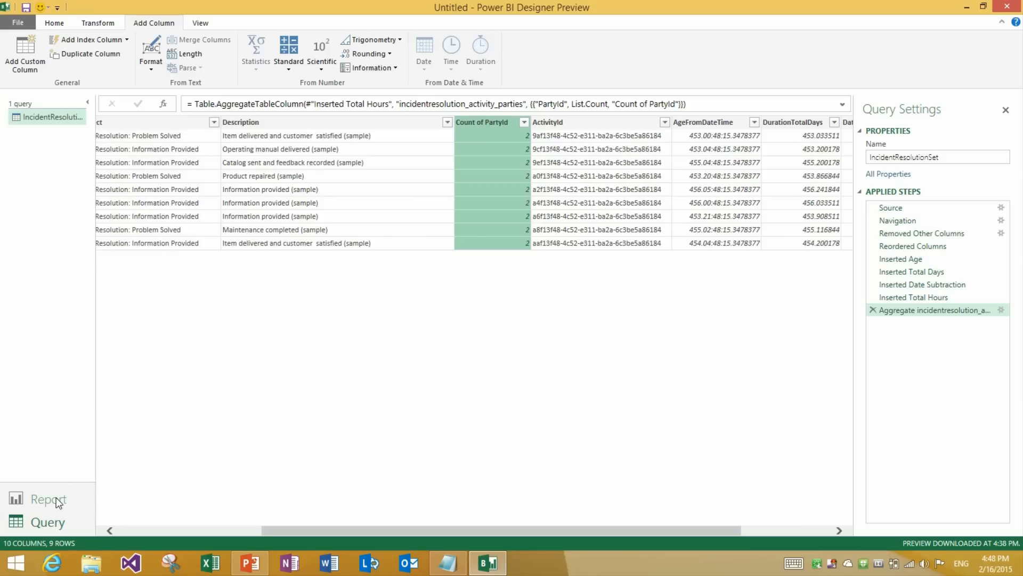
pyautogui.click(48, 499)
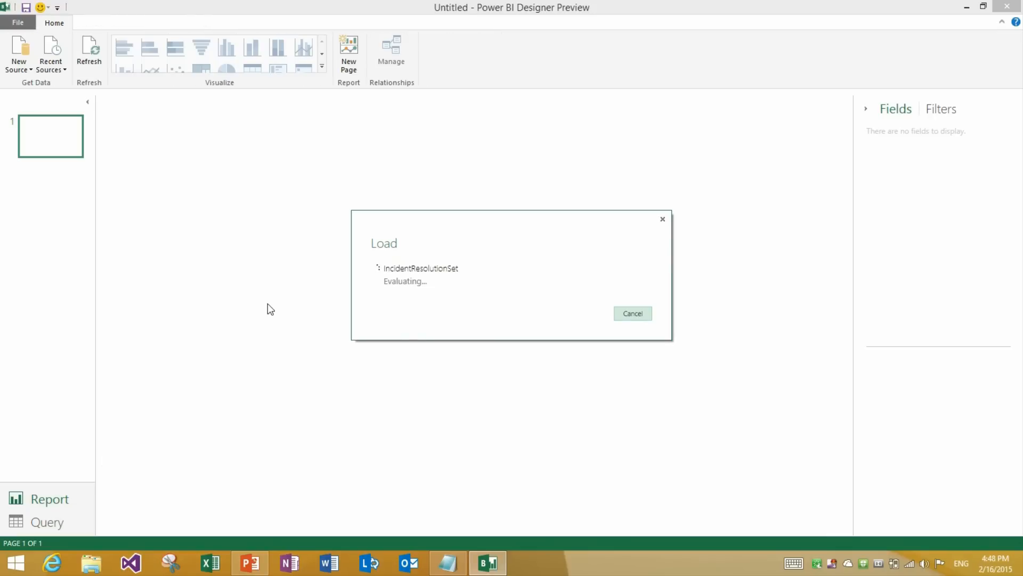
# Step: Switch back to the PowerPoint February 2015 update slide while the query loads
pyautogui.click(249, 562)
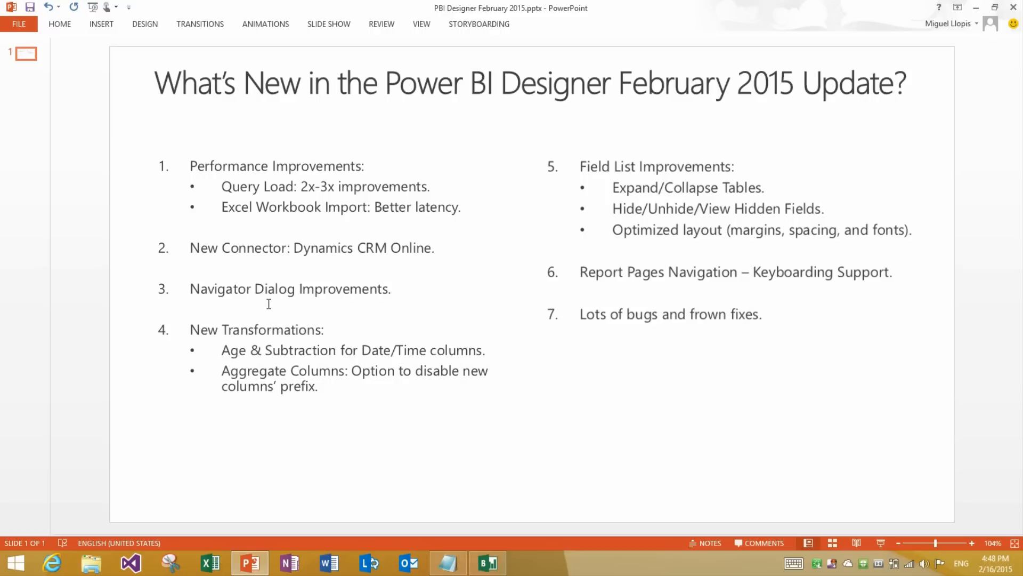
pyautogui.moveTo(733, 176)
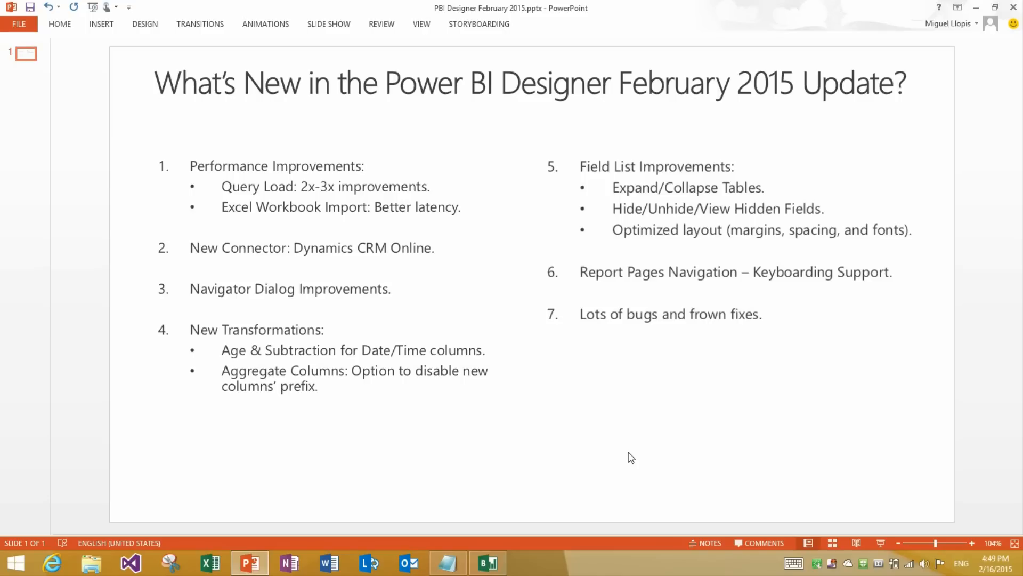
pyautogui.click(487, 563)
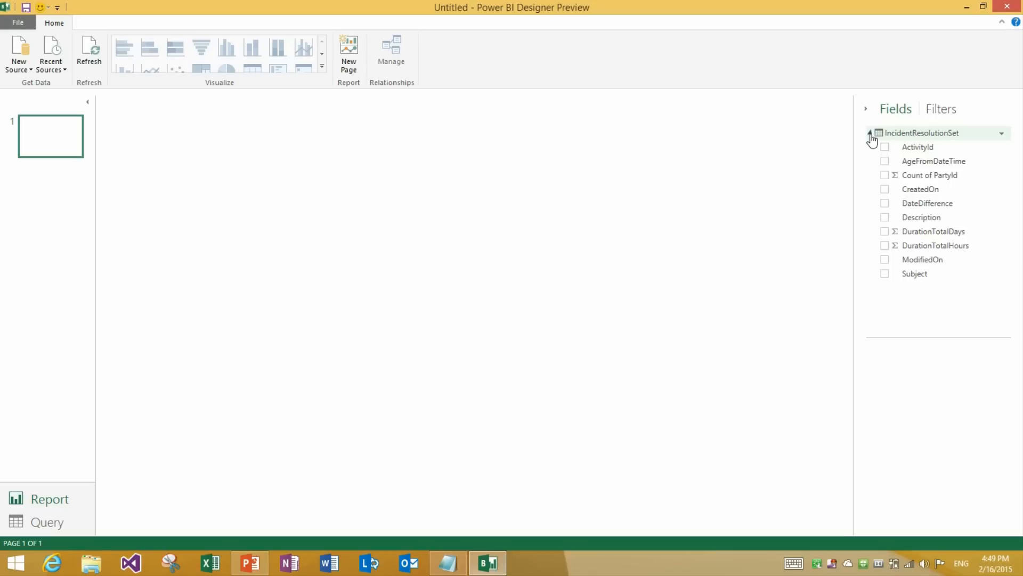
# Step: Collapse and re-expand IncidentResolutionSet in the Fields pane to show its ten fields
pyautogui.click(872, 132)
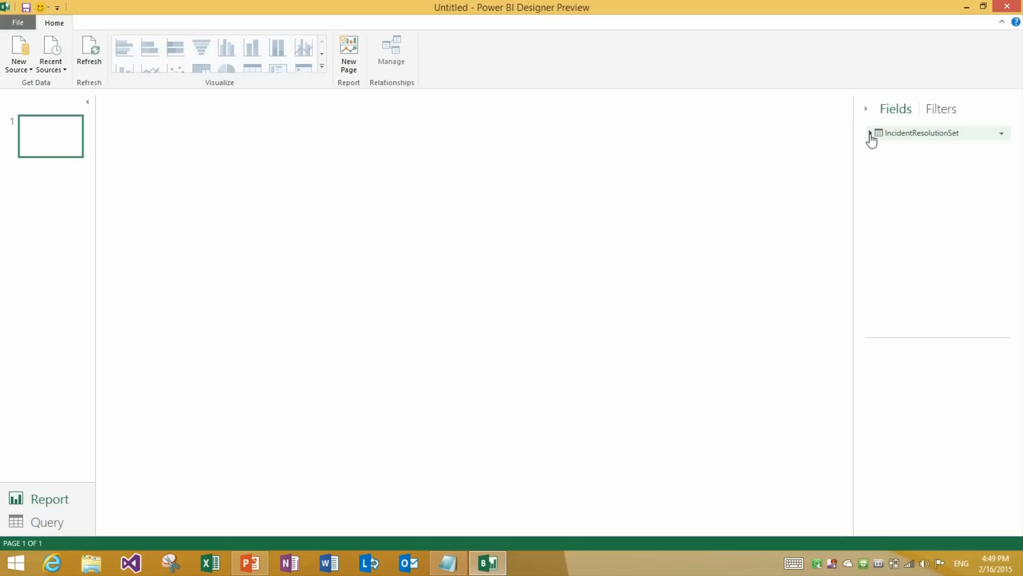
pyautogui.click(870, 133)
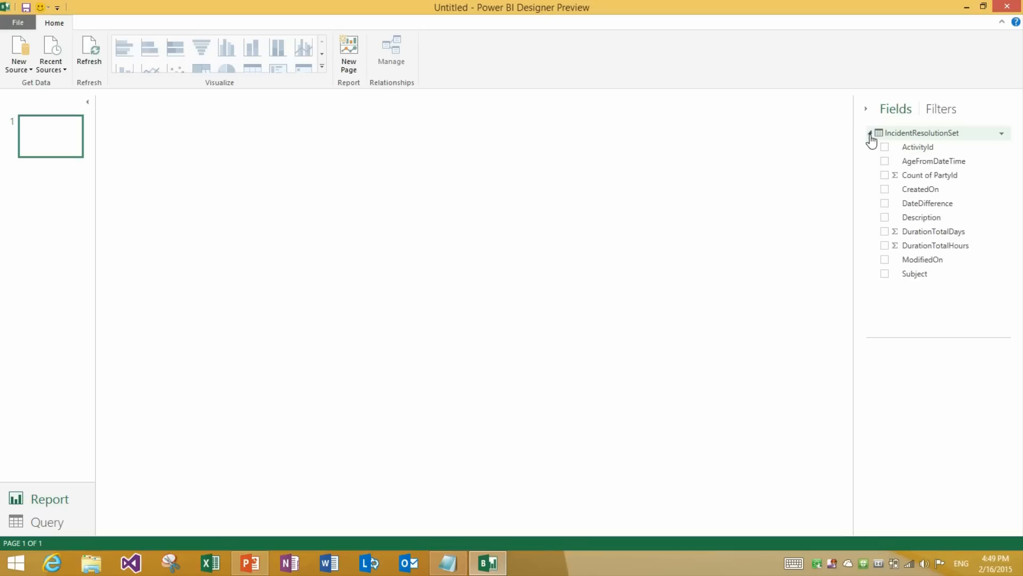
pyautogui.moveTo(889, 142)
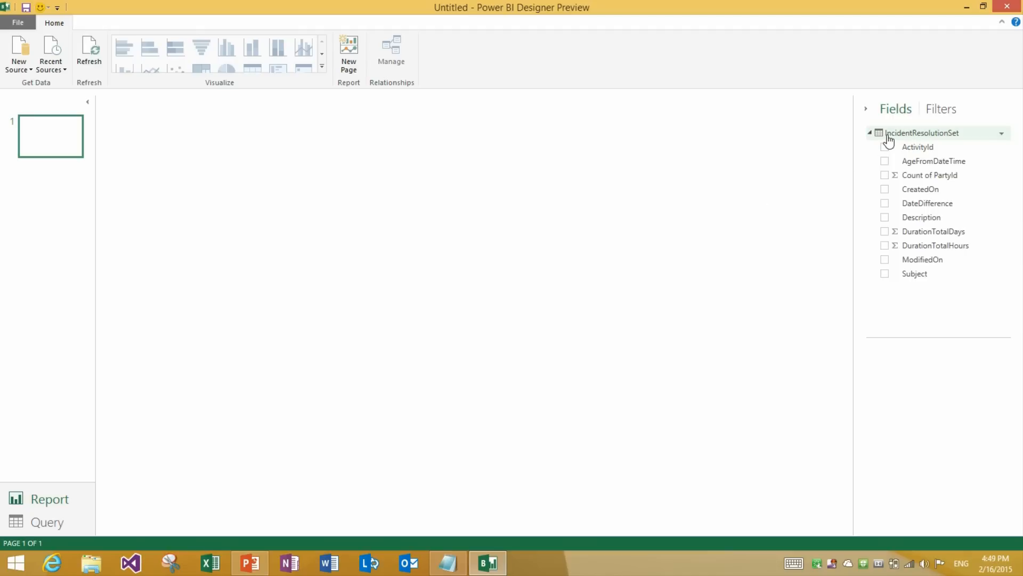
pyautogui.moveTo(920, 188)
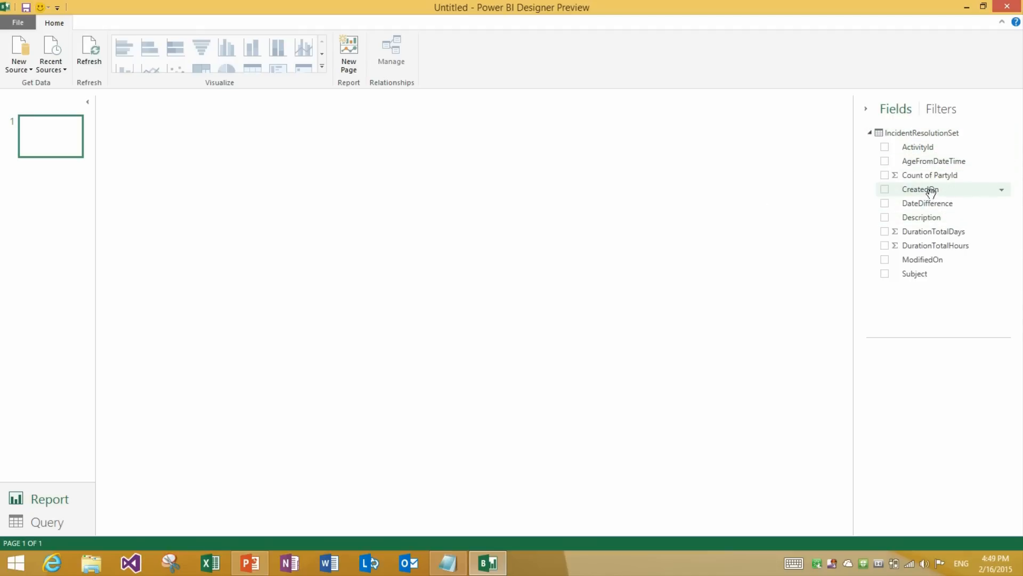
pyautogui.click(1002, 189)
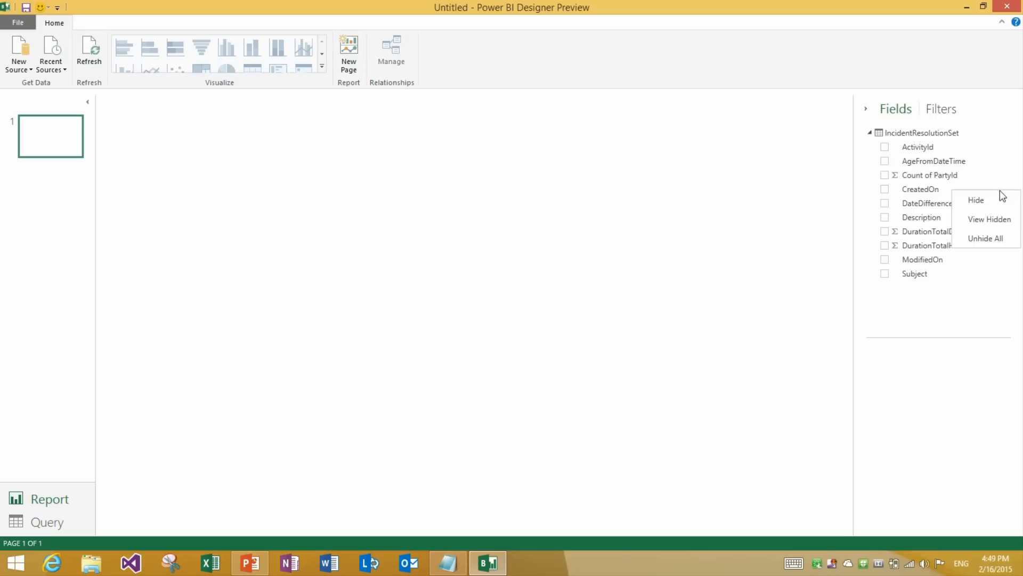
pyautogui.click(974, 200)
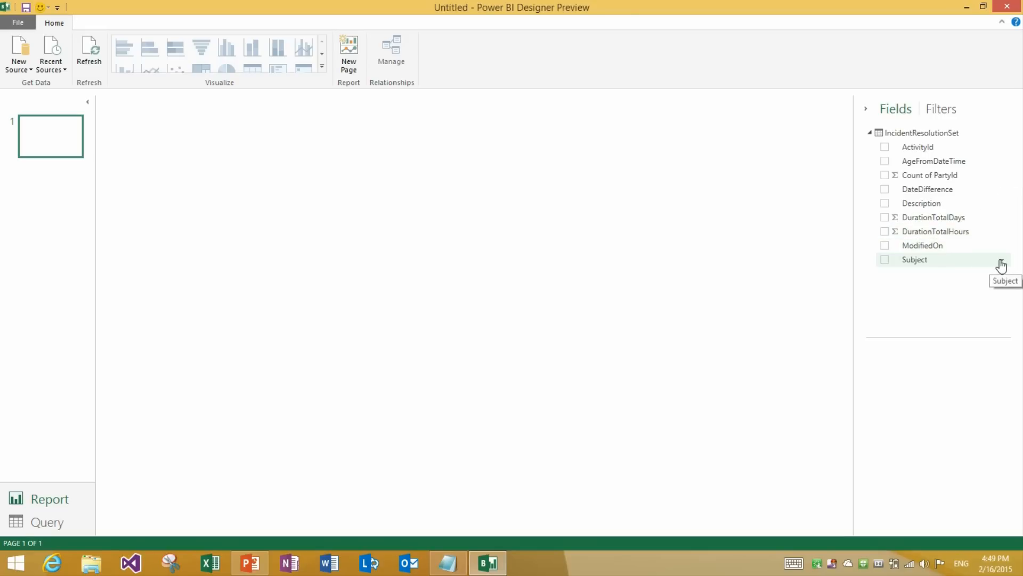
pyautogui.moveTo(948, 305)
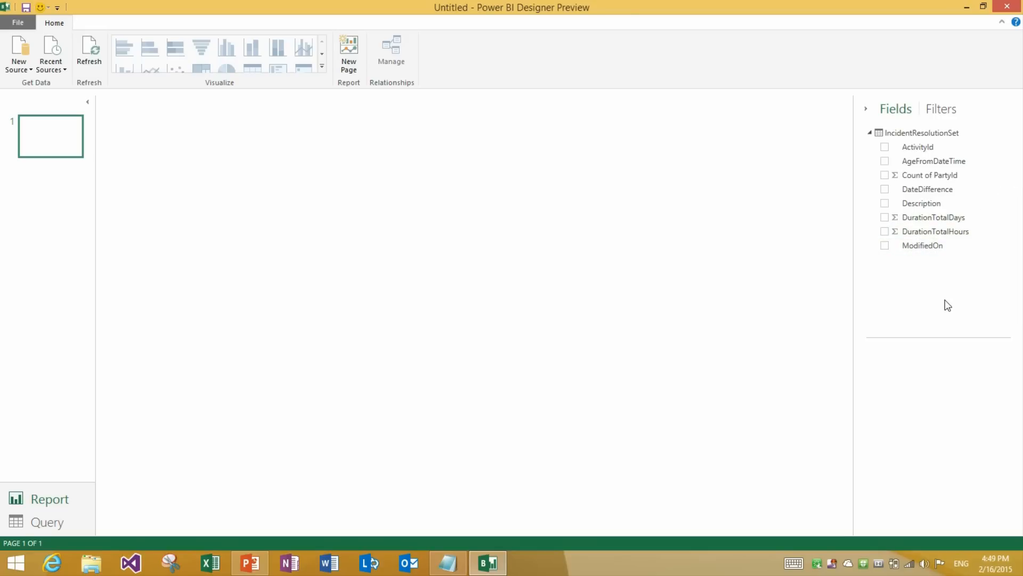
pyautogui.moveTo(922, 245)
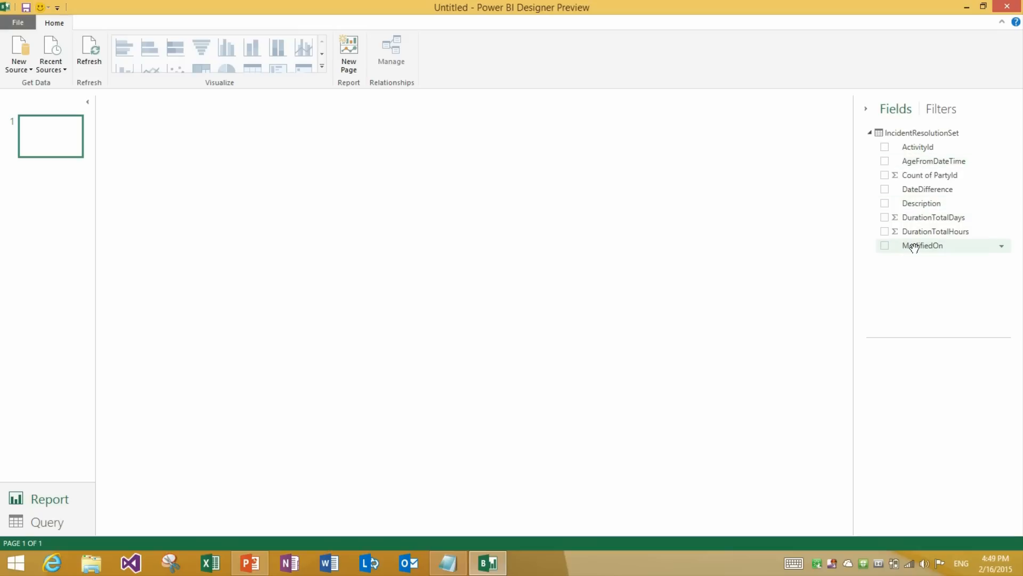
pyautogui.moveTo(921, 203)
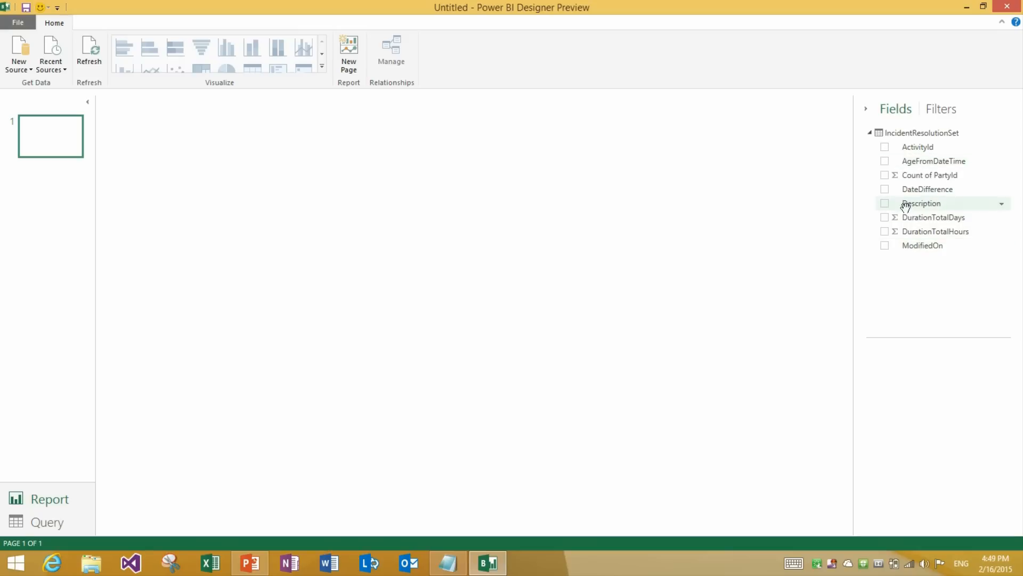
pyautogui.moveTo(567, 226)
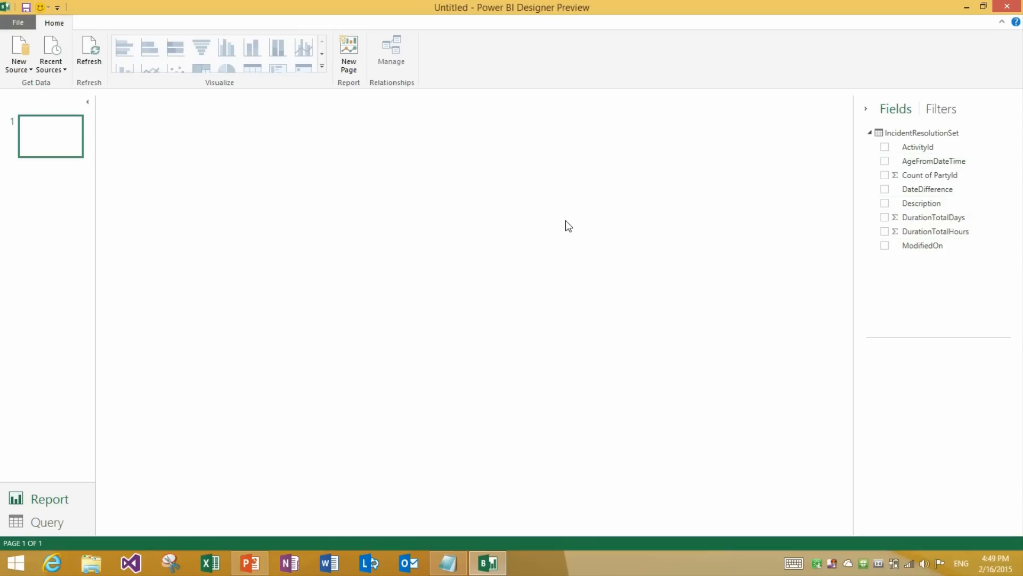
pyautogui.moveTo(860, 200)
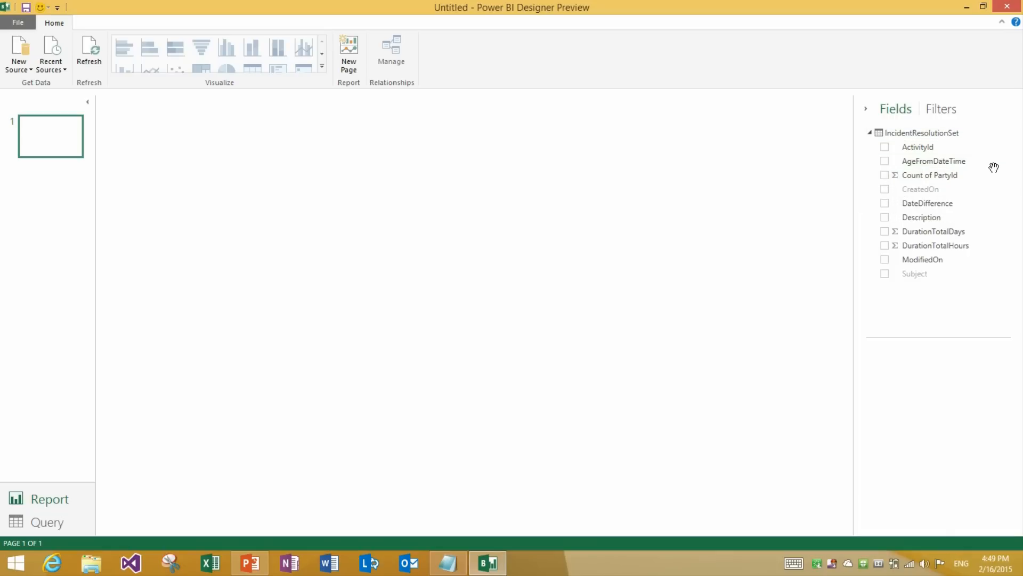
pyautogui.moveTo(920, 189)
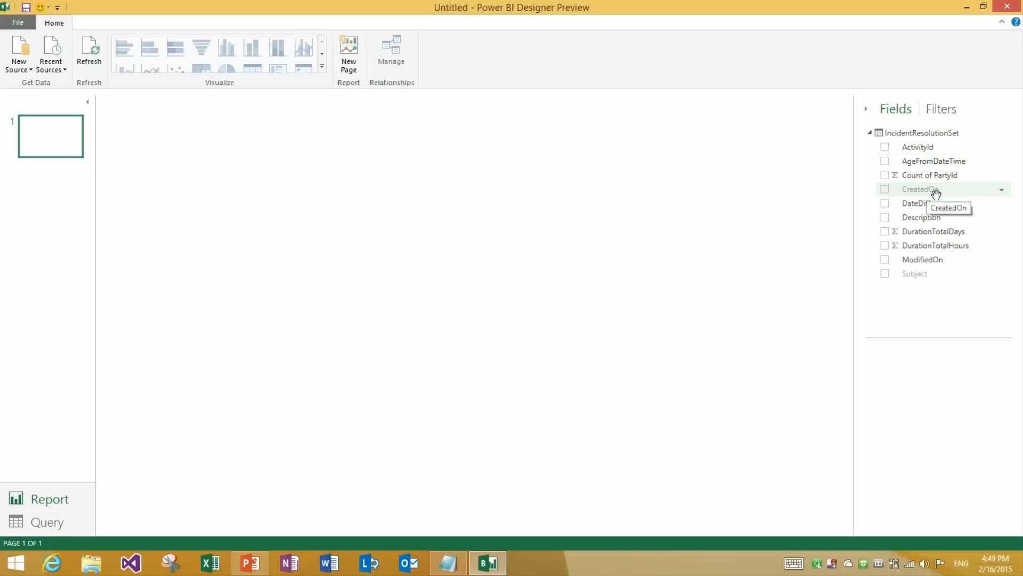
pyautogui.moveTo(931, 273)
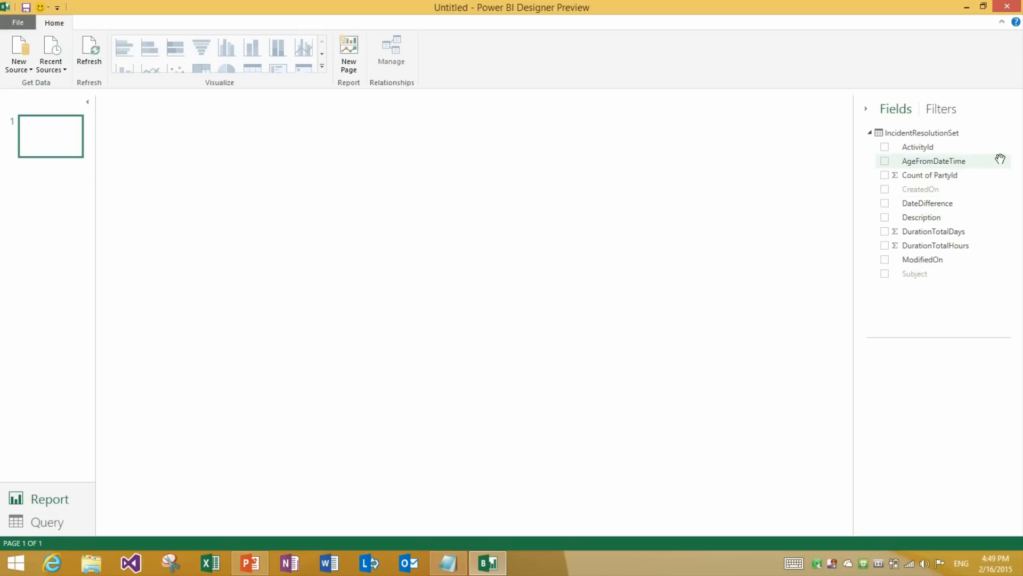
pyautogui.rightClick(933, 160)
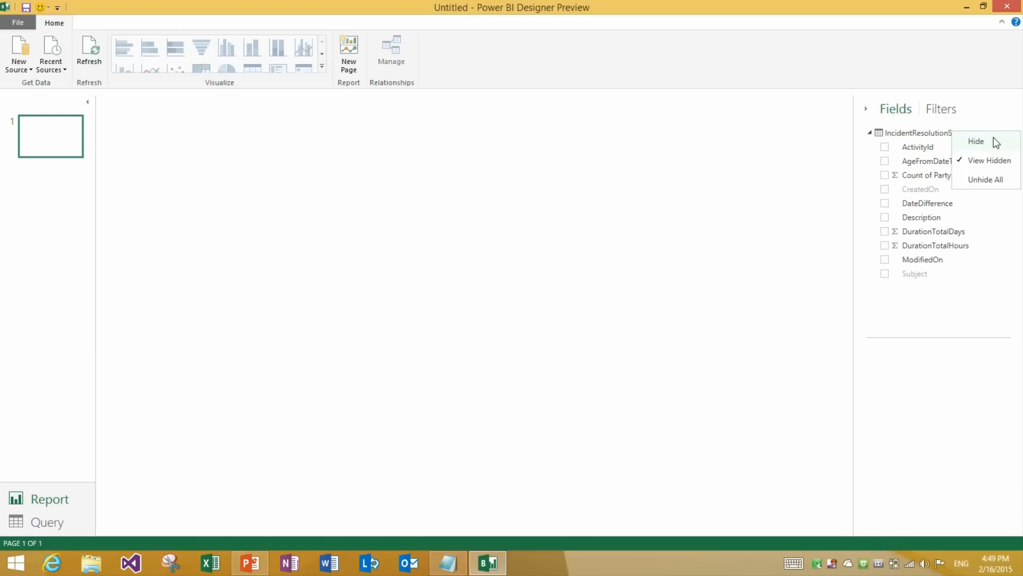
pyautogui.moveTo(985, 180)
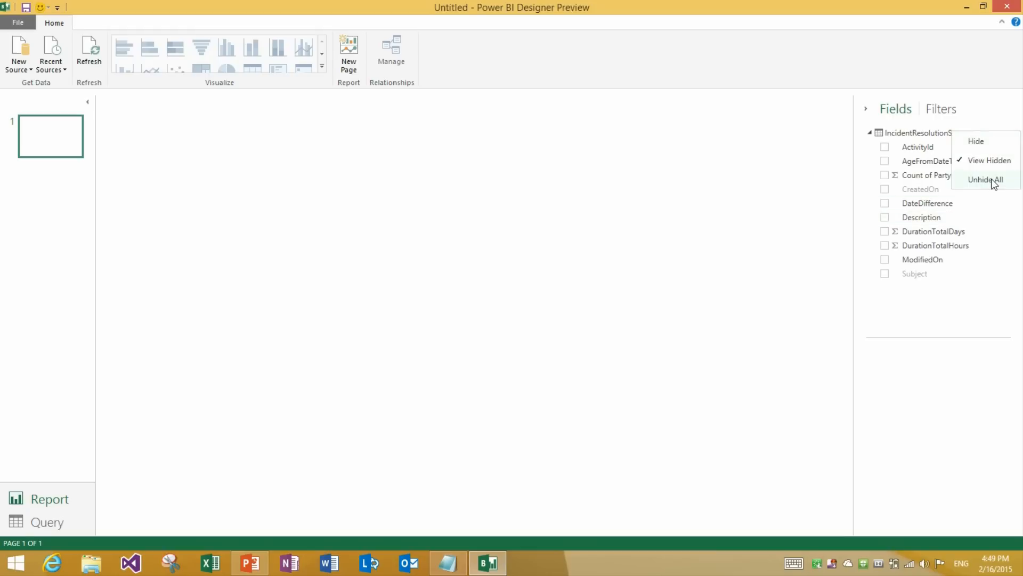
pyautogui.click(985, 180)
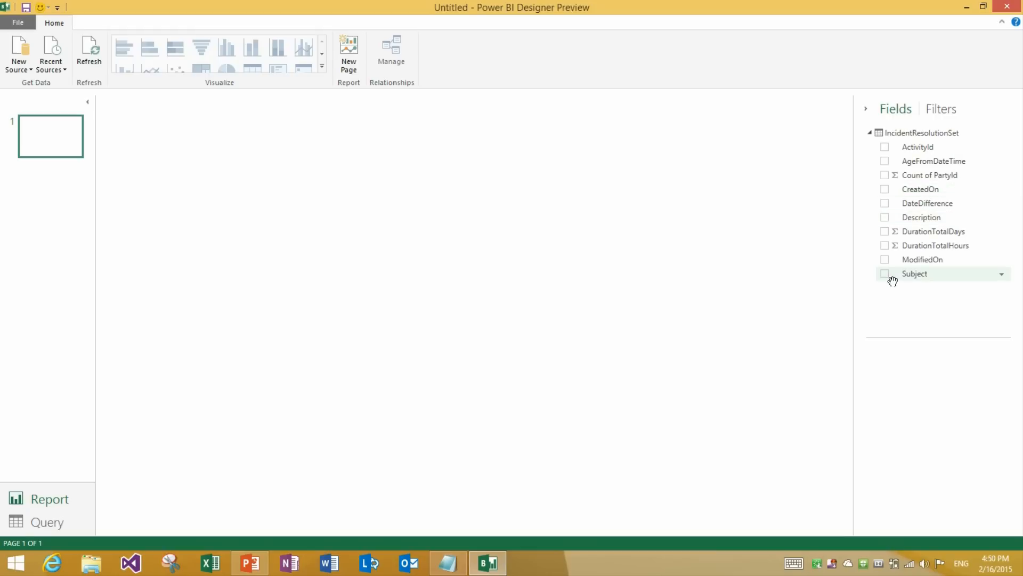
pyautogui.moveTo(735, 227)
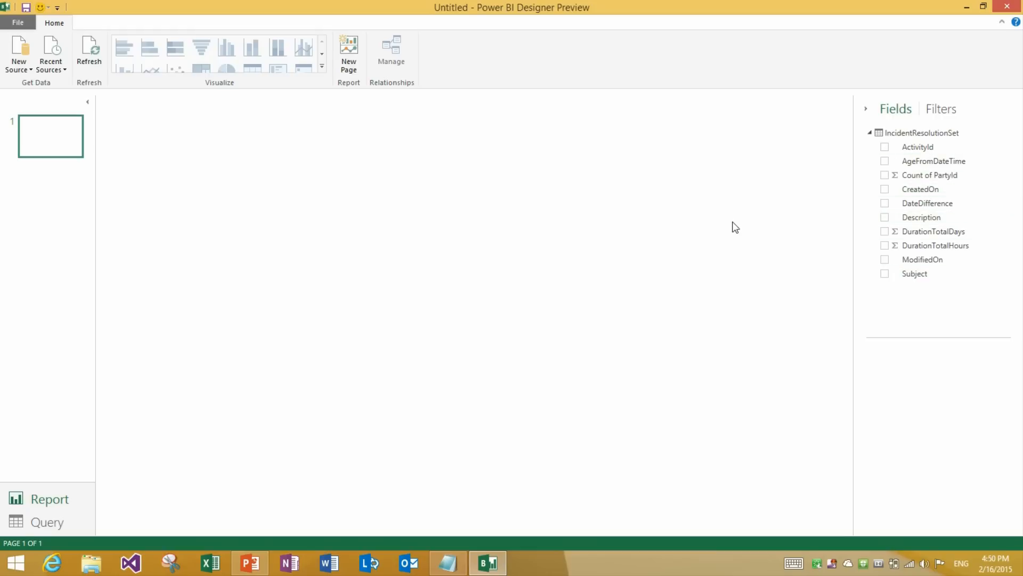
pyautogui.moveTo(436, 170)
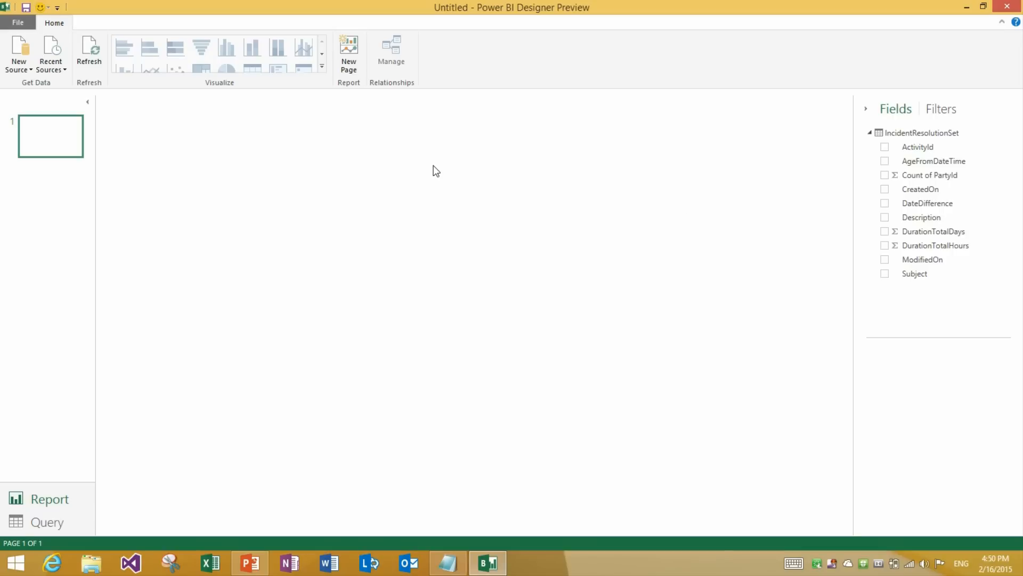
# Step: Add three new report pages for a total of four blank pages
pyautogui.rightClick(50, 136)
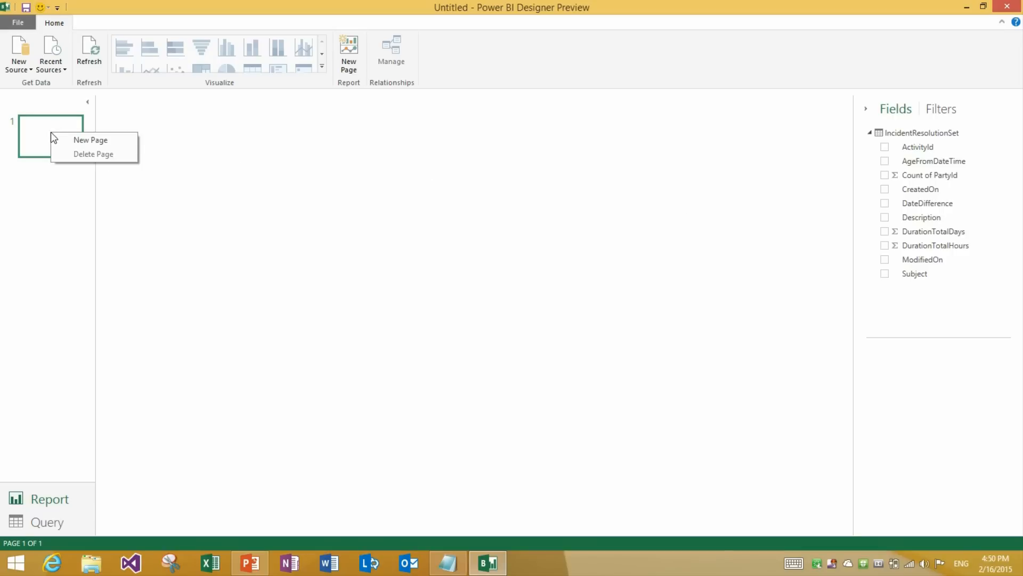
pyautogui.click(89, 139)
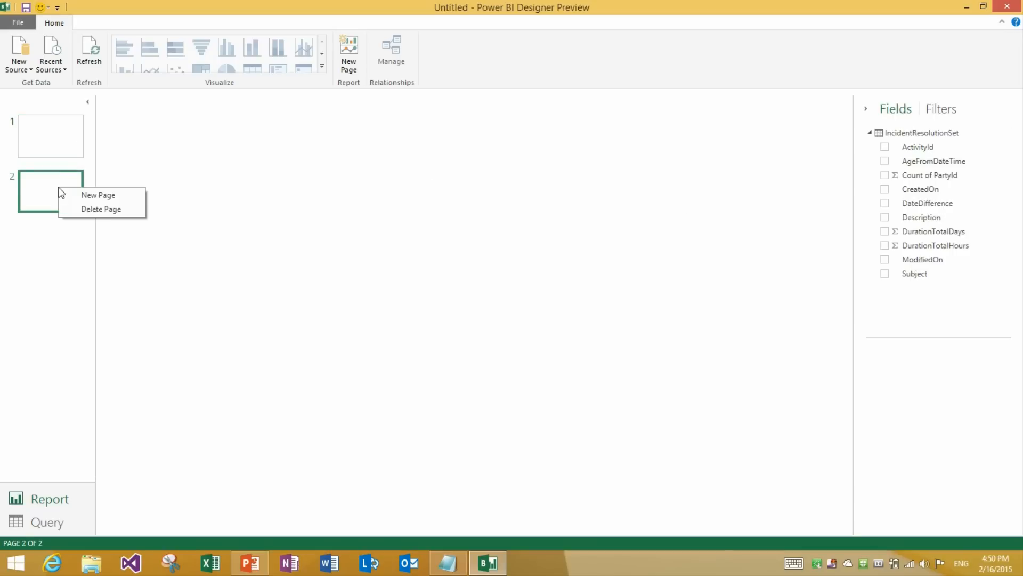
pyautogui.click(97, 194)
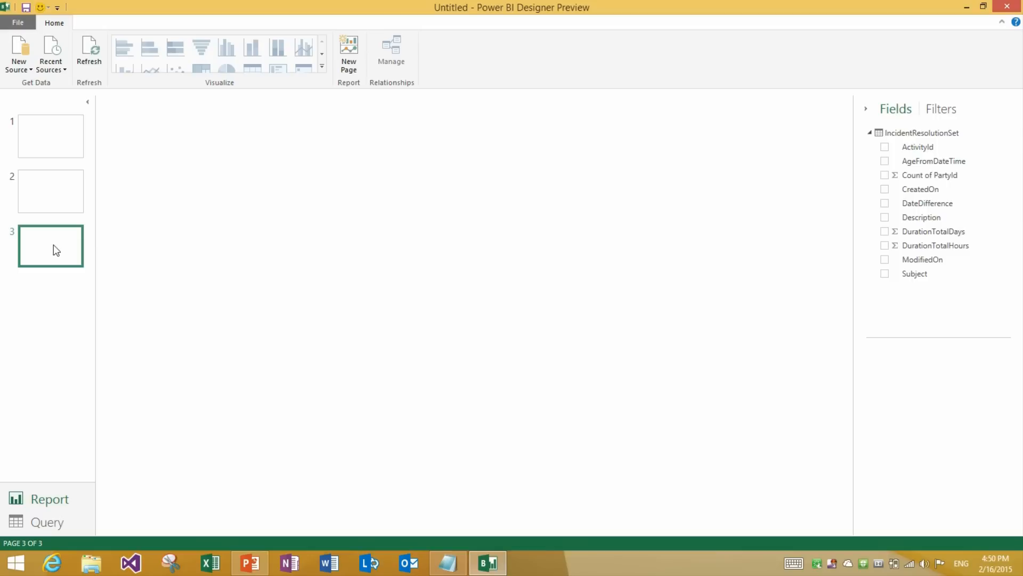
pyautogui.click(348, 55)
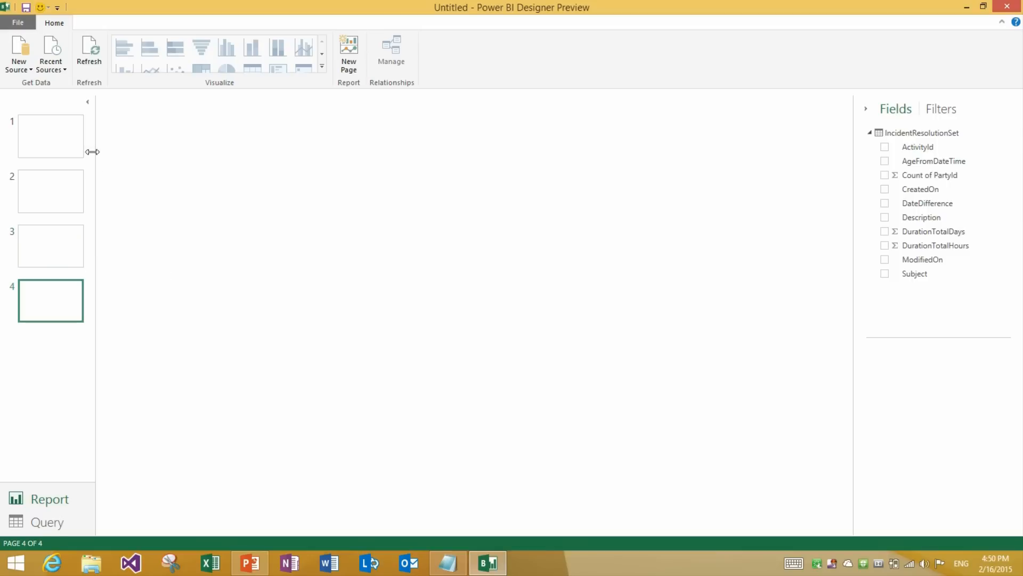
# Step: Step through all four report pages, then return to the PowerPoint feature slide
pyautogui.click(50, 136)
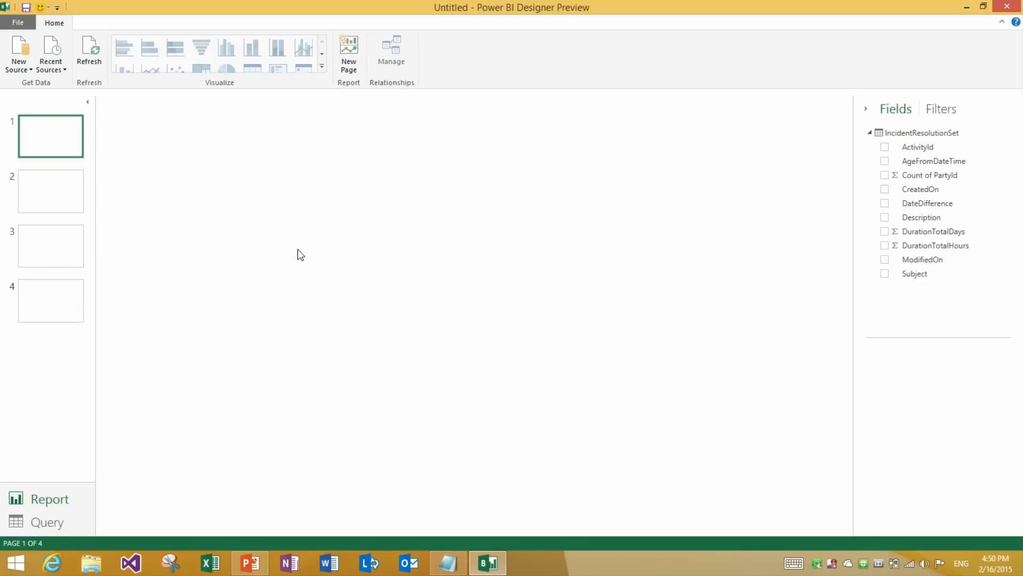
pyautogui.click(50, 191)
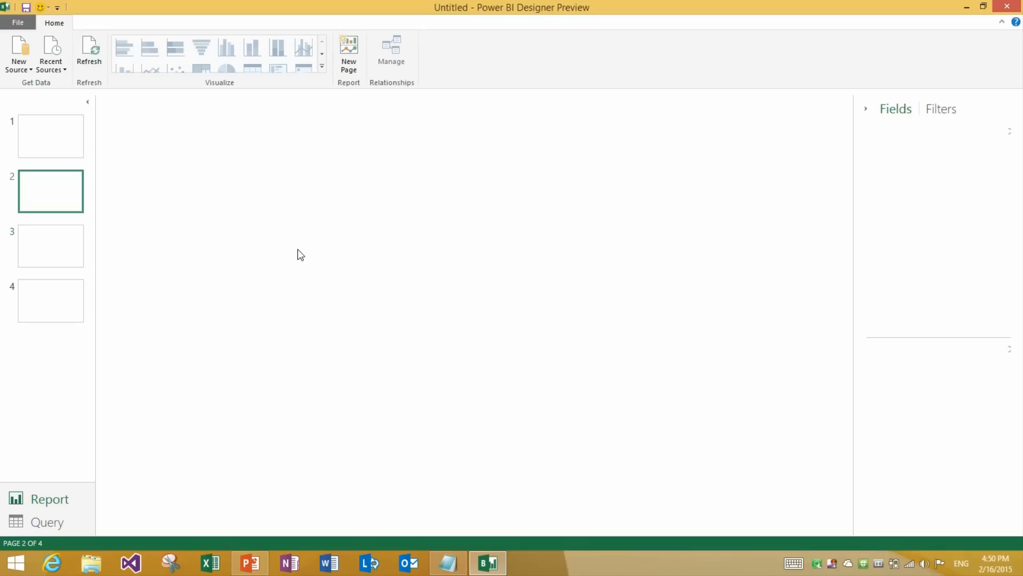
pyautogui.click(50, 245)
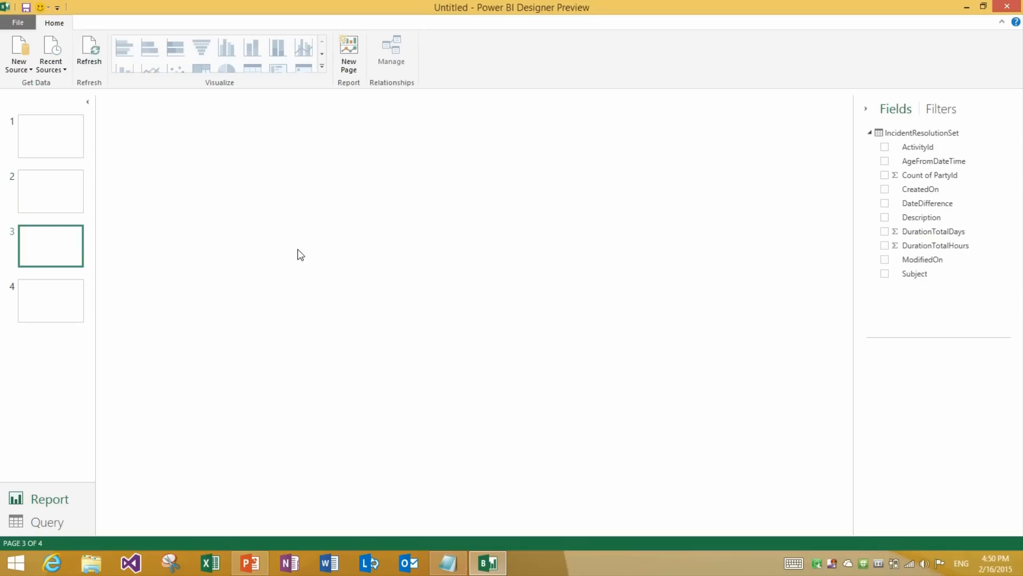
pyautogui.click(50, 191)
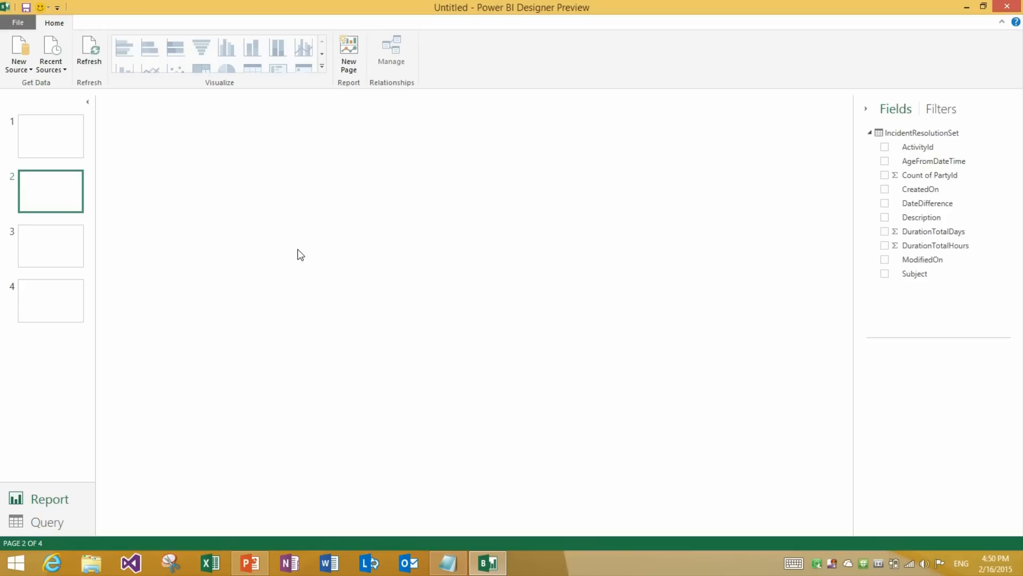
pyautogui.click(50, 300)
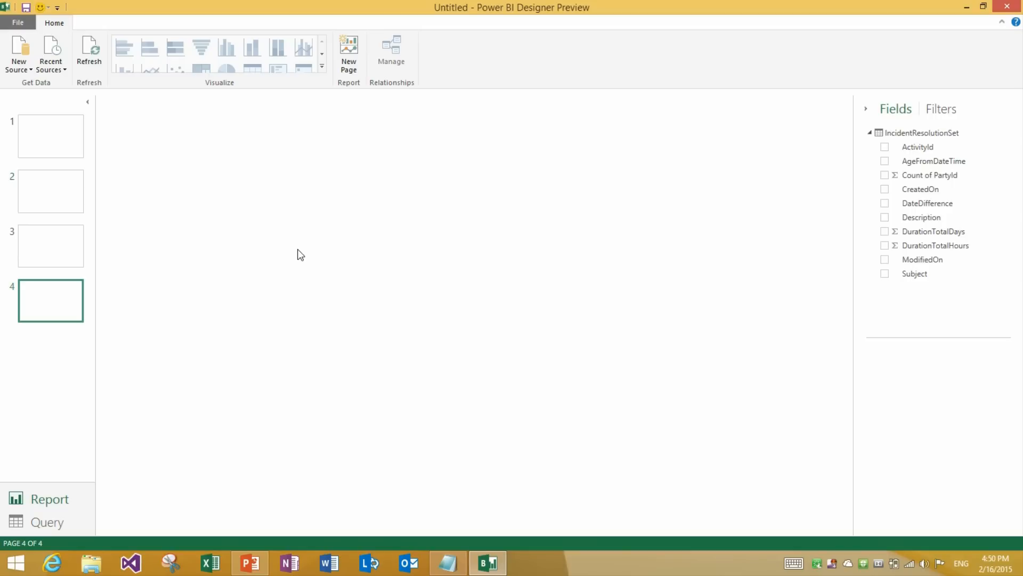
pyautogui.click(50, 136)
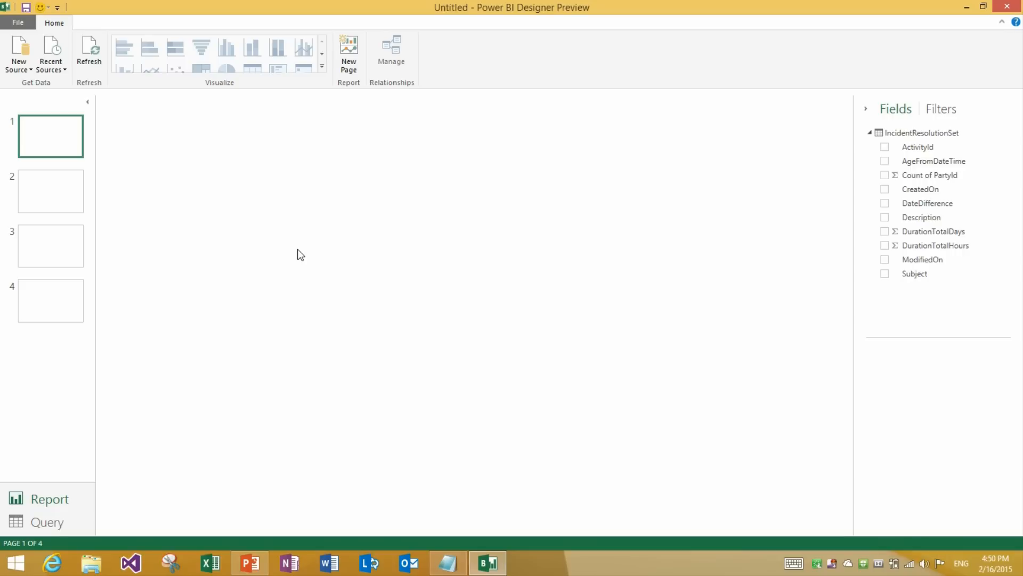
pyautogui.click(249, 563)
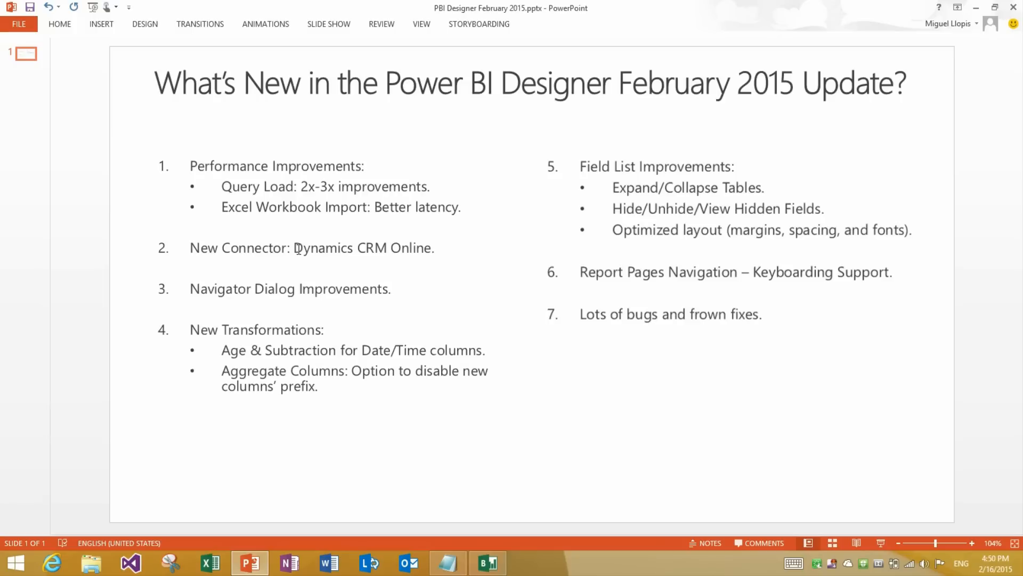